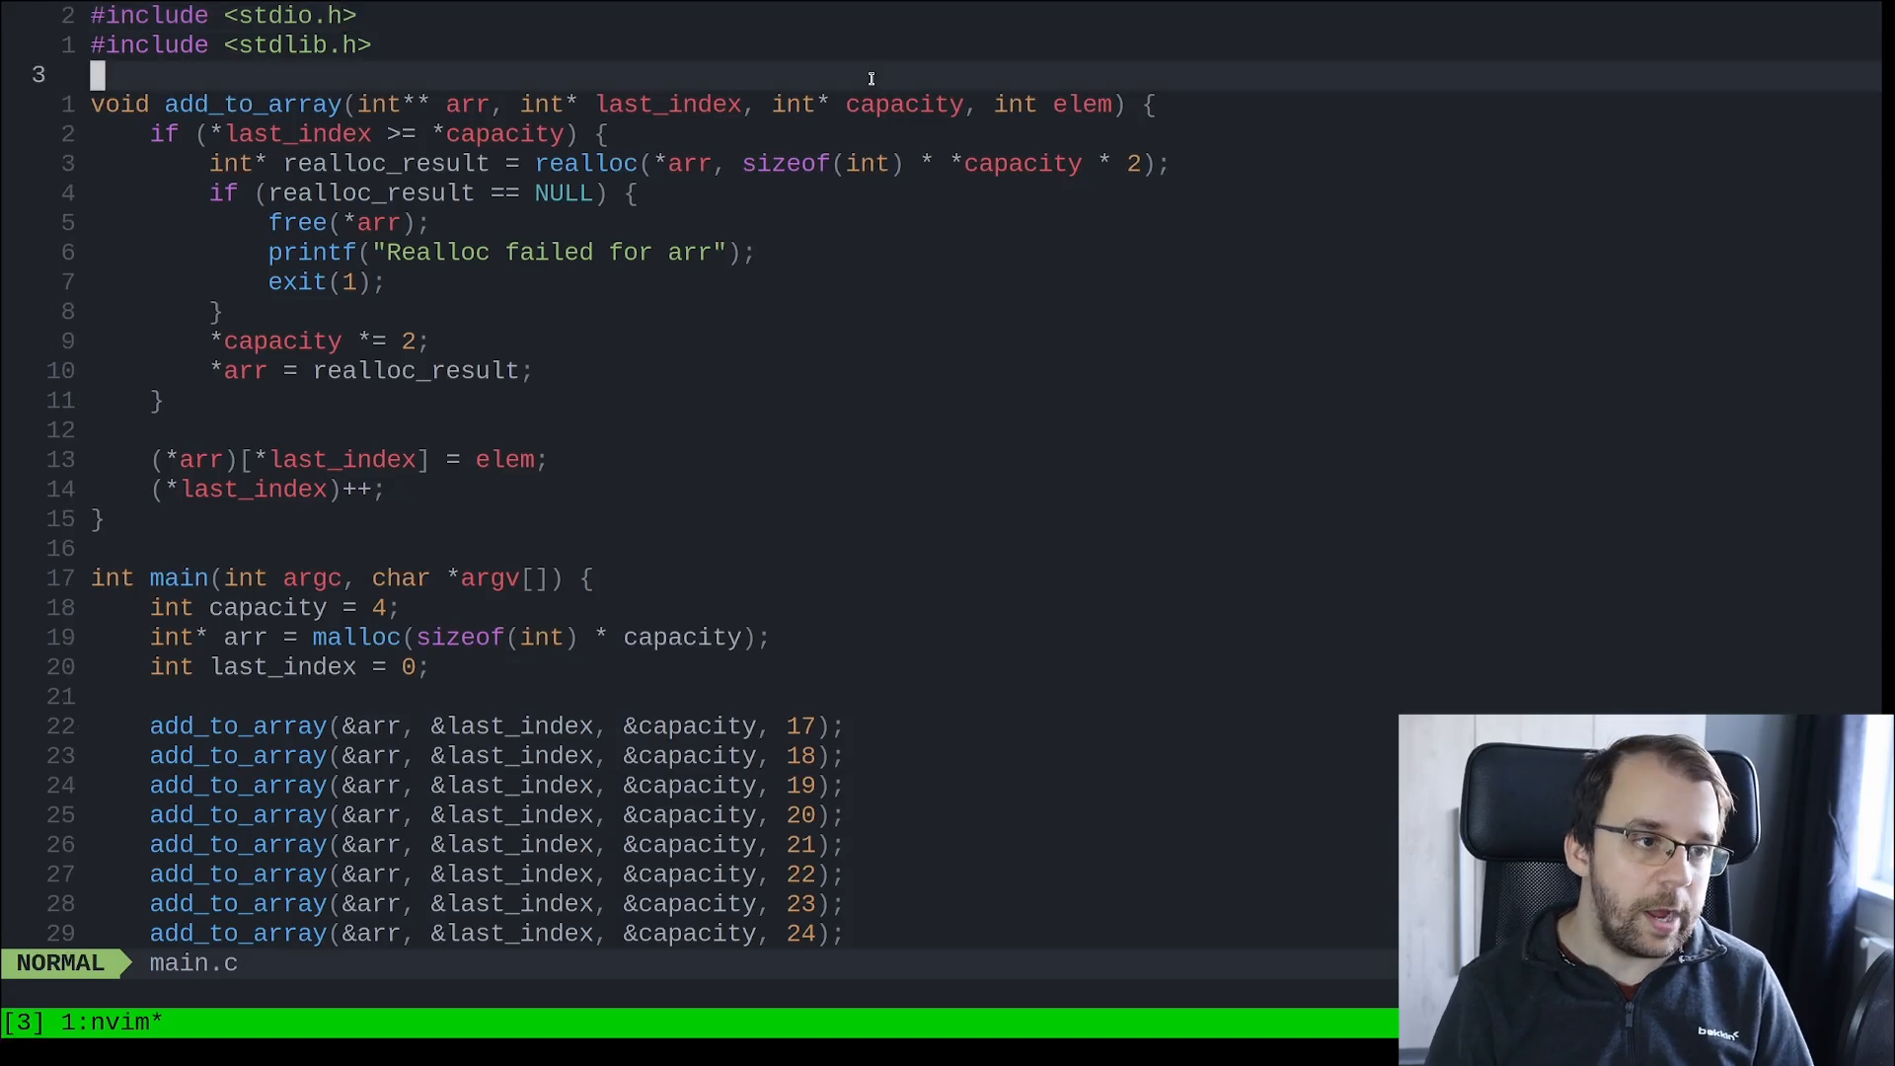
Draw another border line of the four-cell array holding 17–20 in Excalidraw.
key("V")
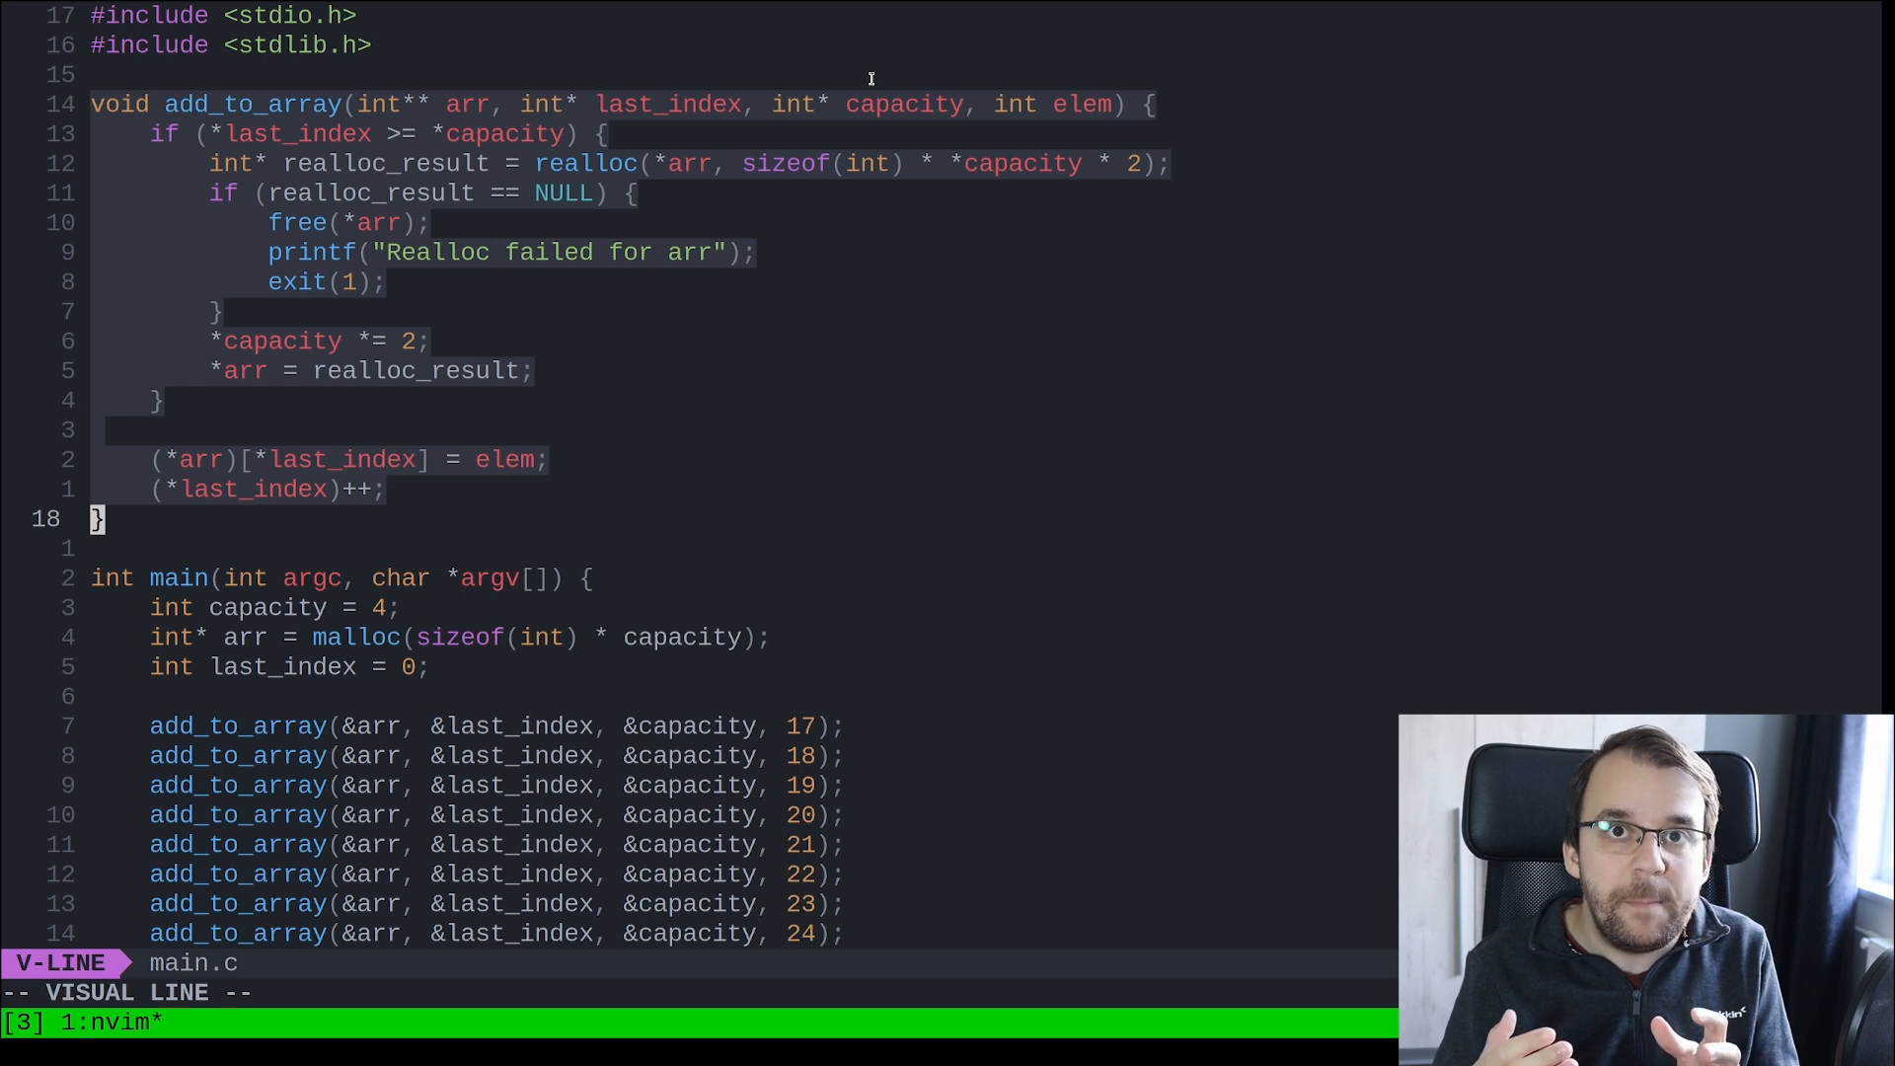
key("Escape")
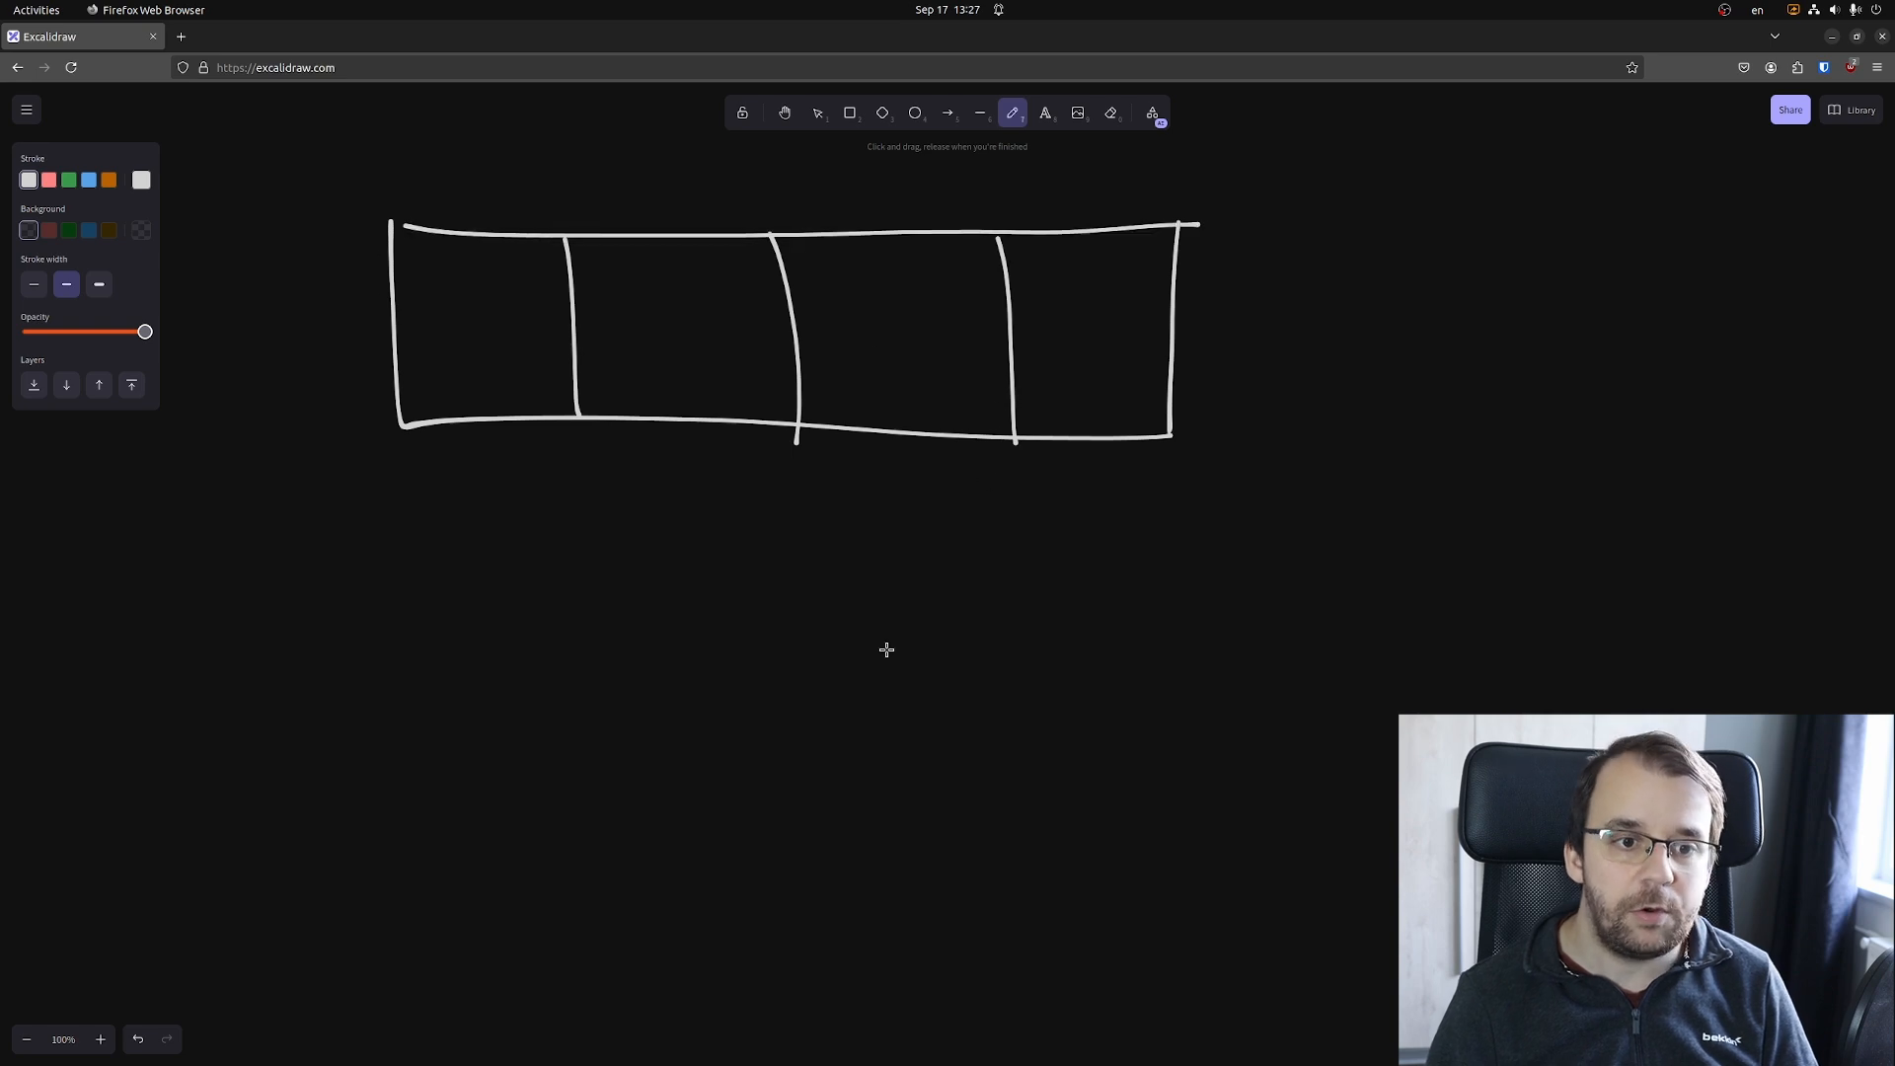
left_click_drag(445, 339, 520, 280)
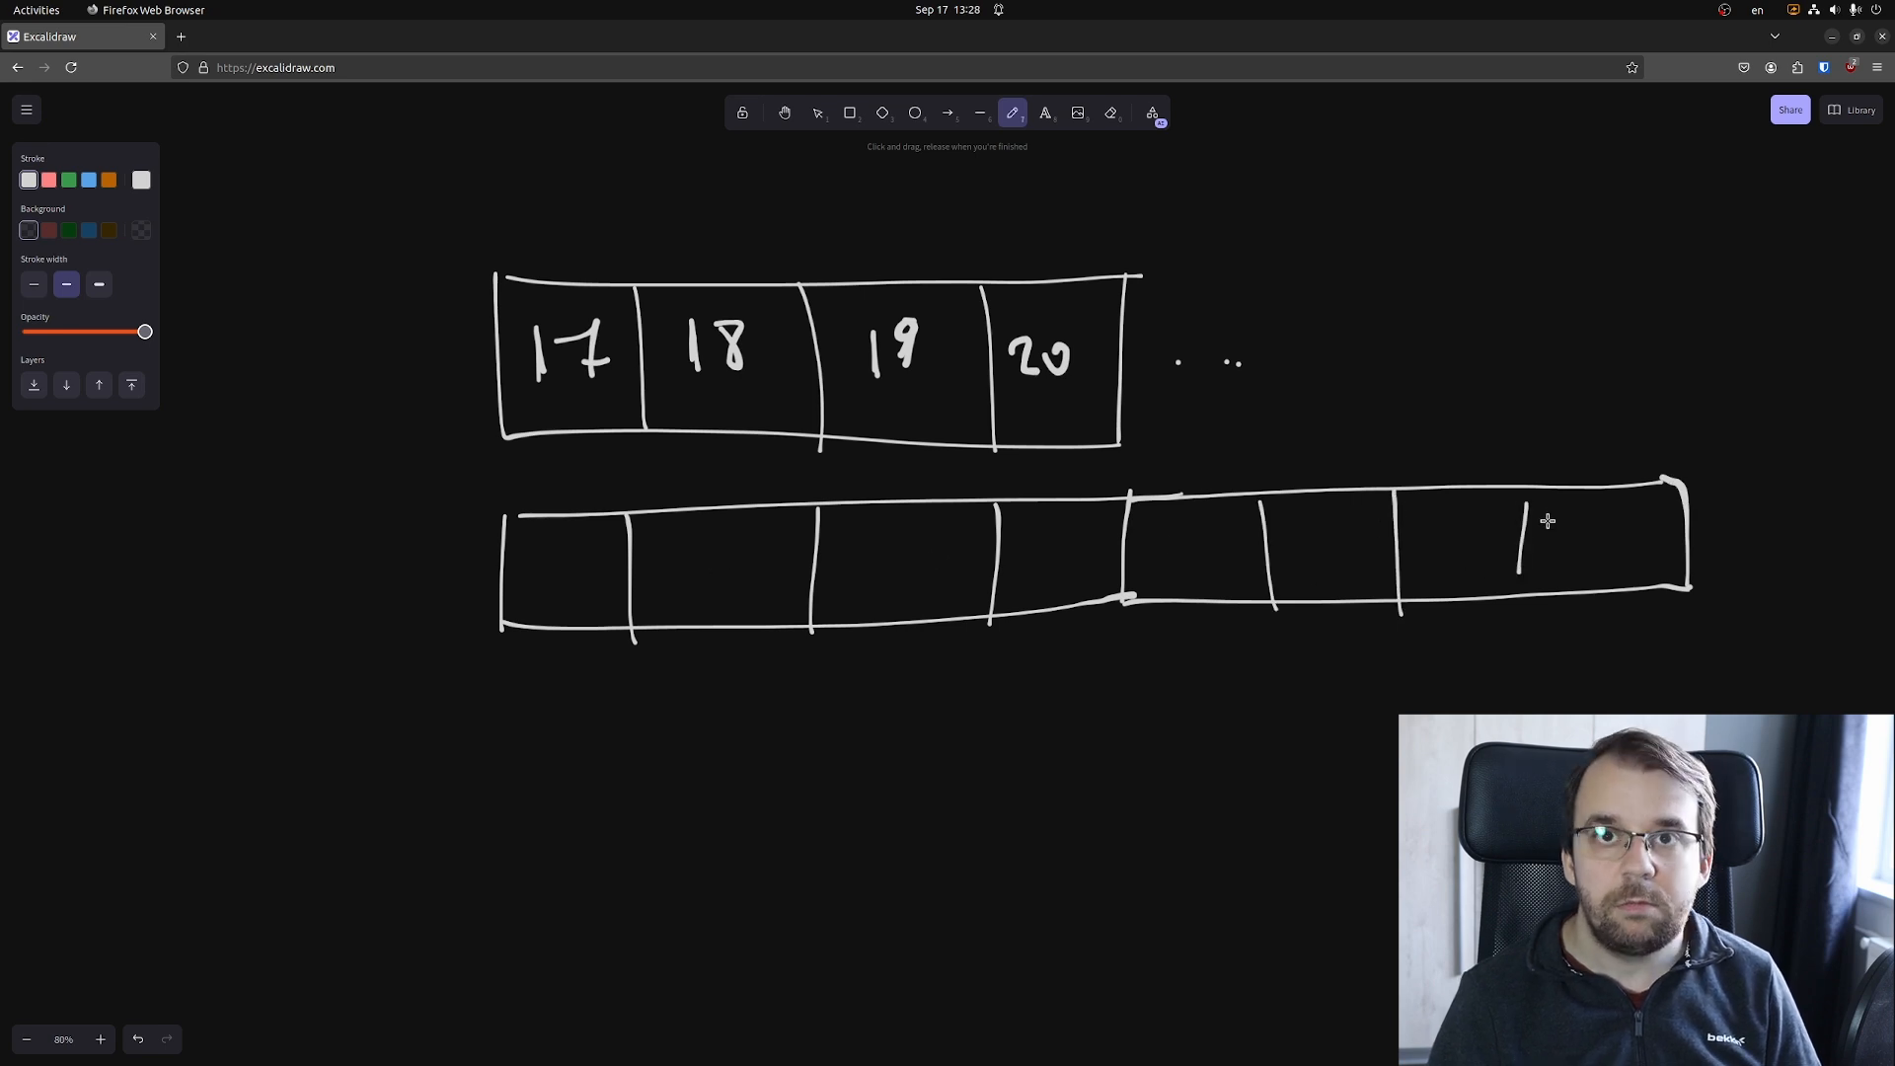
mouse_move(1134, 480)
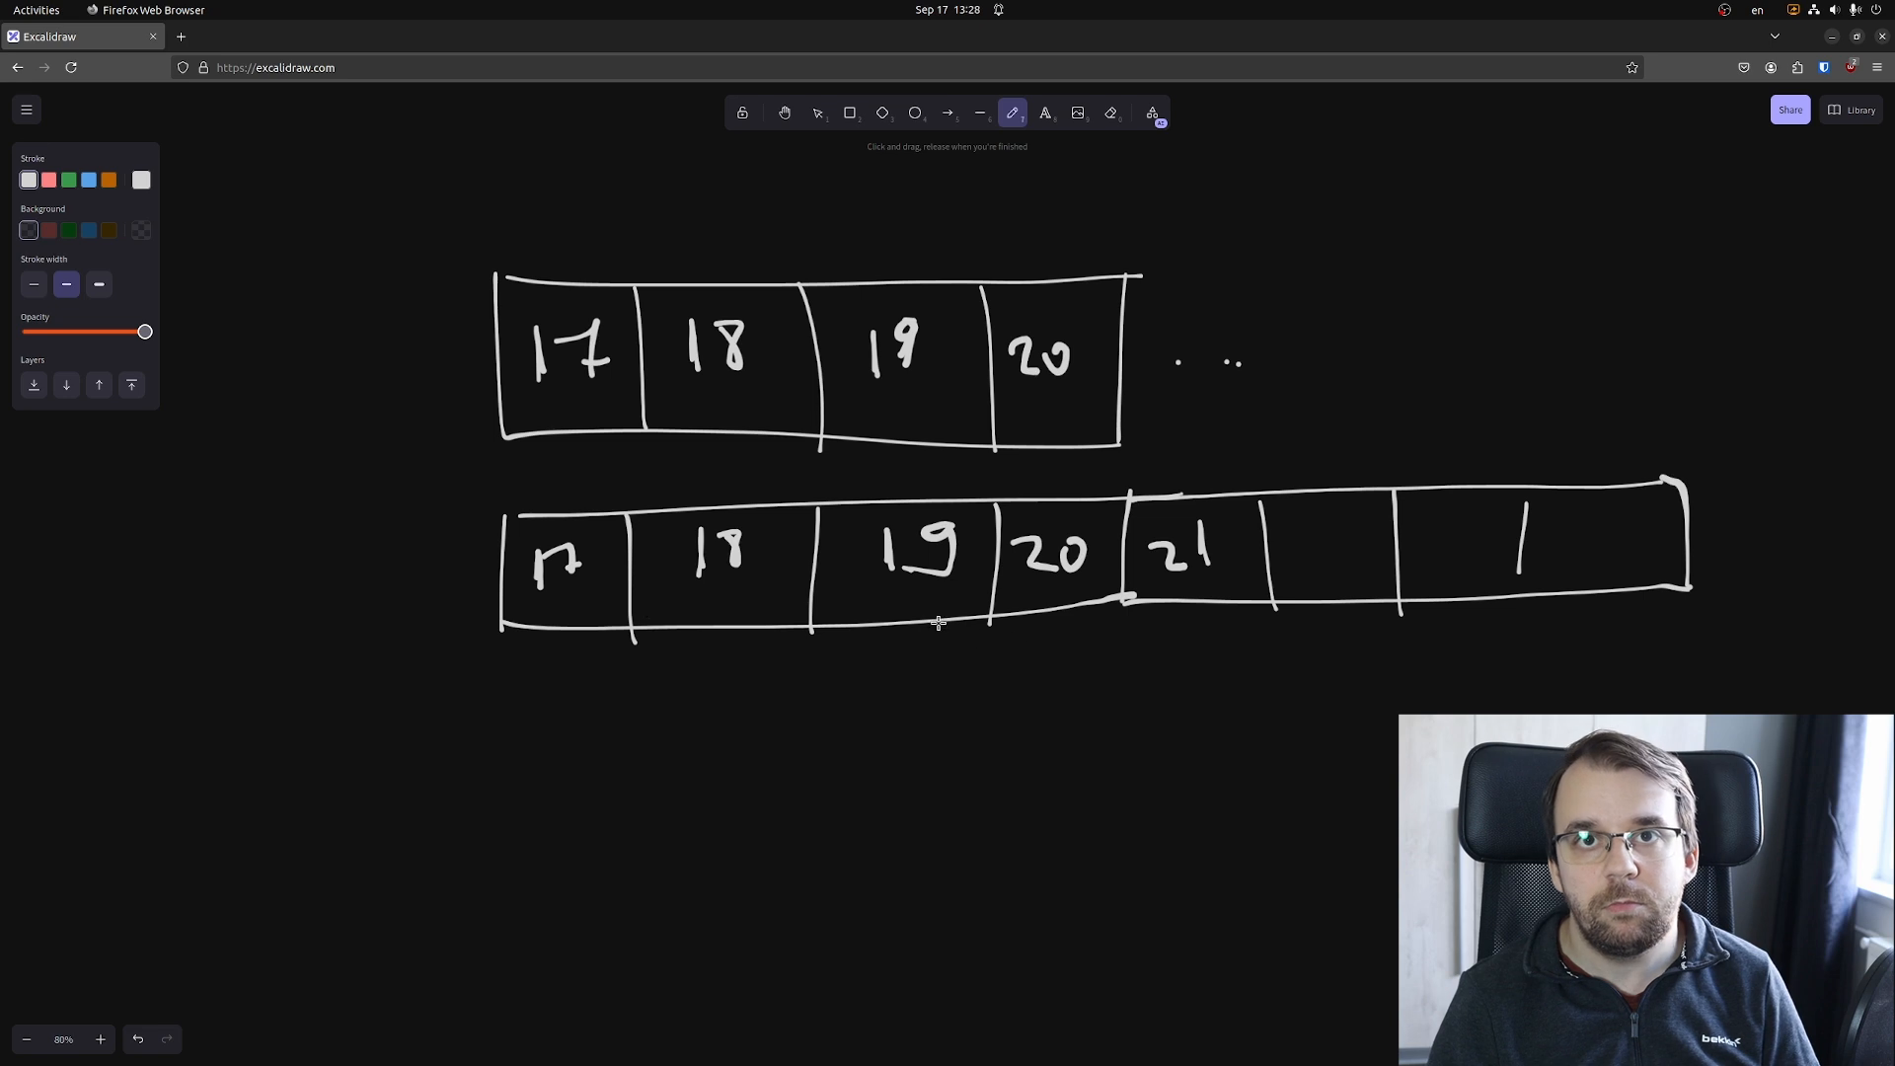
mouse_move(1360, 628)
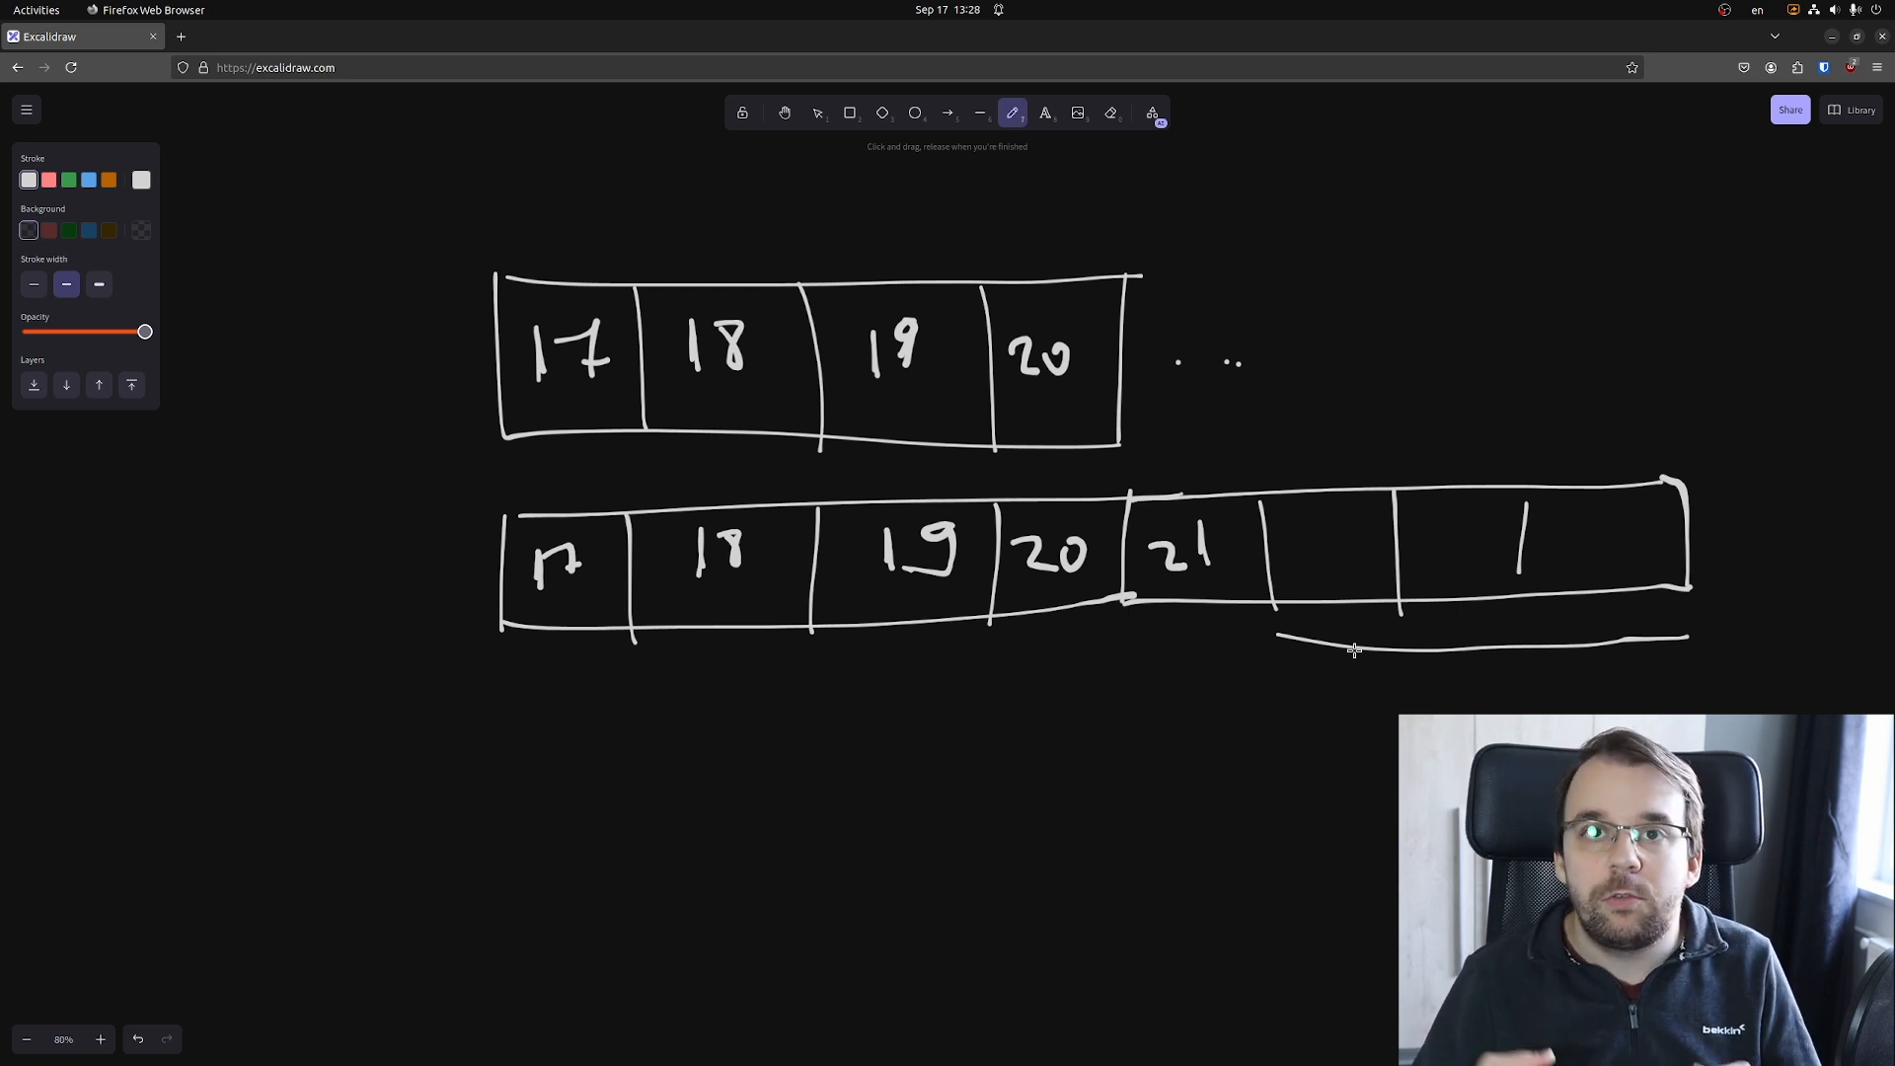
mouse_move(628, 650)
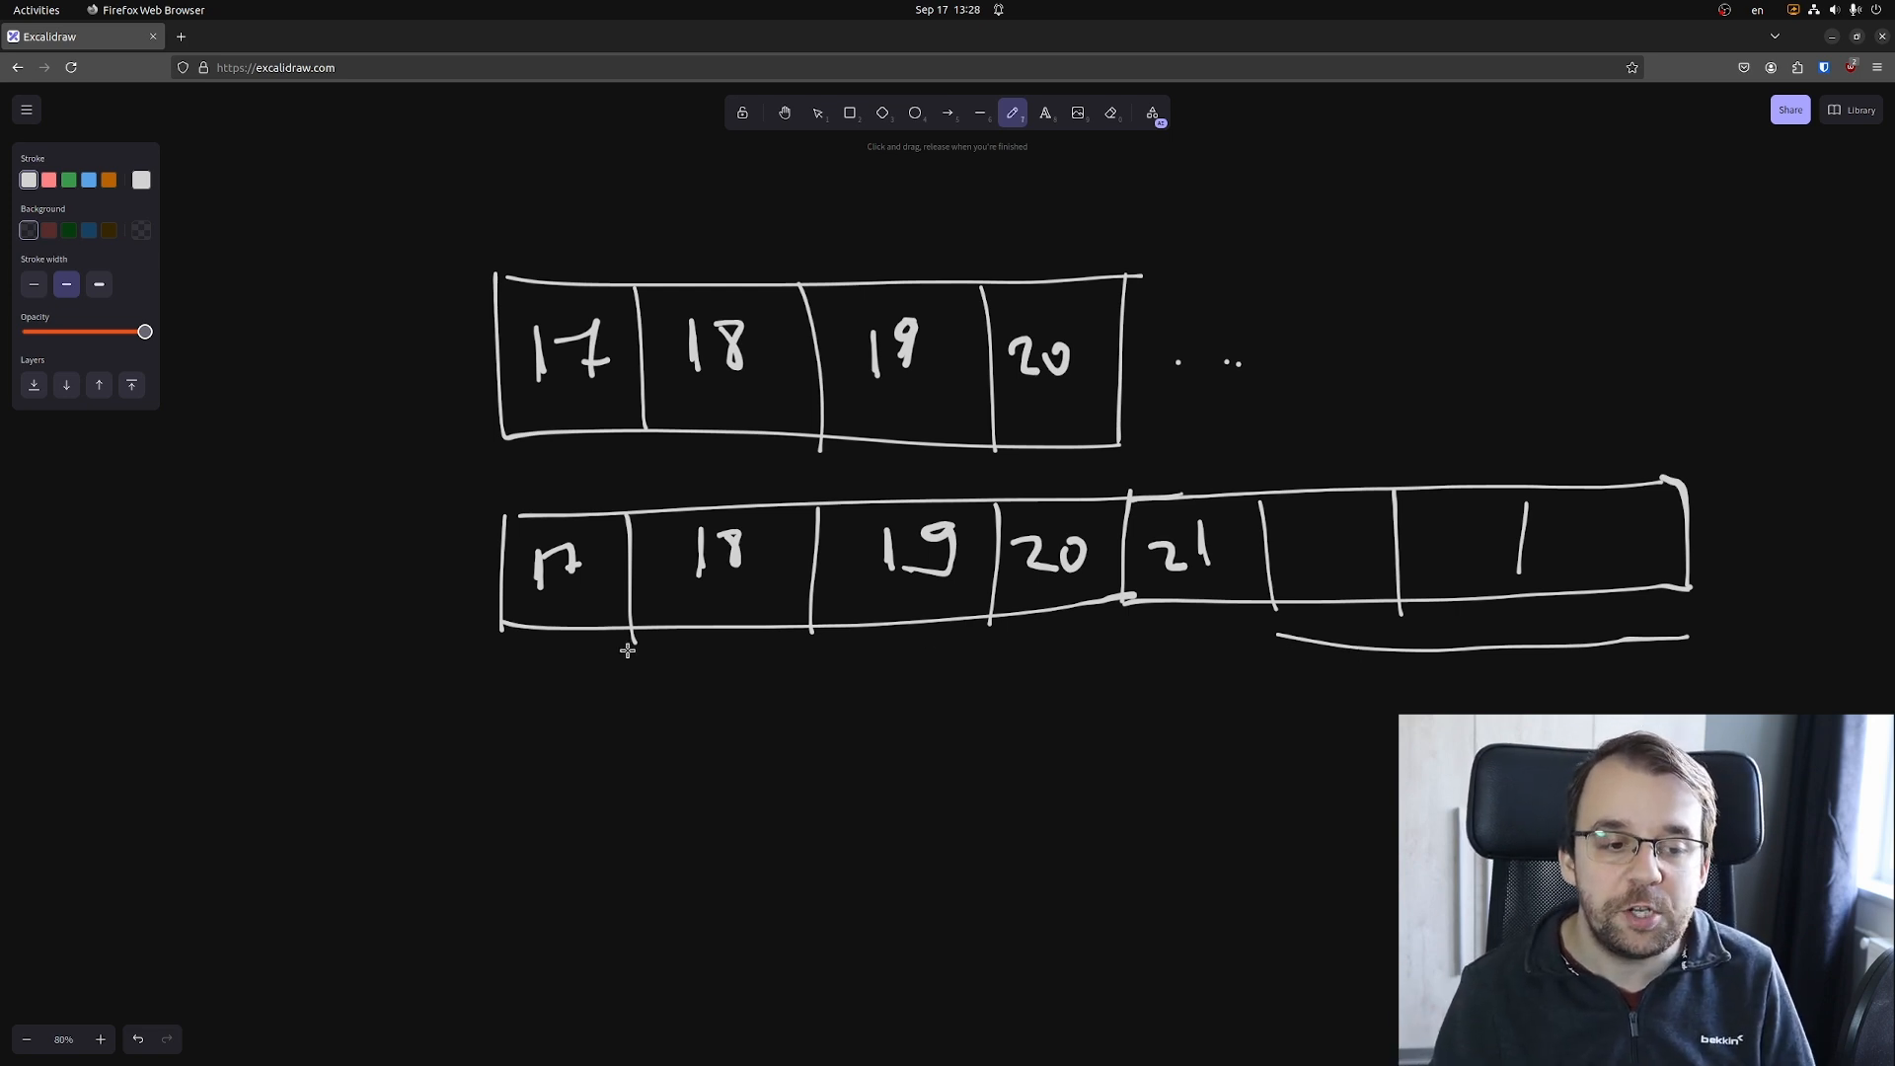
mouse_move(1759, 567)
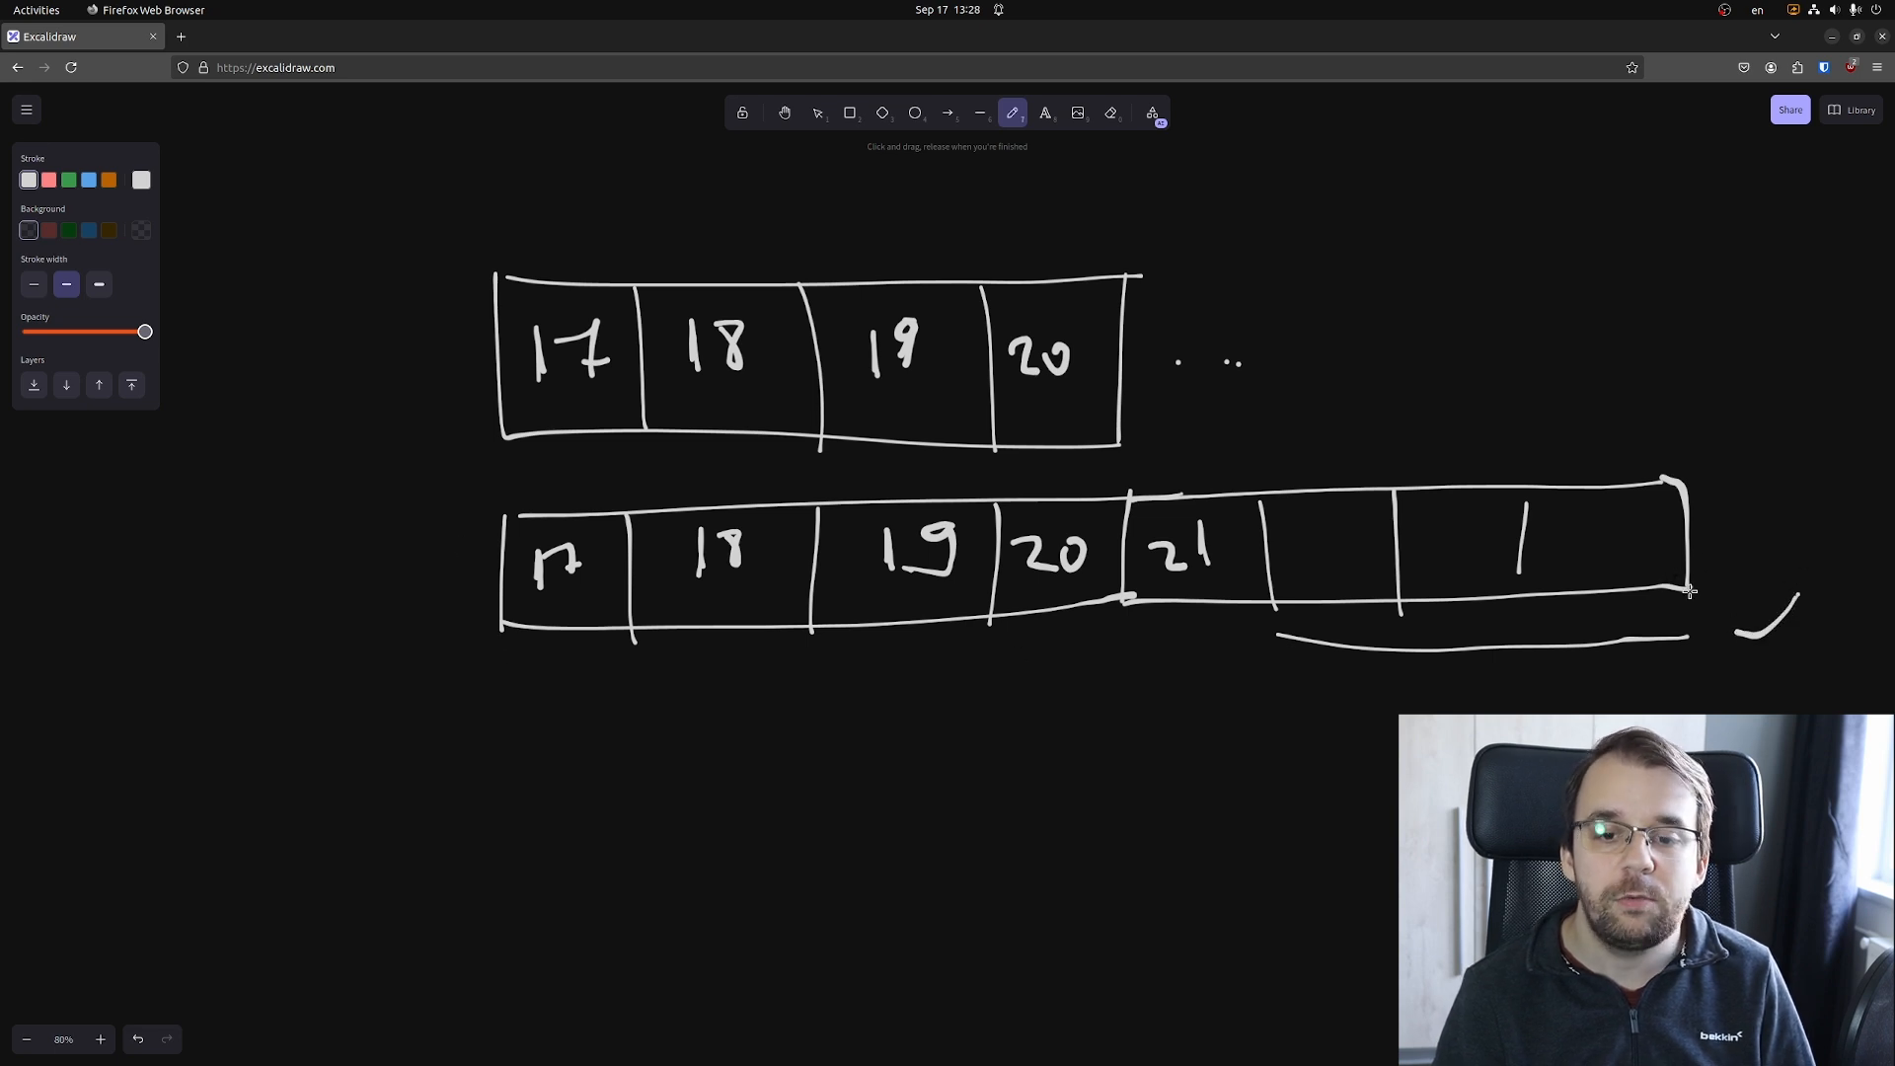
mouse_move(1723, 669)
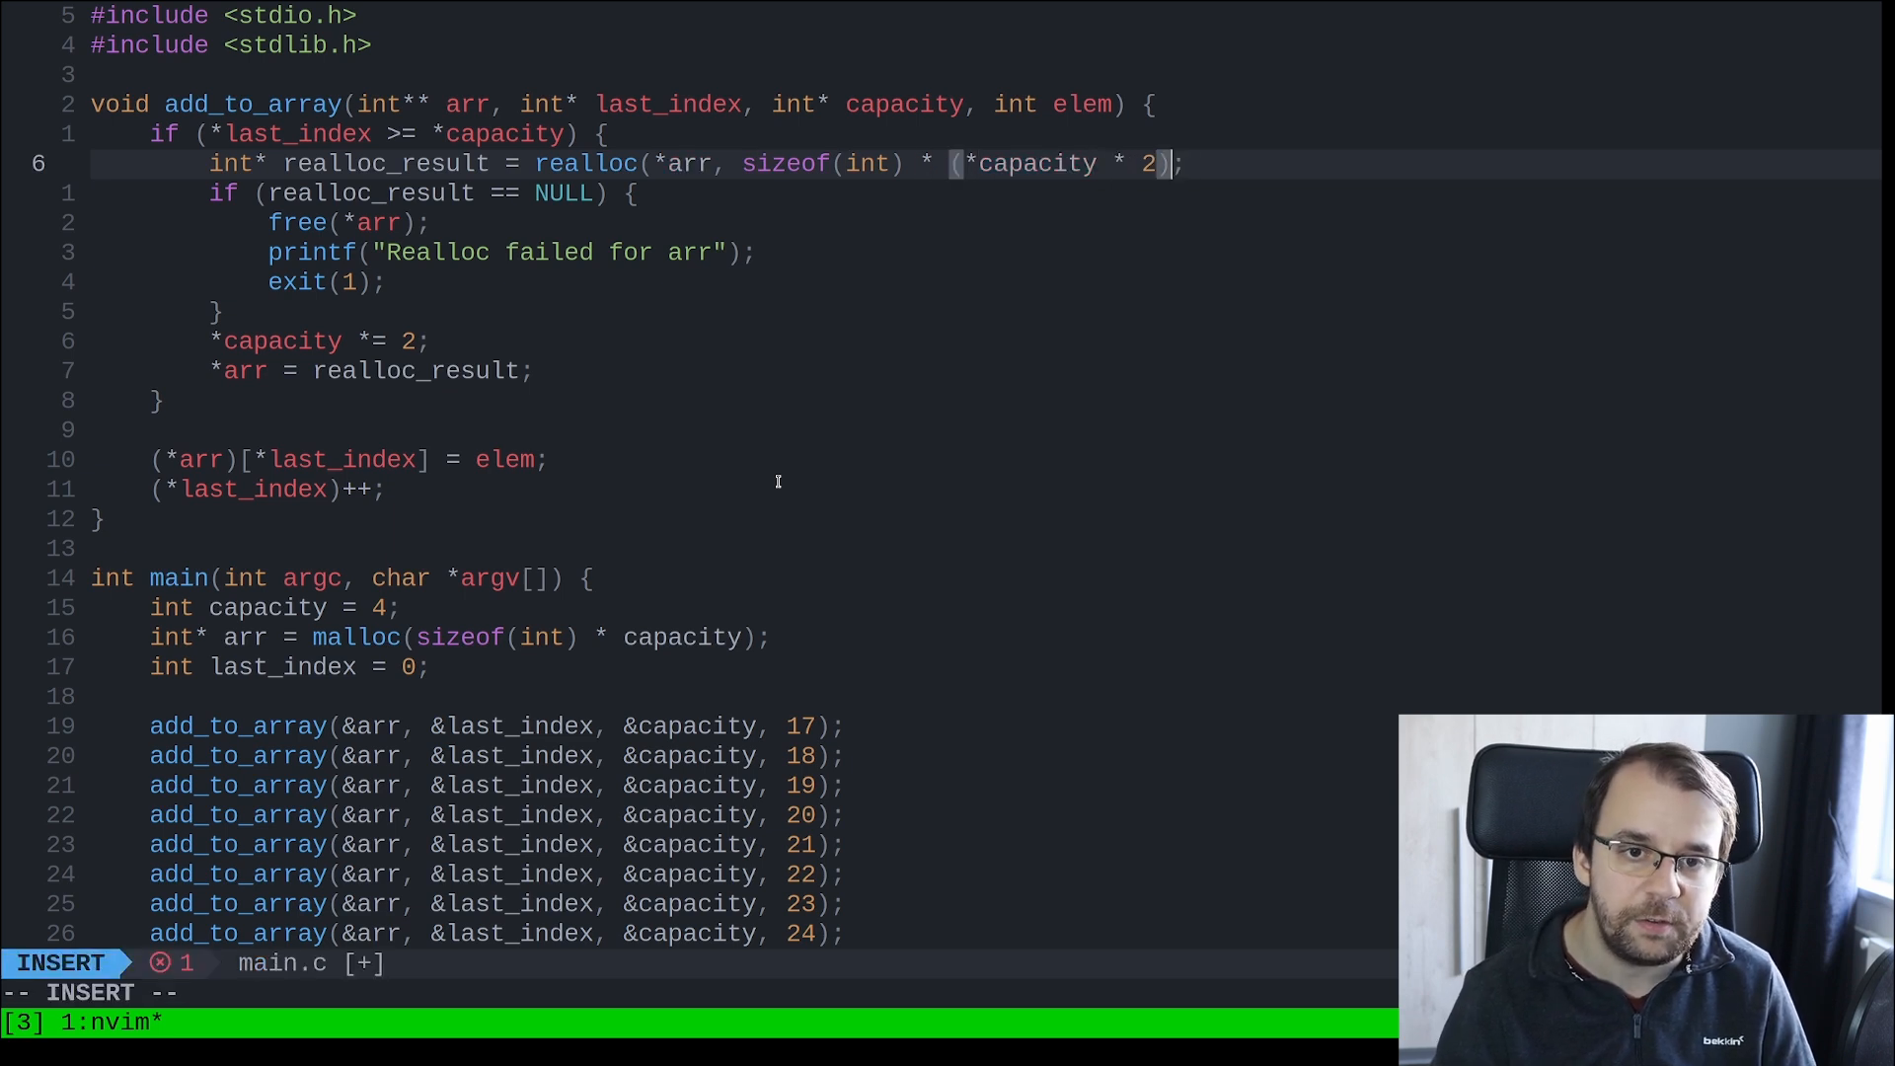
Finish the (*capacity + 1) realloc edit, then build and run ./main with gcc.
key("Escape")
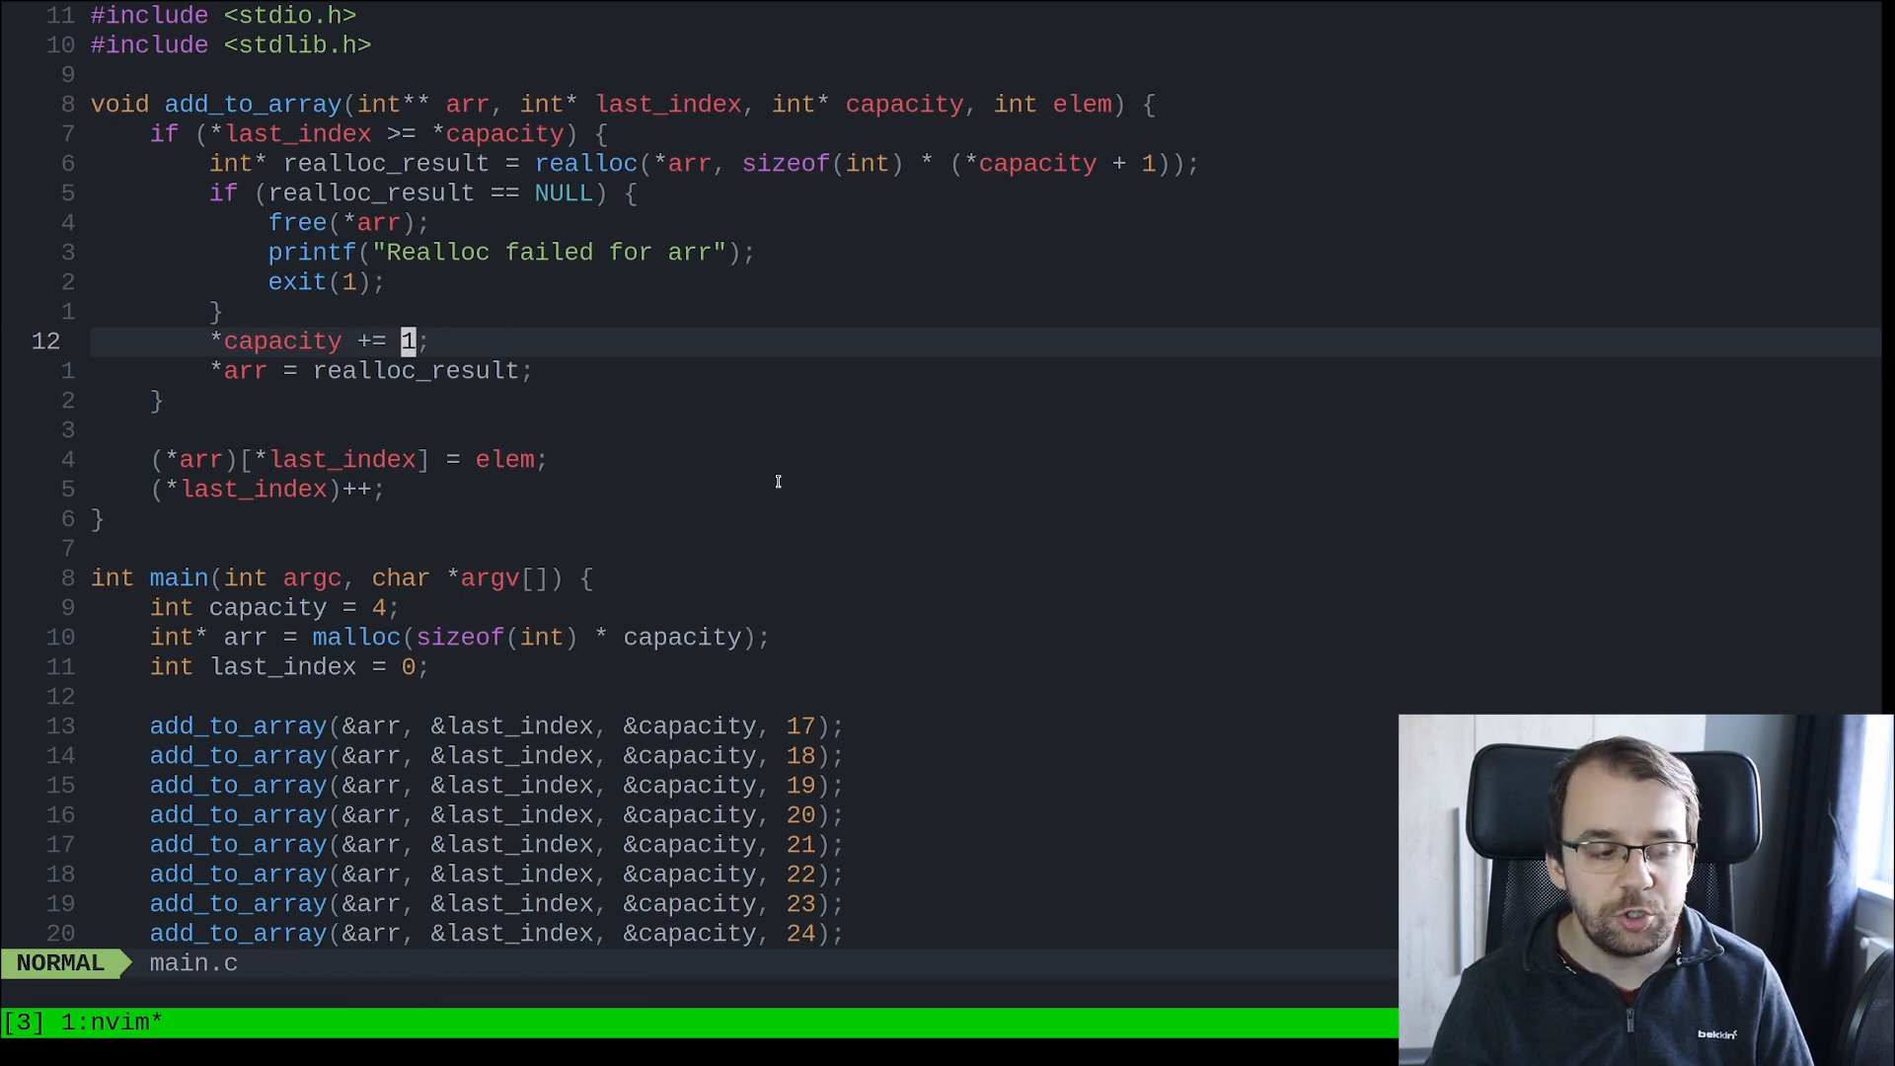
type(":! gcc -o main main.c")
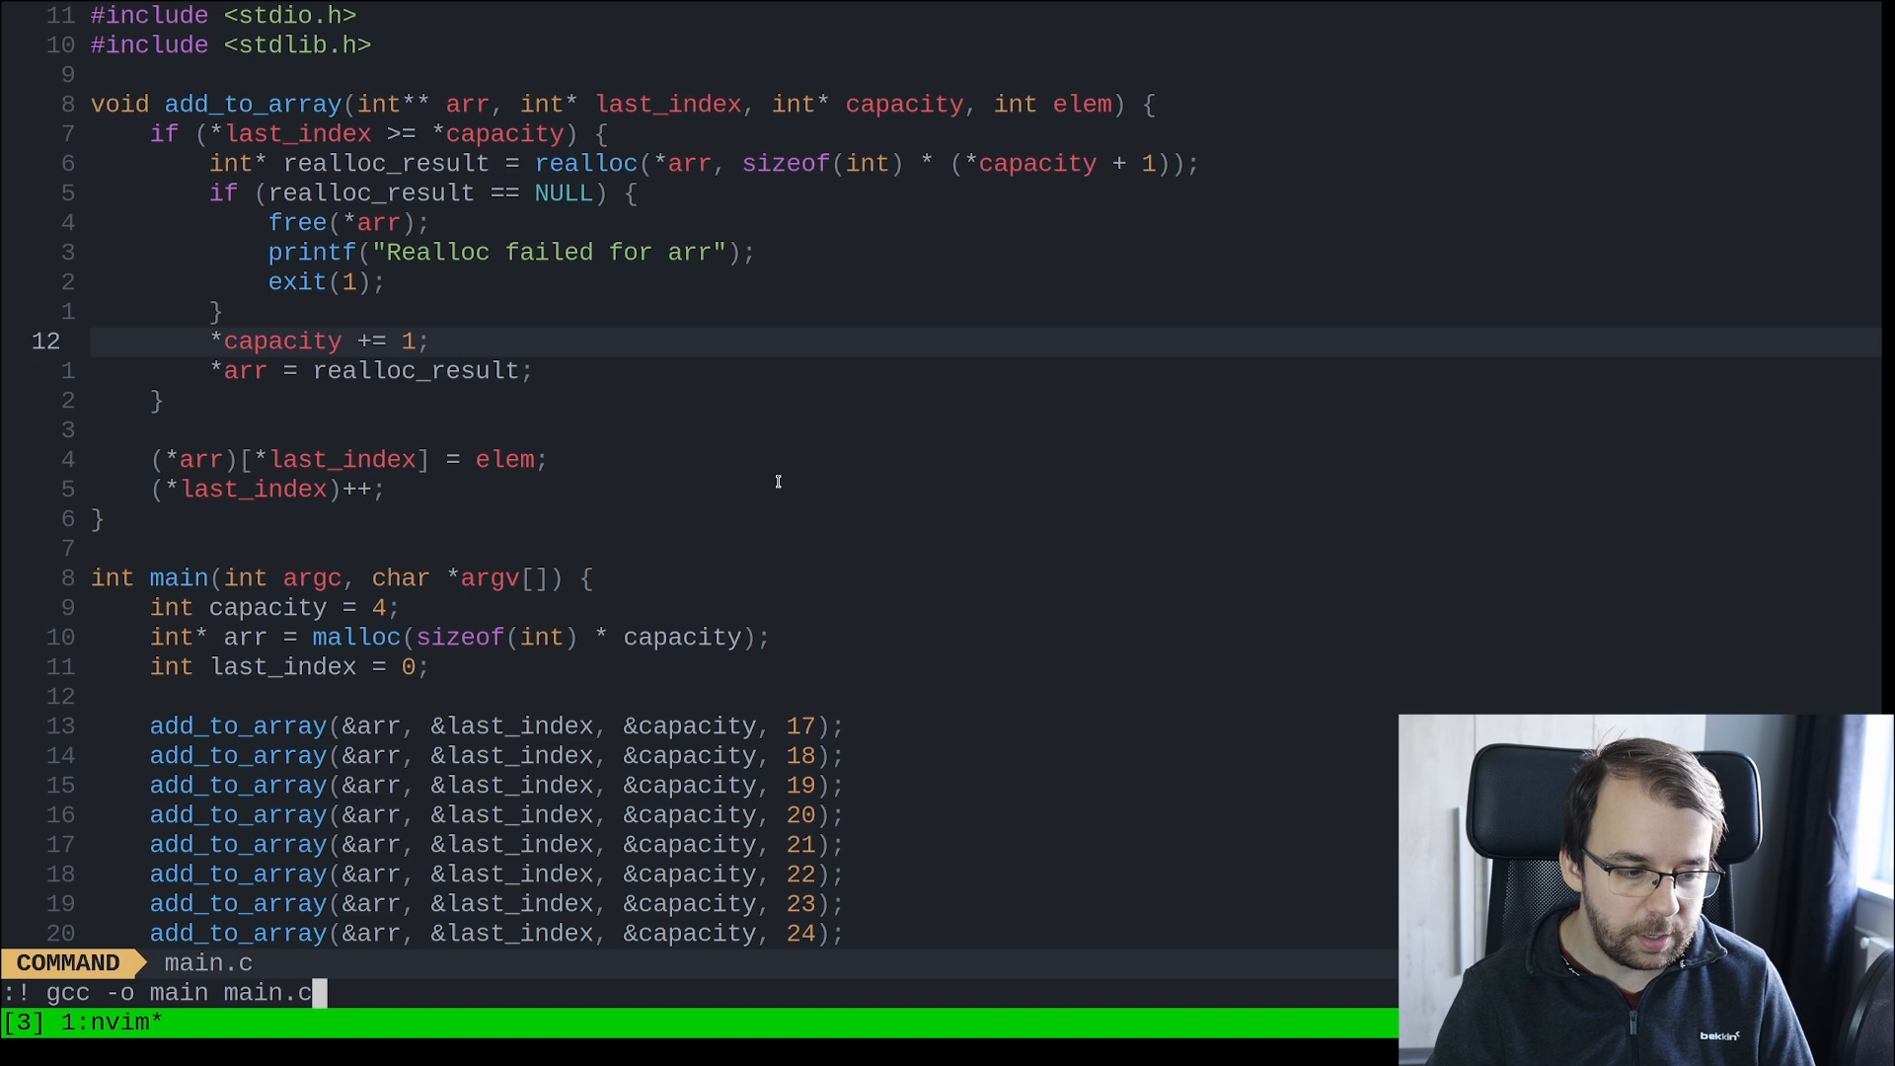
type("; ./ma")
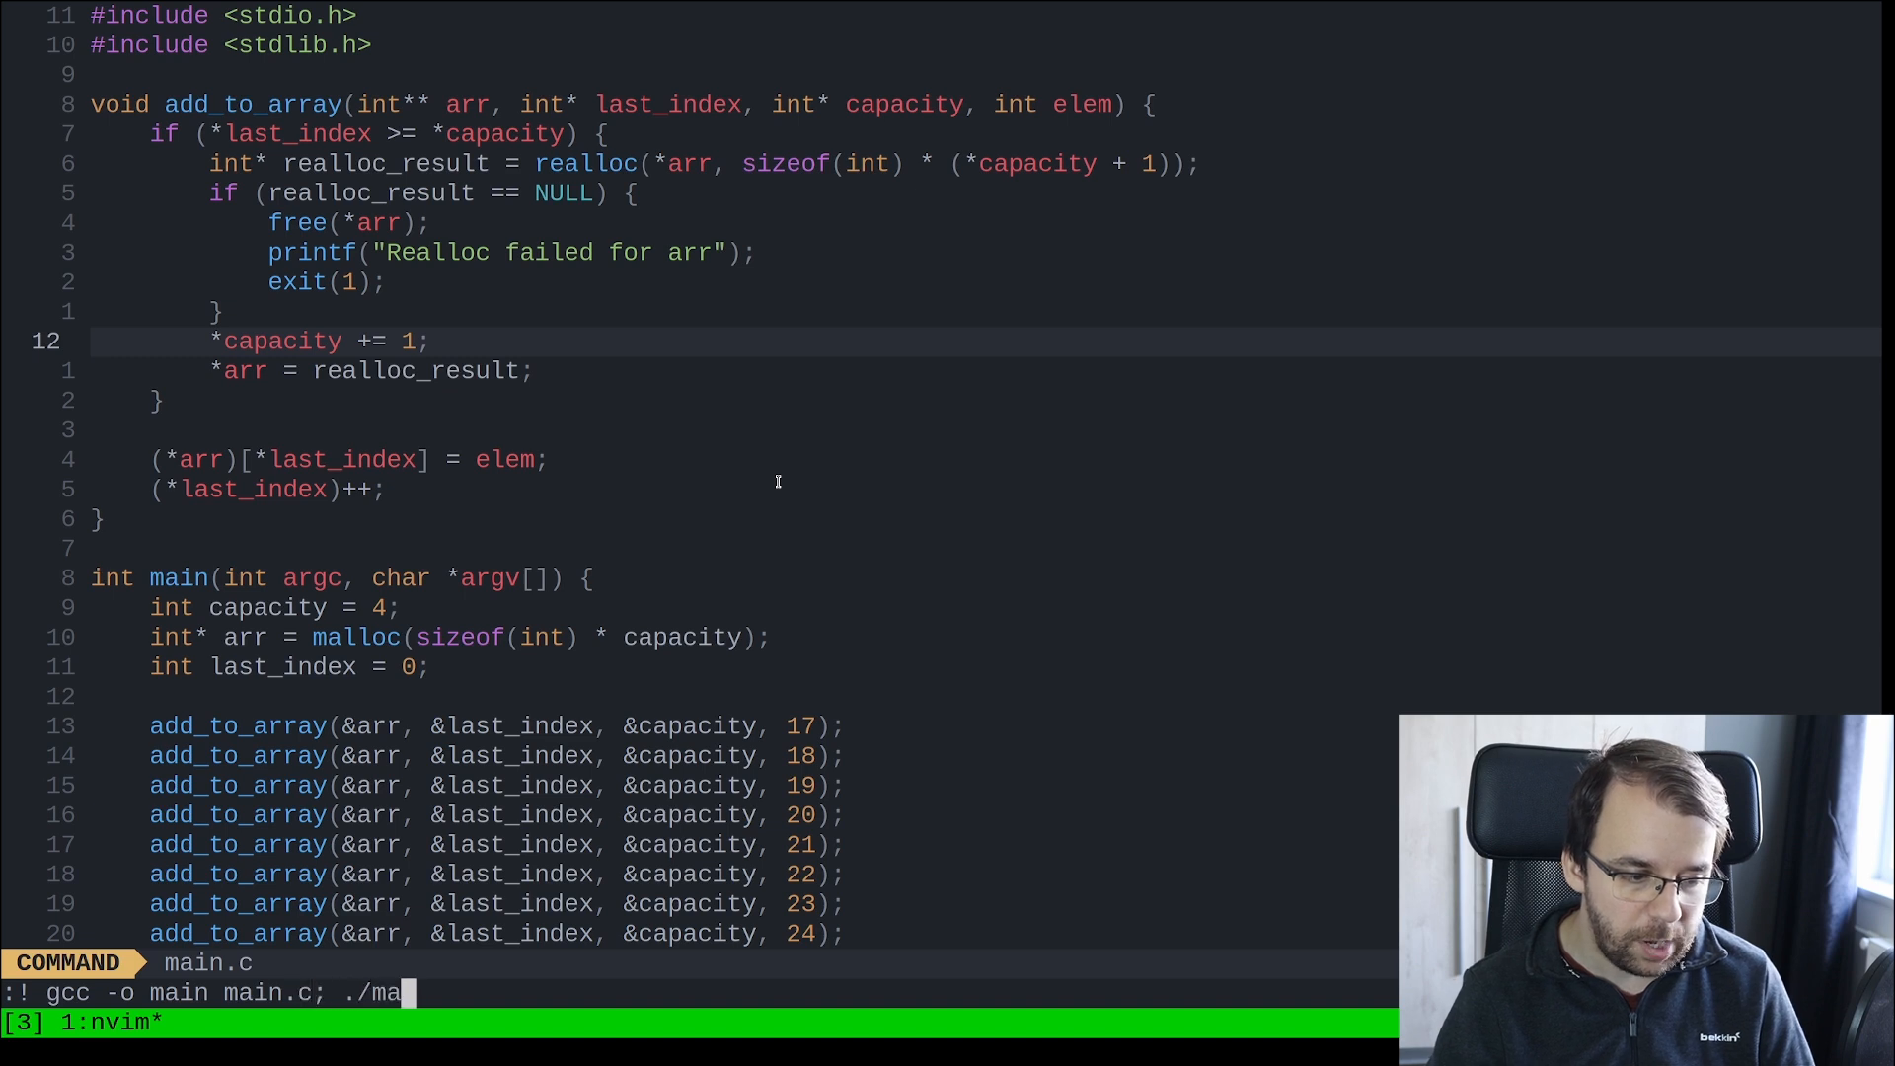
key("Return")
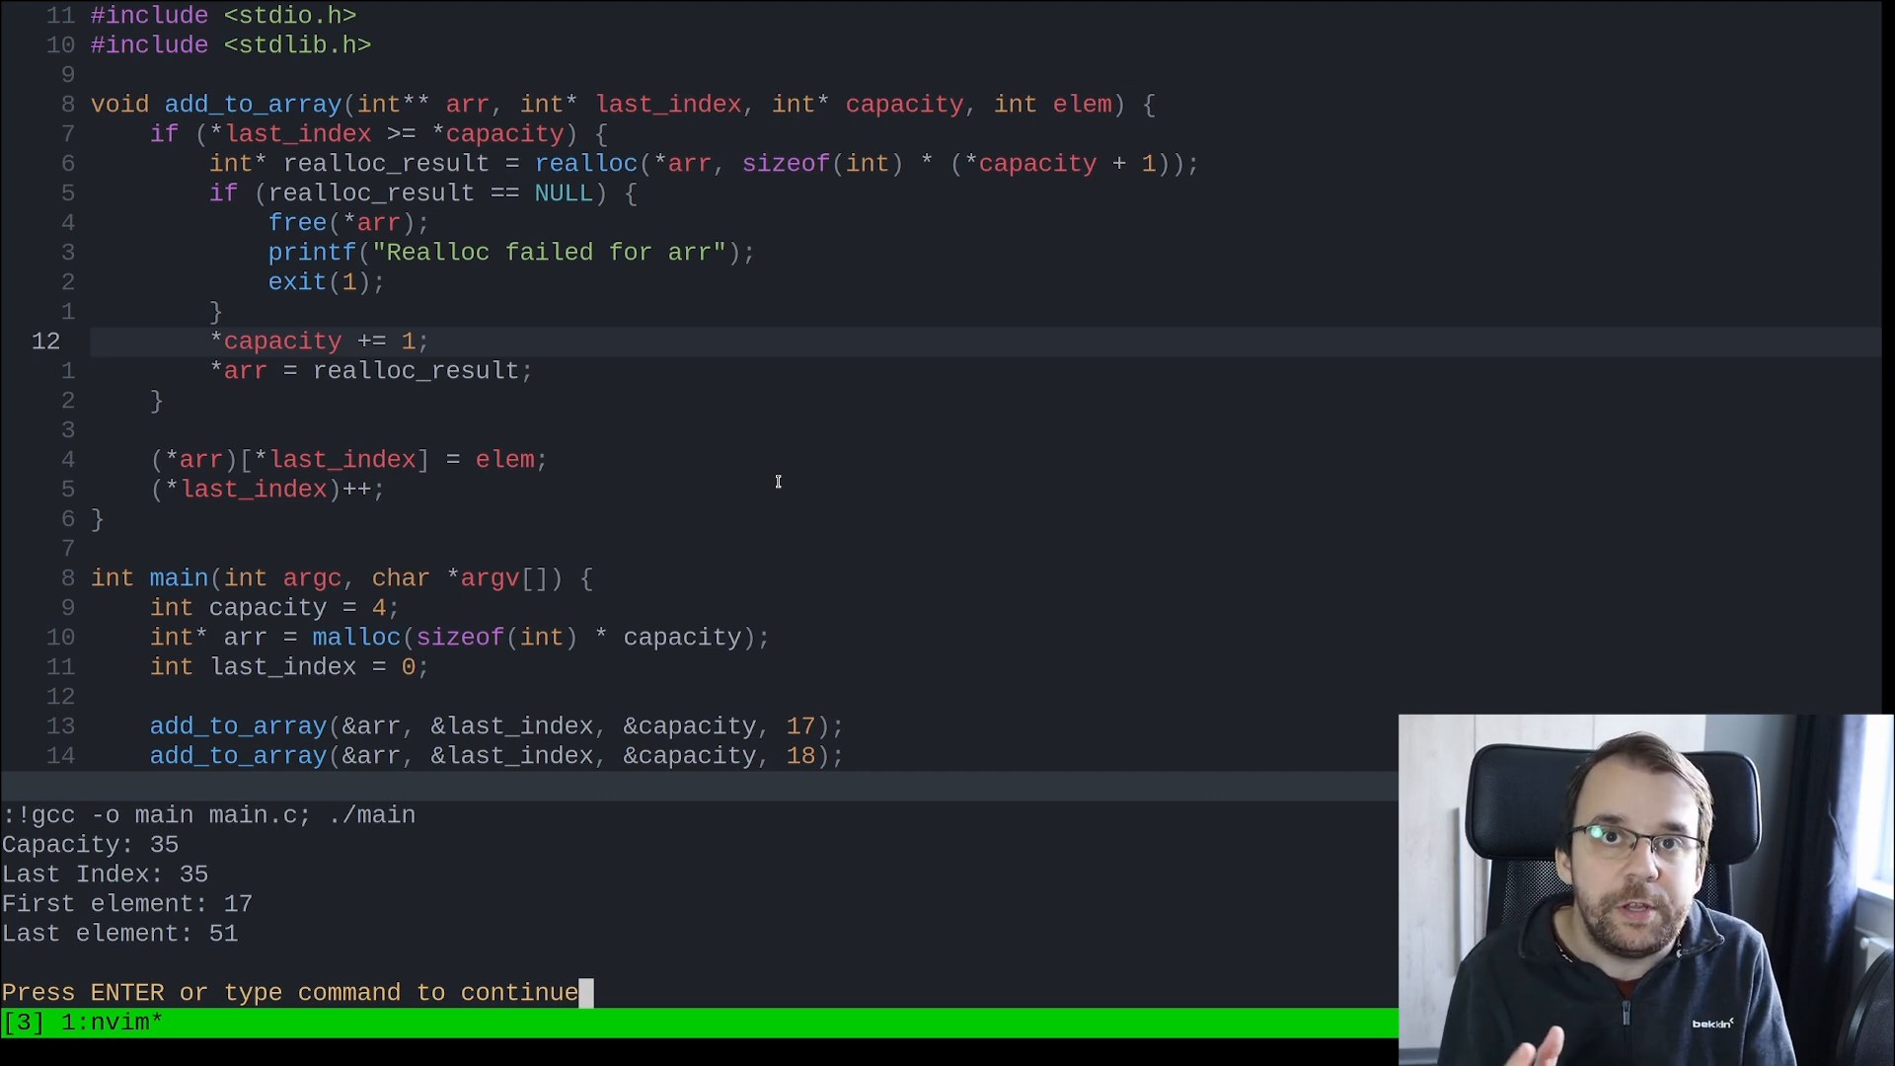
key("Return")
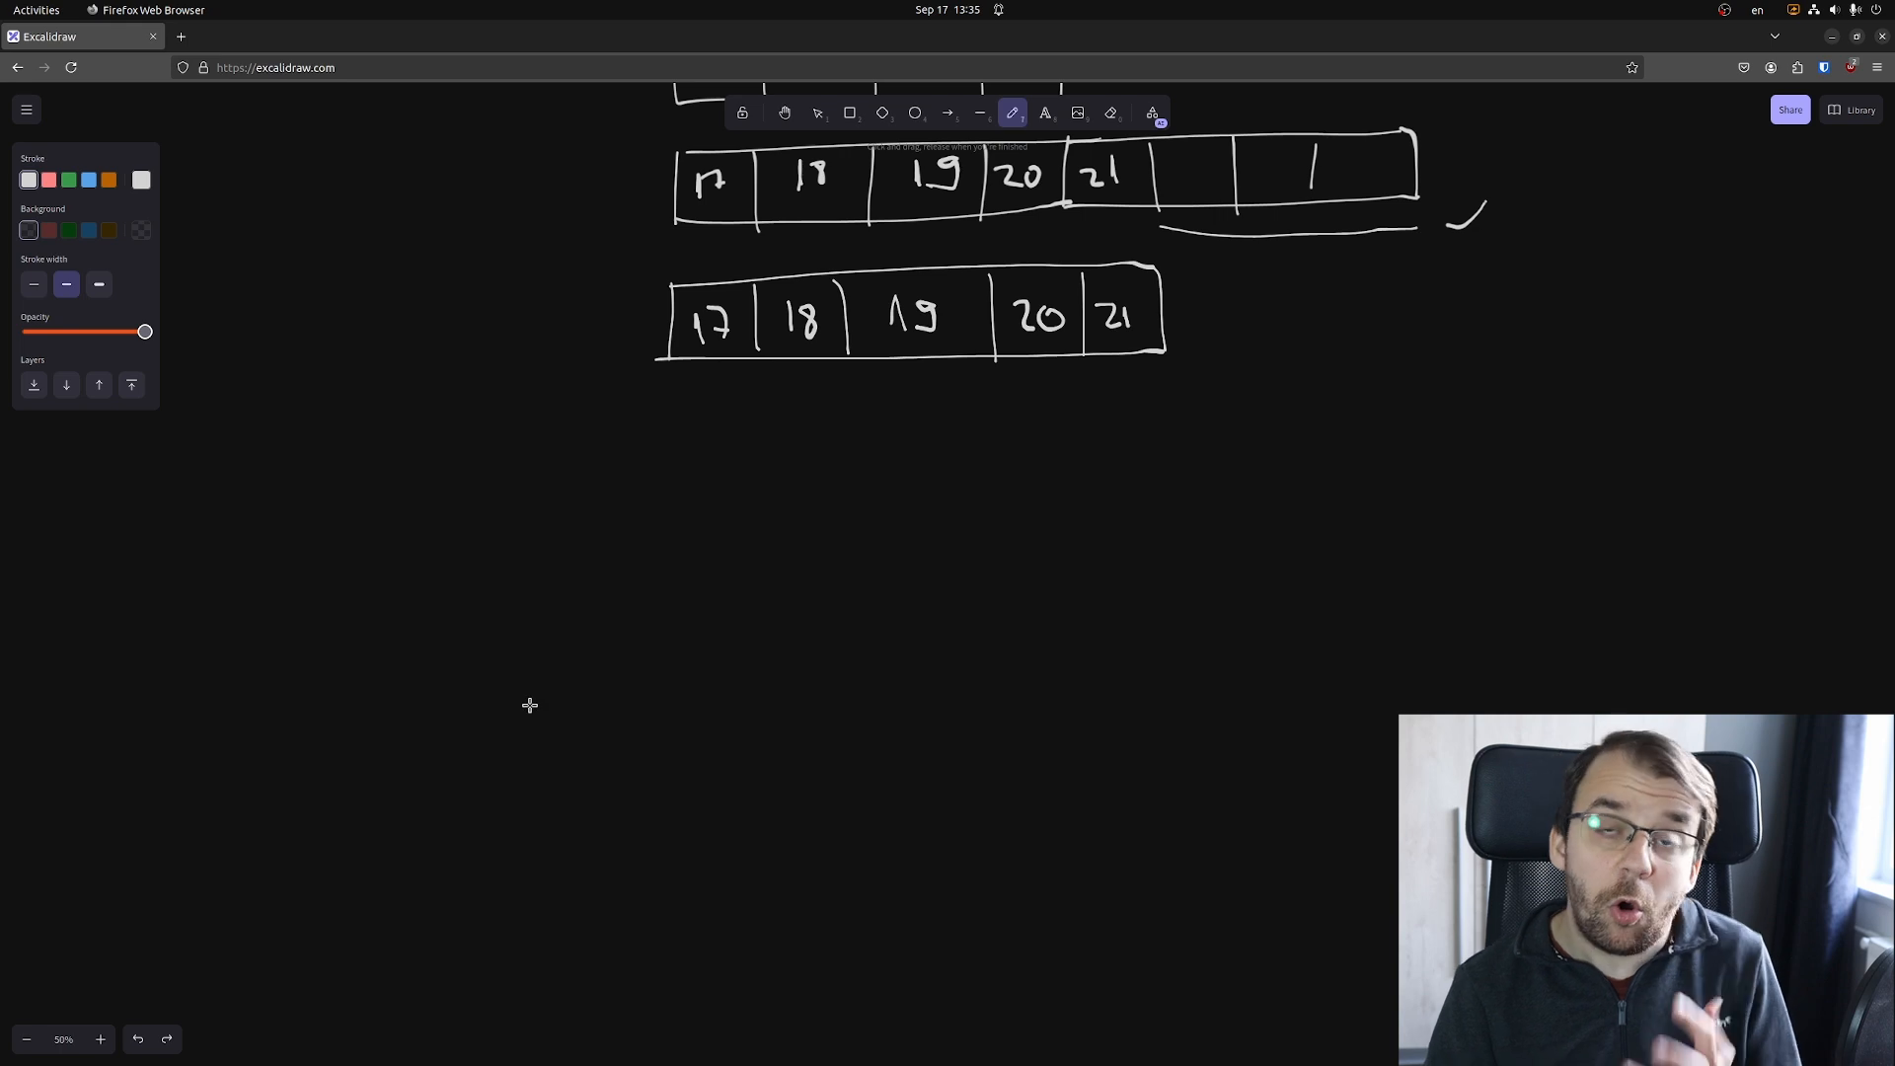
mouse_move(565, 522)
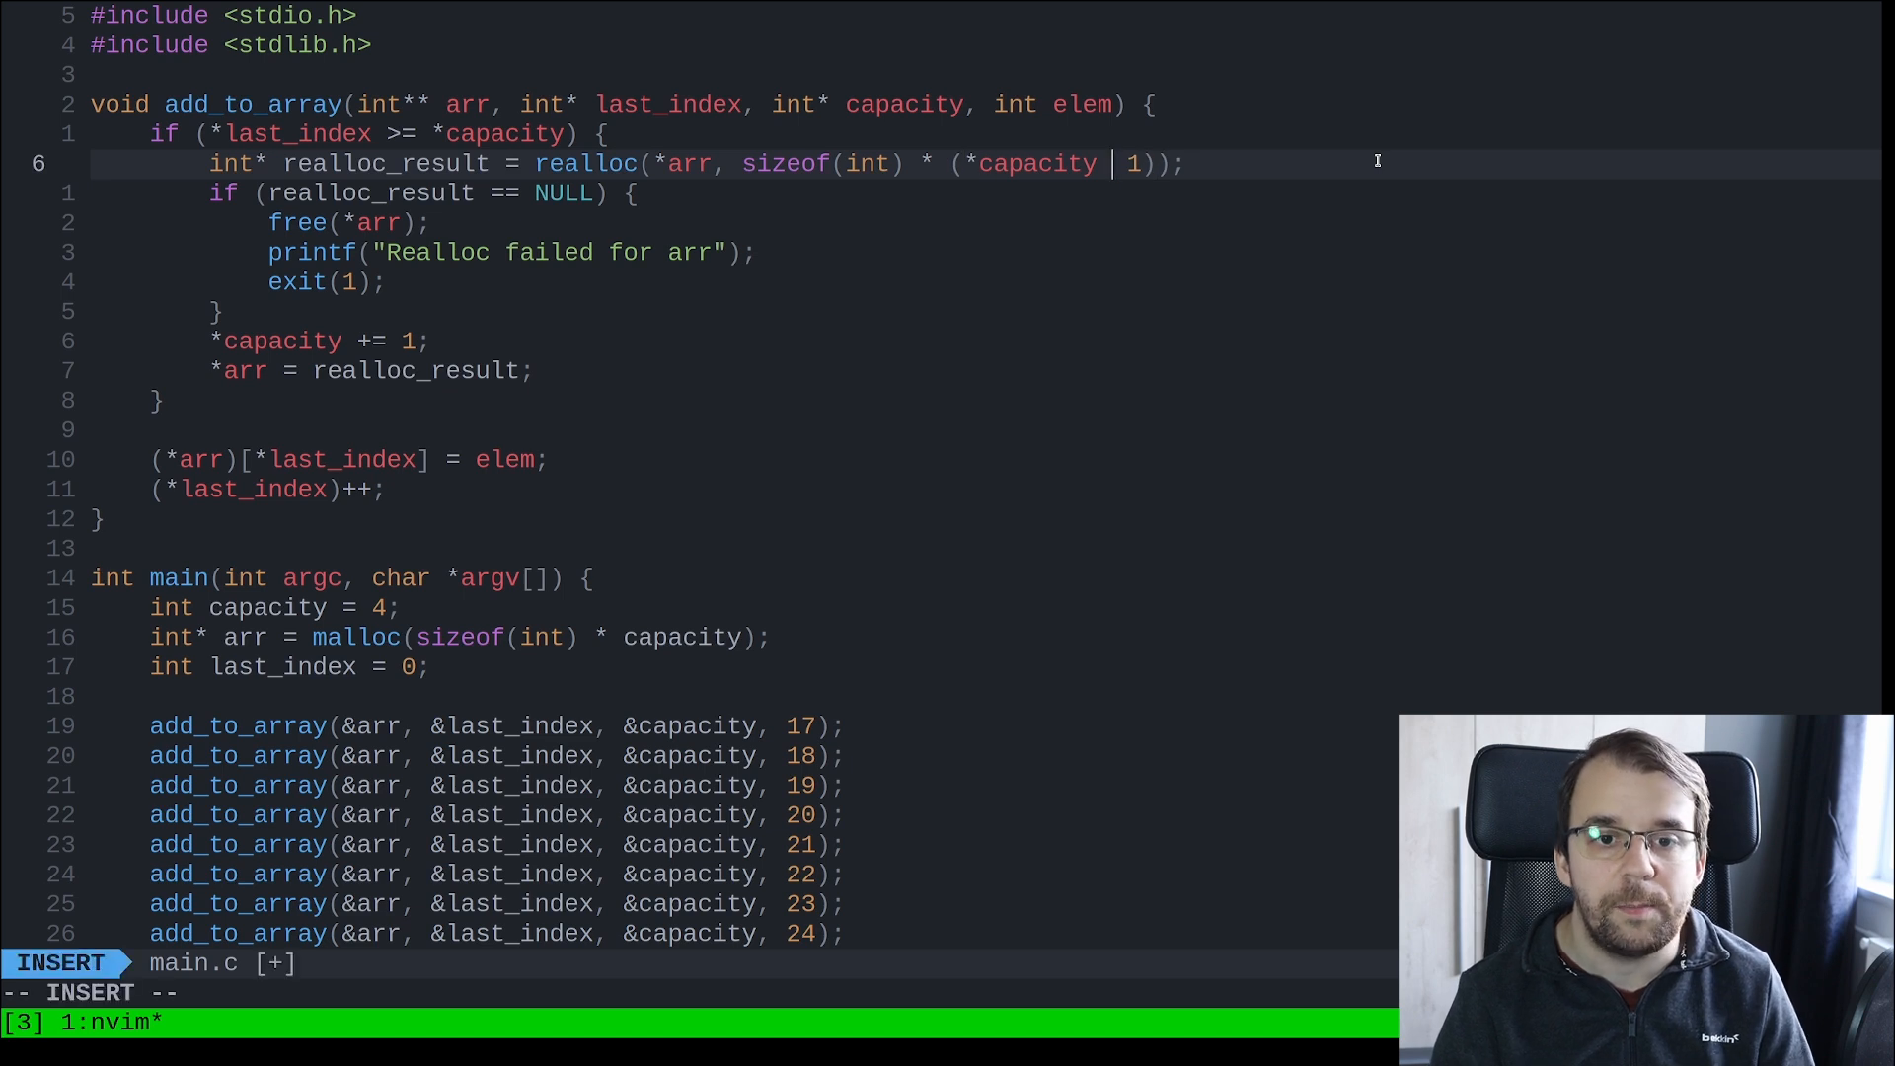
Add a 'We reallocated' message line to the realloc code.
key("Escape")
type("printf(\"\");")
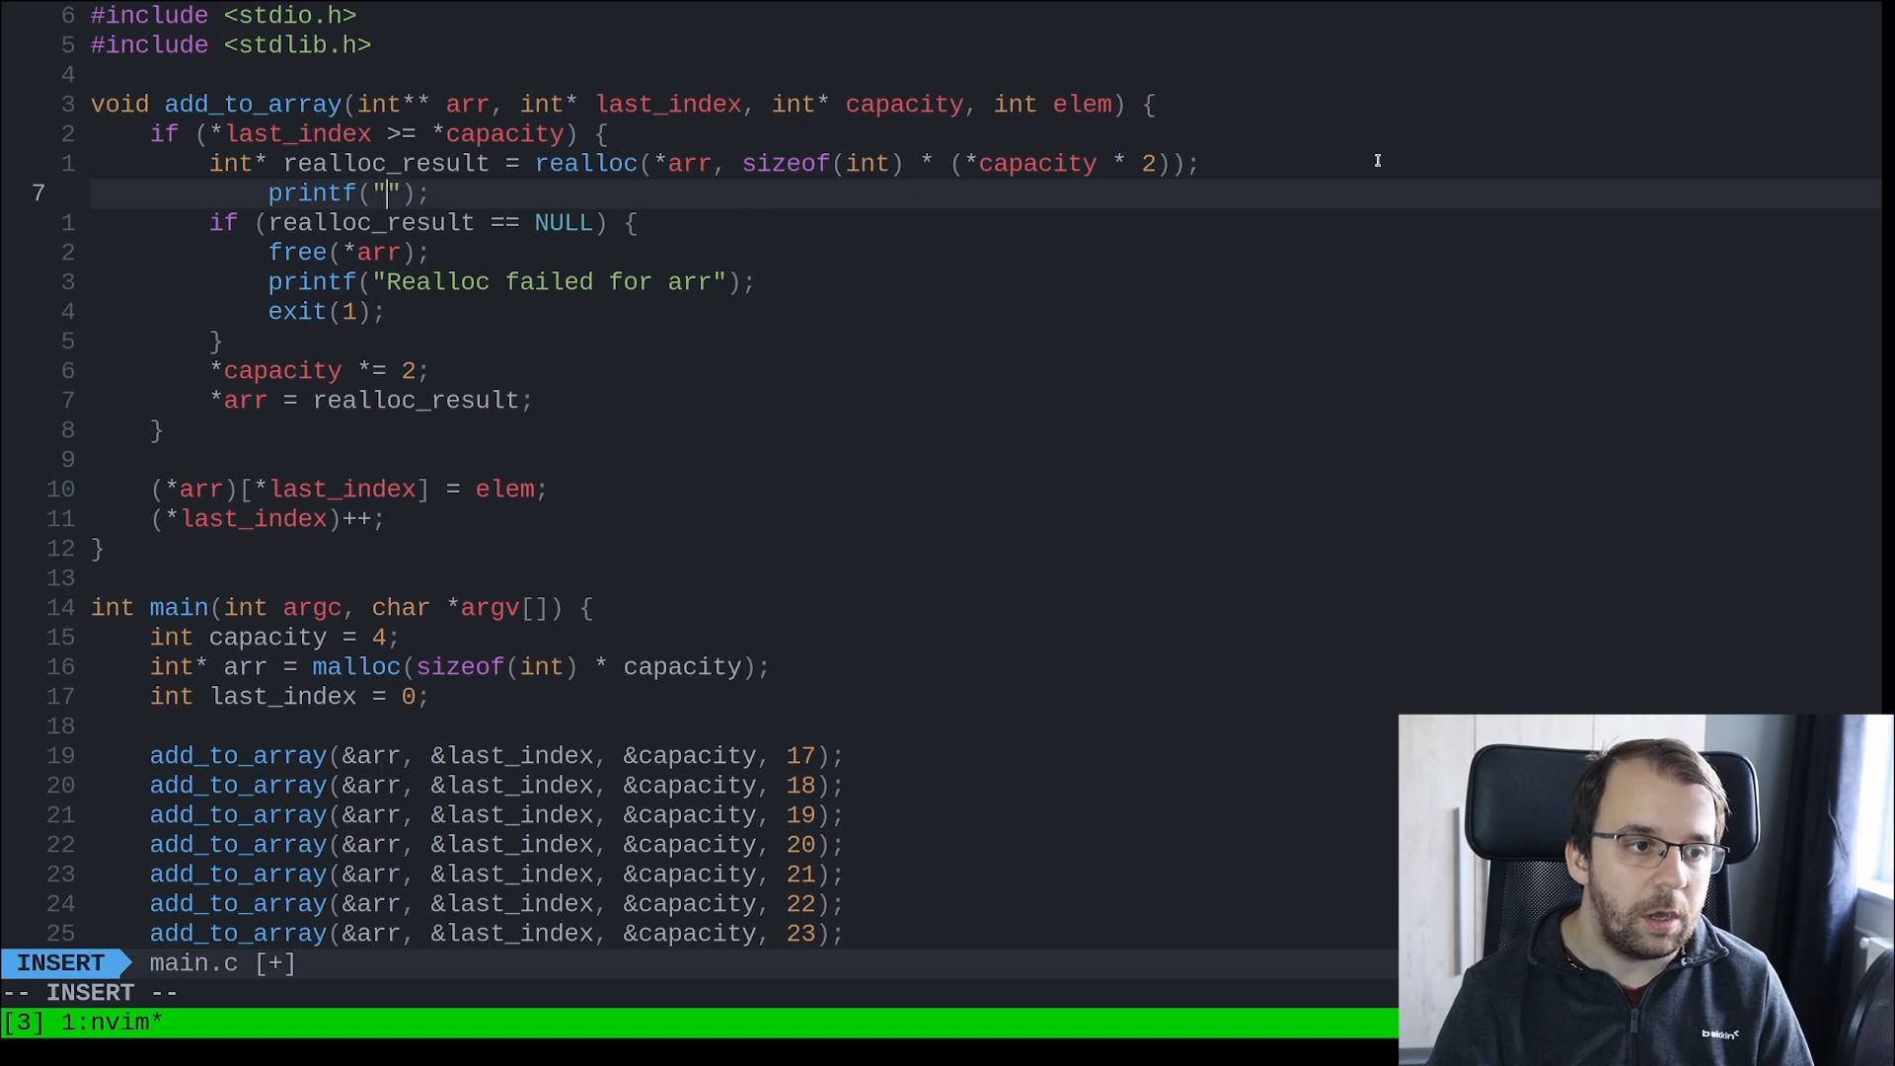
type("We realloc")
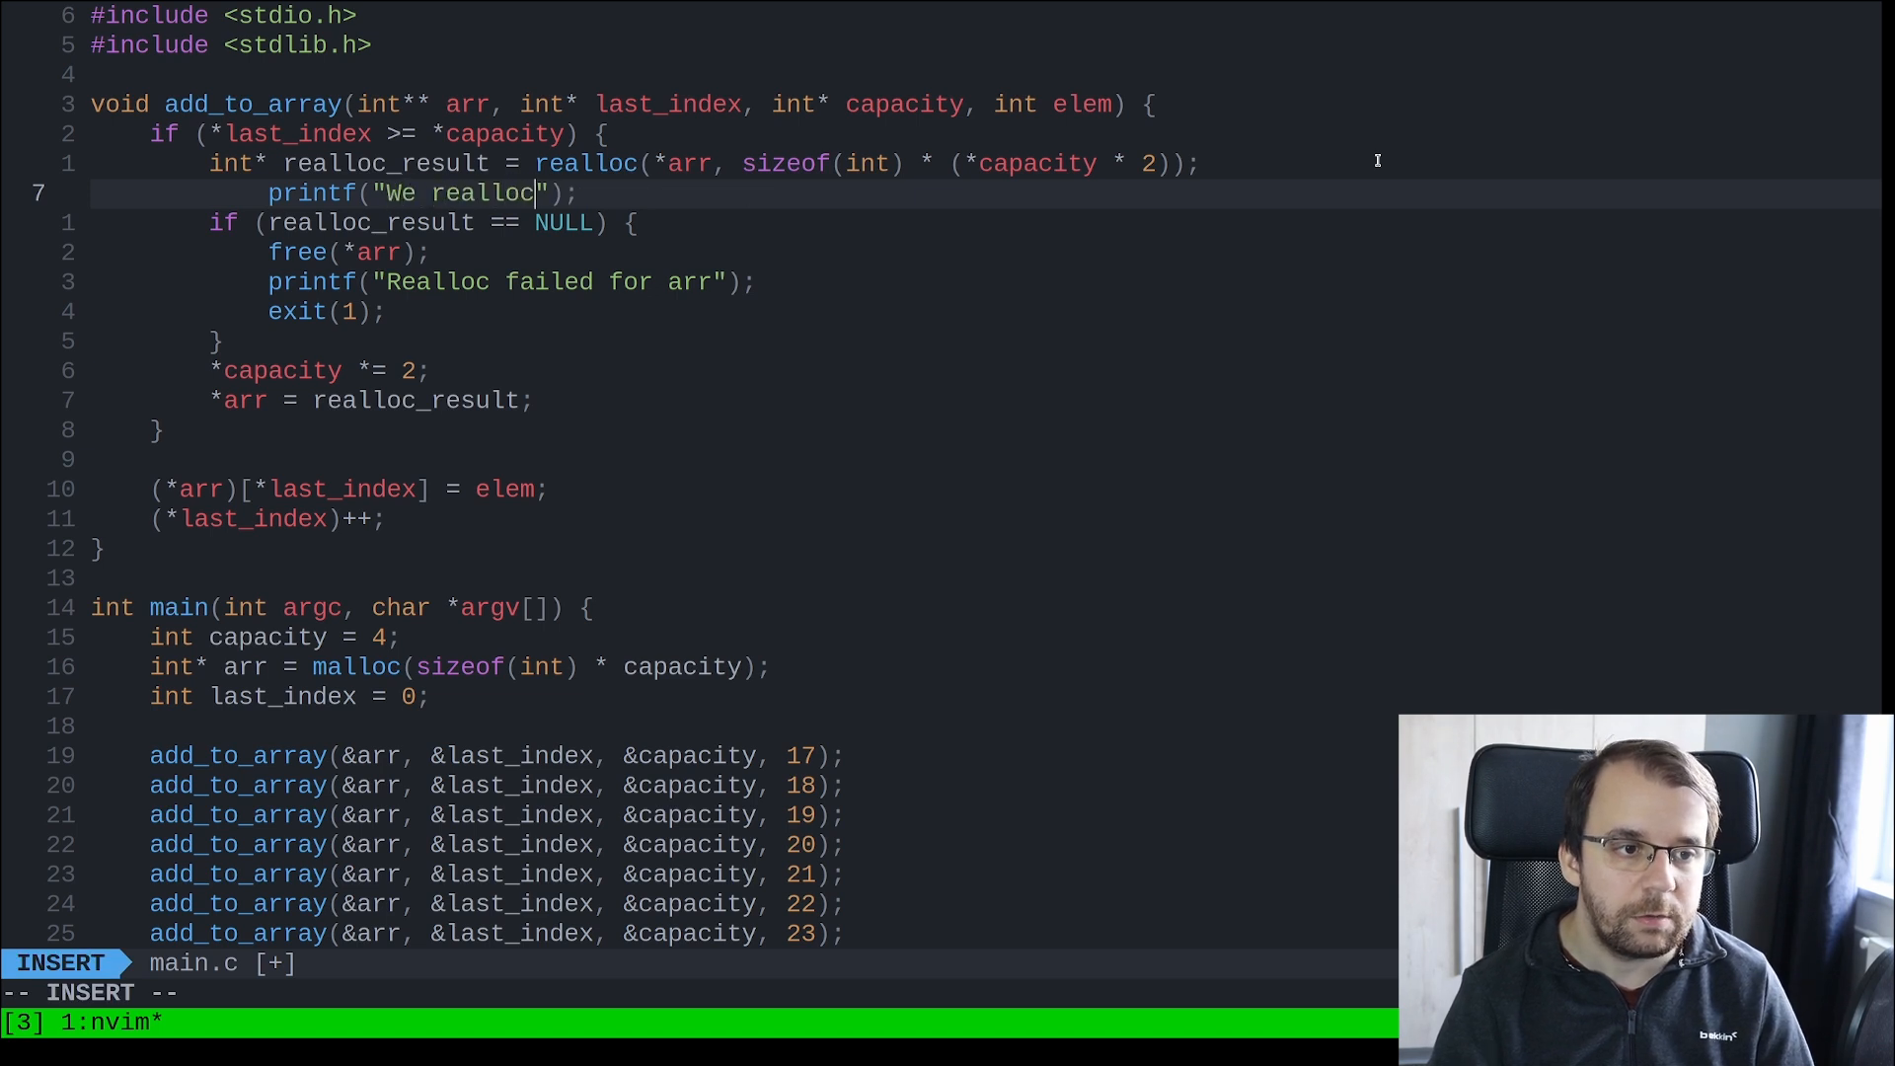
type("ated")
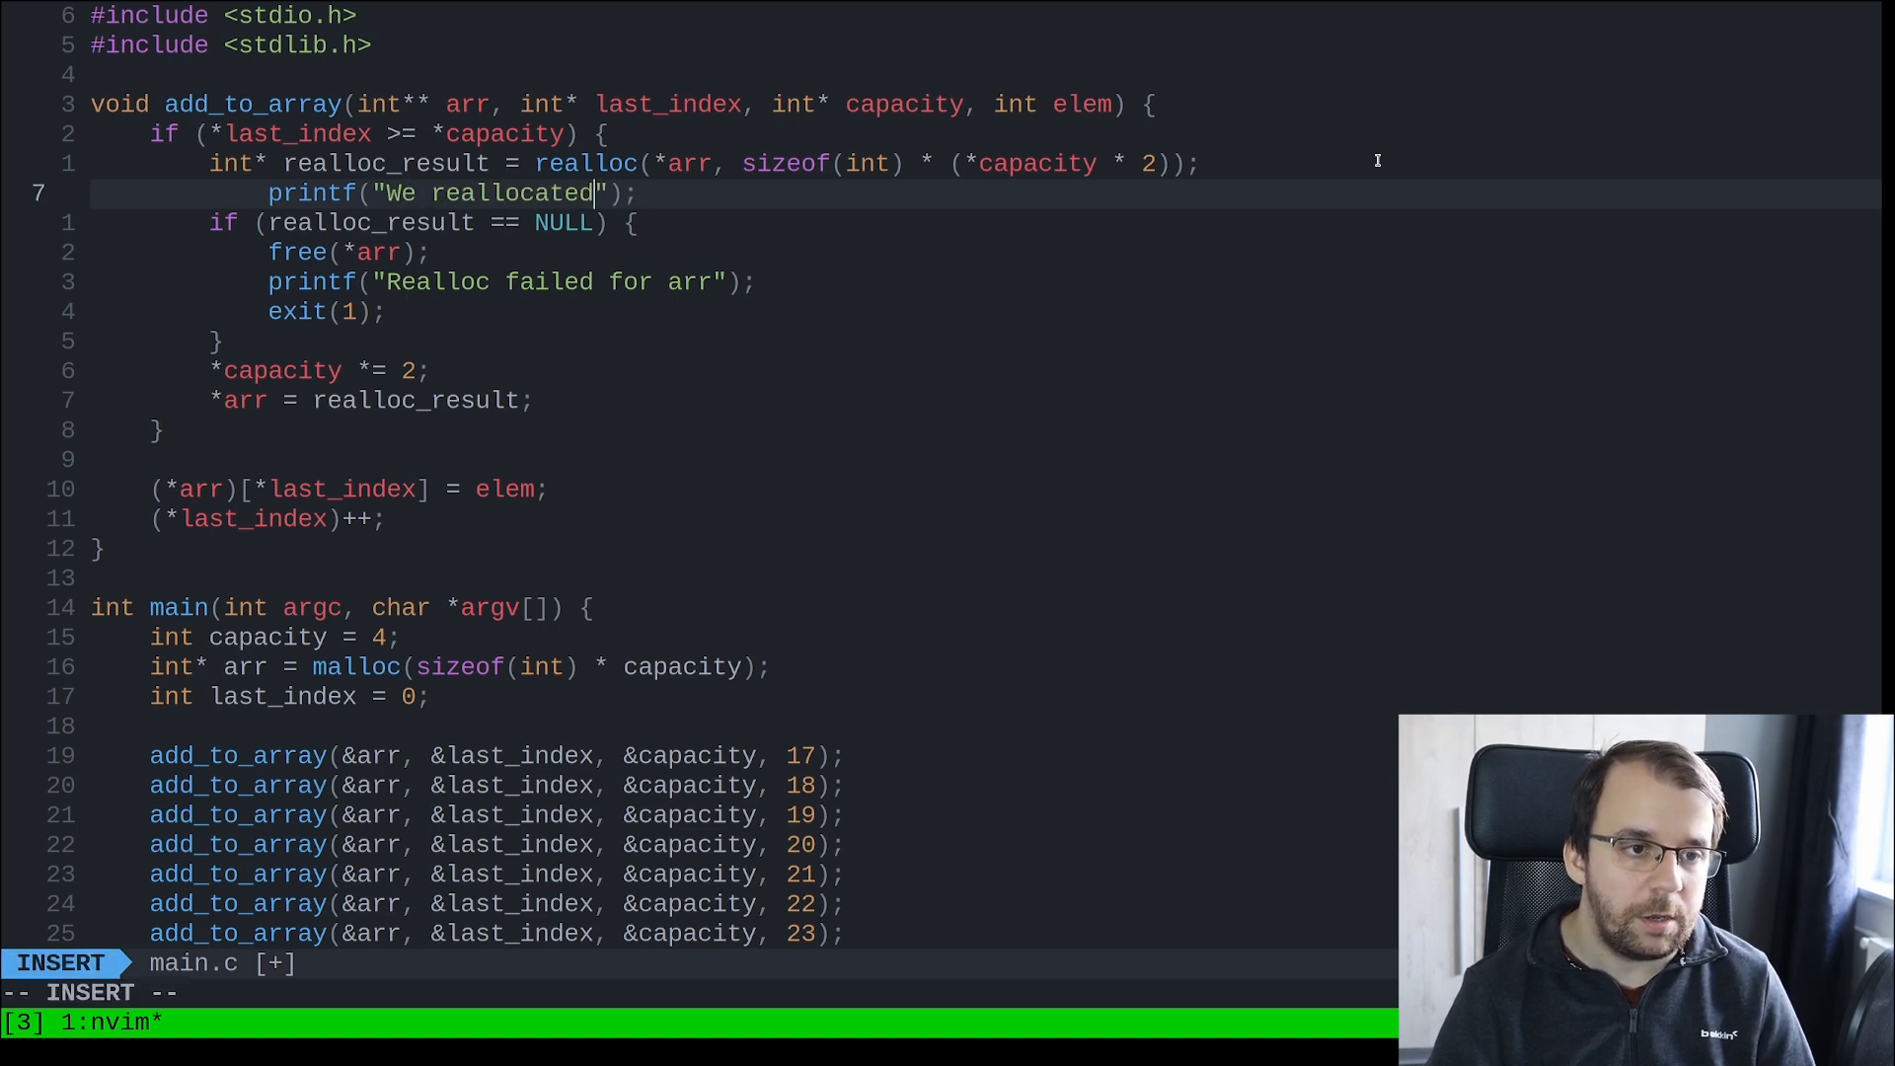
key("Escape")
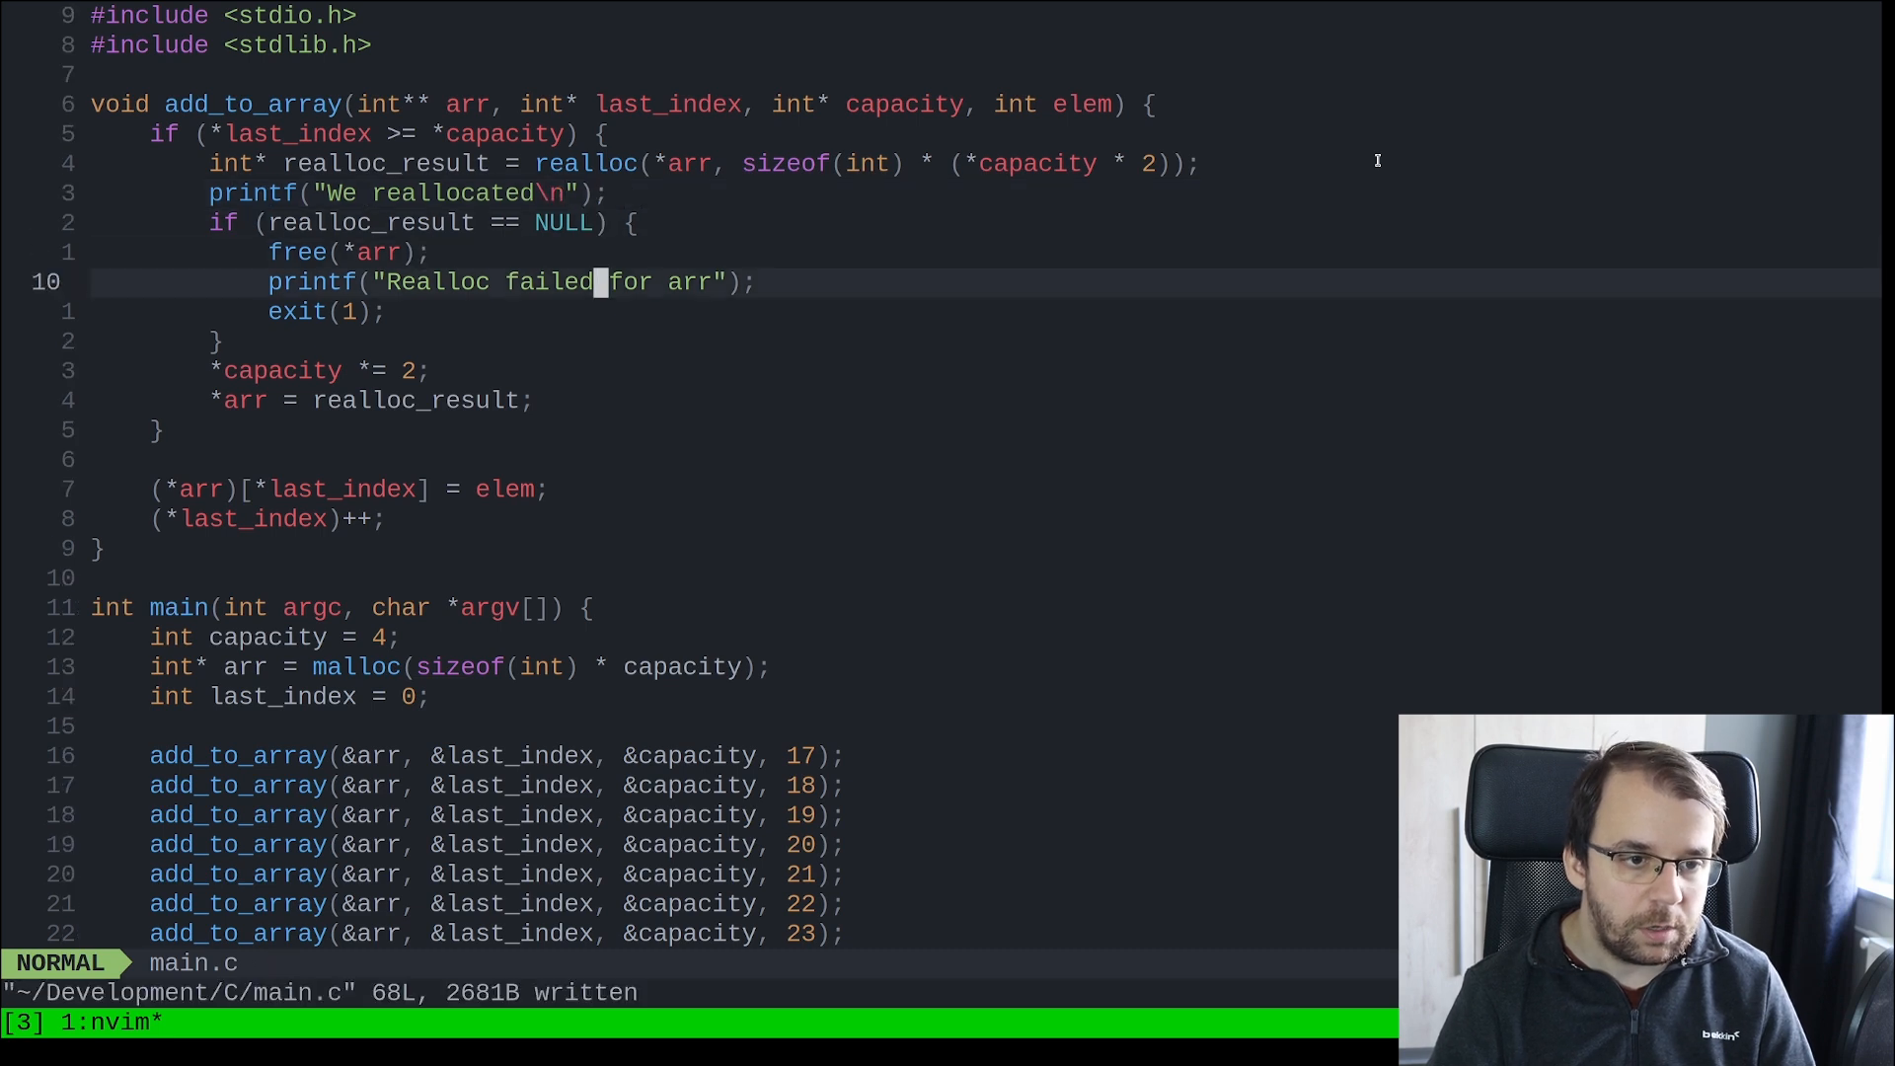
Compile and run with gcc -o main main.c; ./main, reading the reallocation output.
type("\\b")
left_click(700, 993)
type(":!")
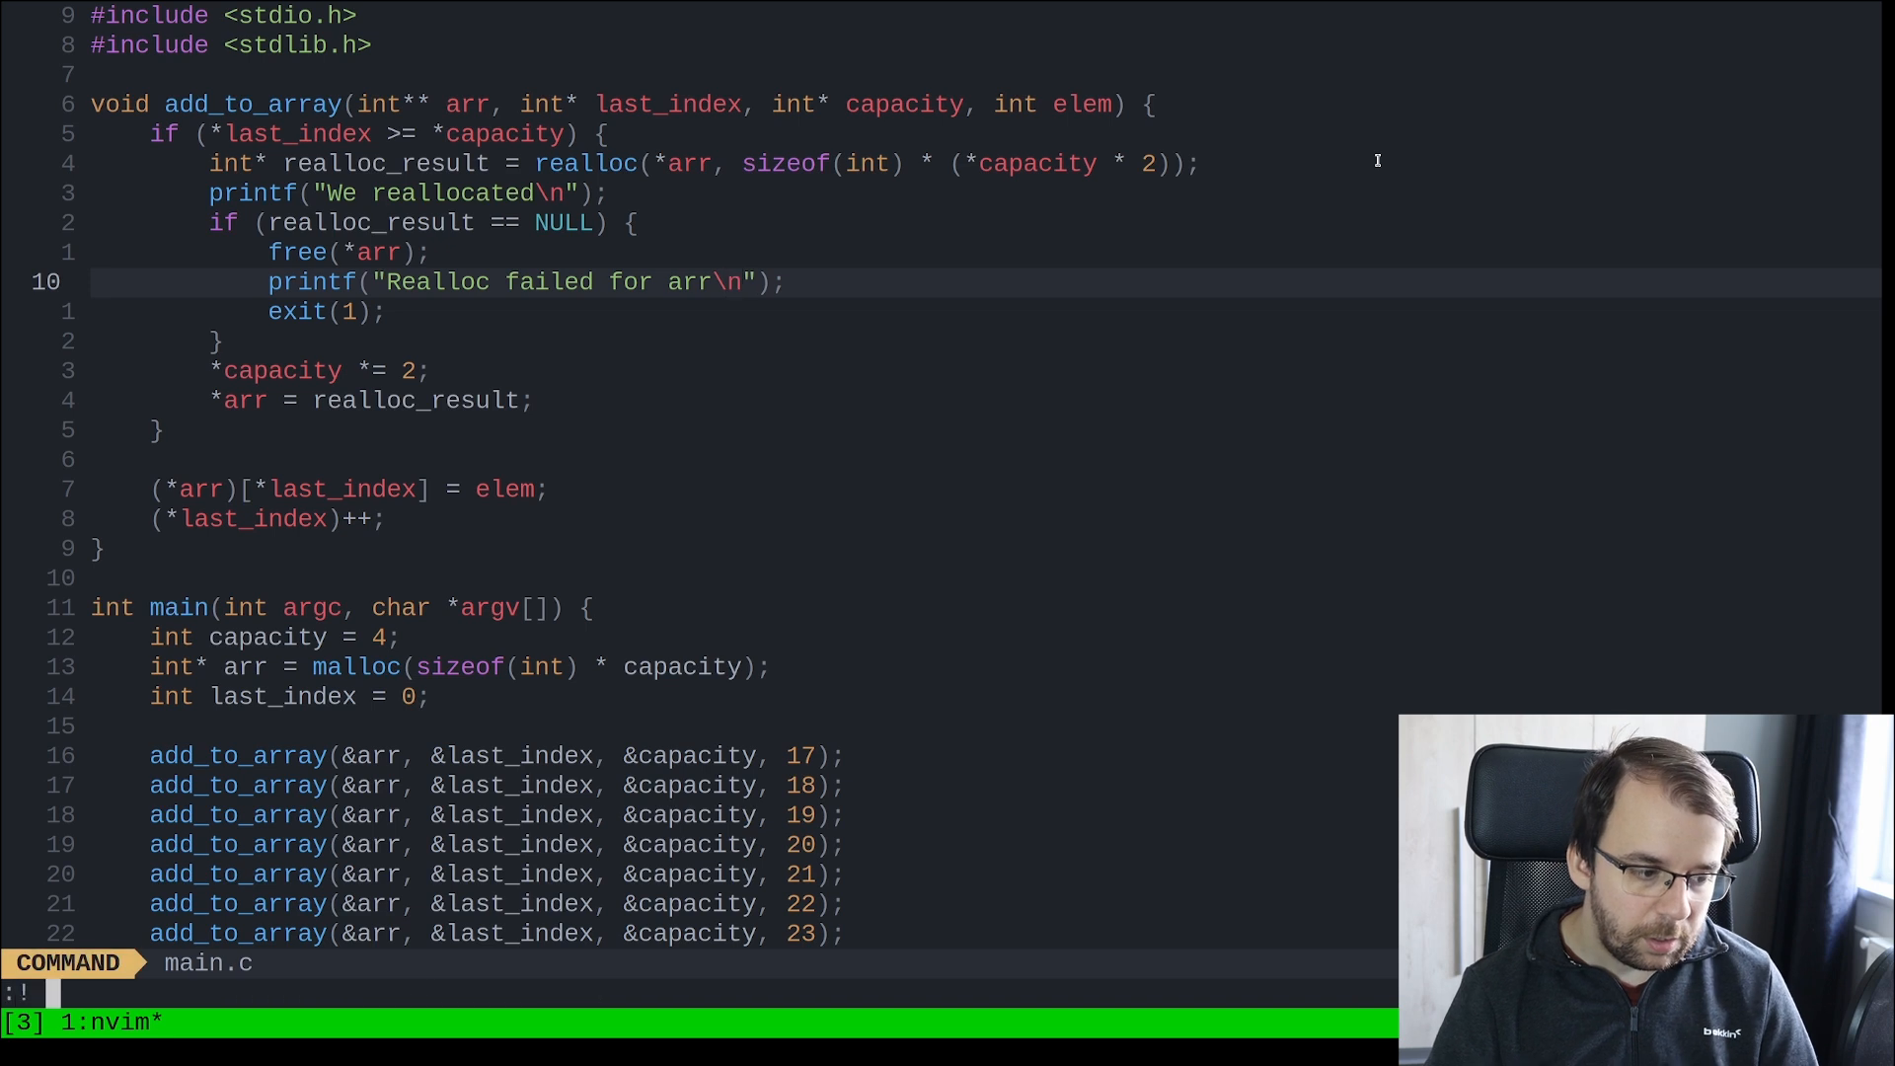
type("gcc -o main main.c; ./main")
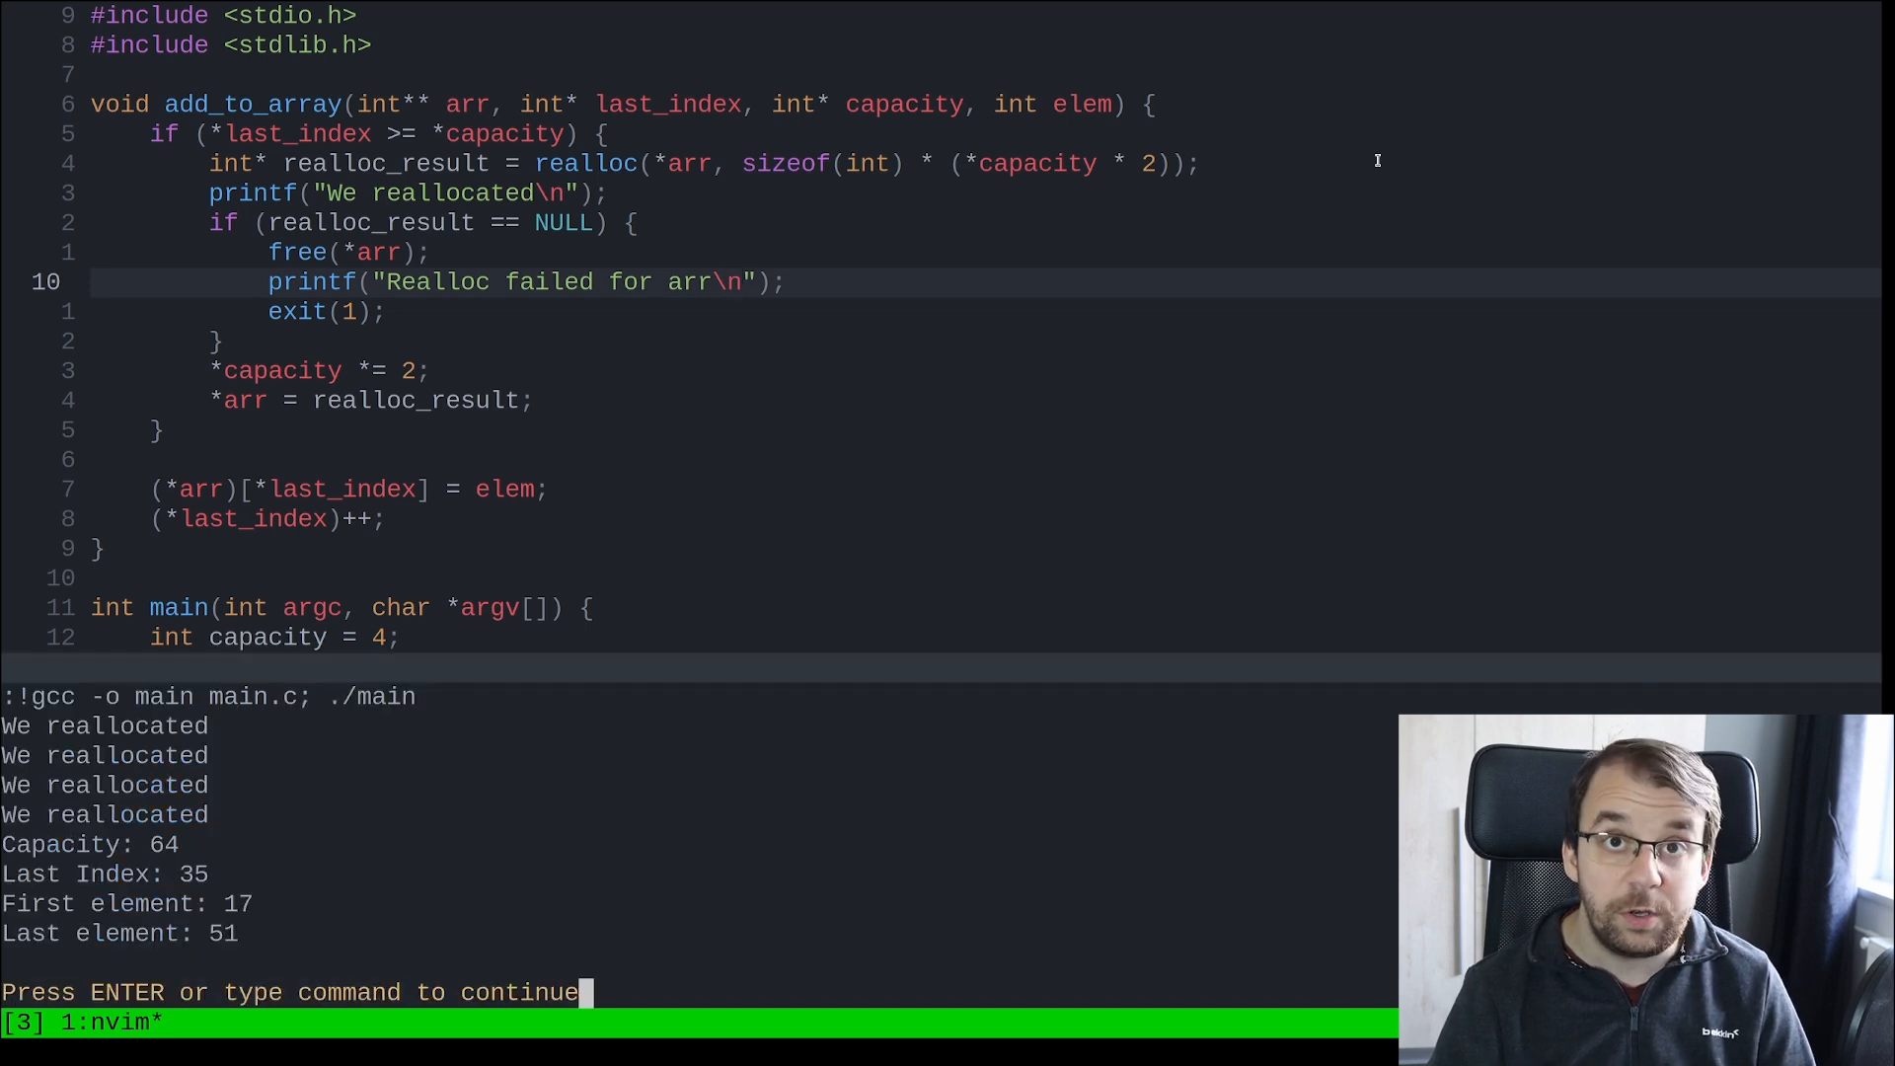
key("Return")
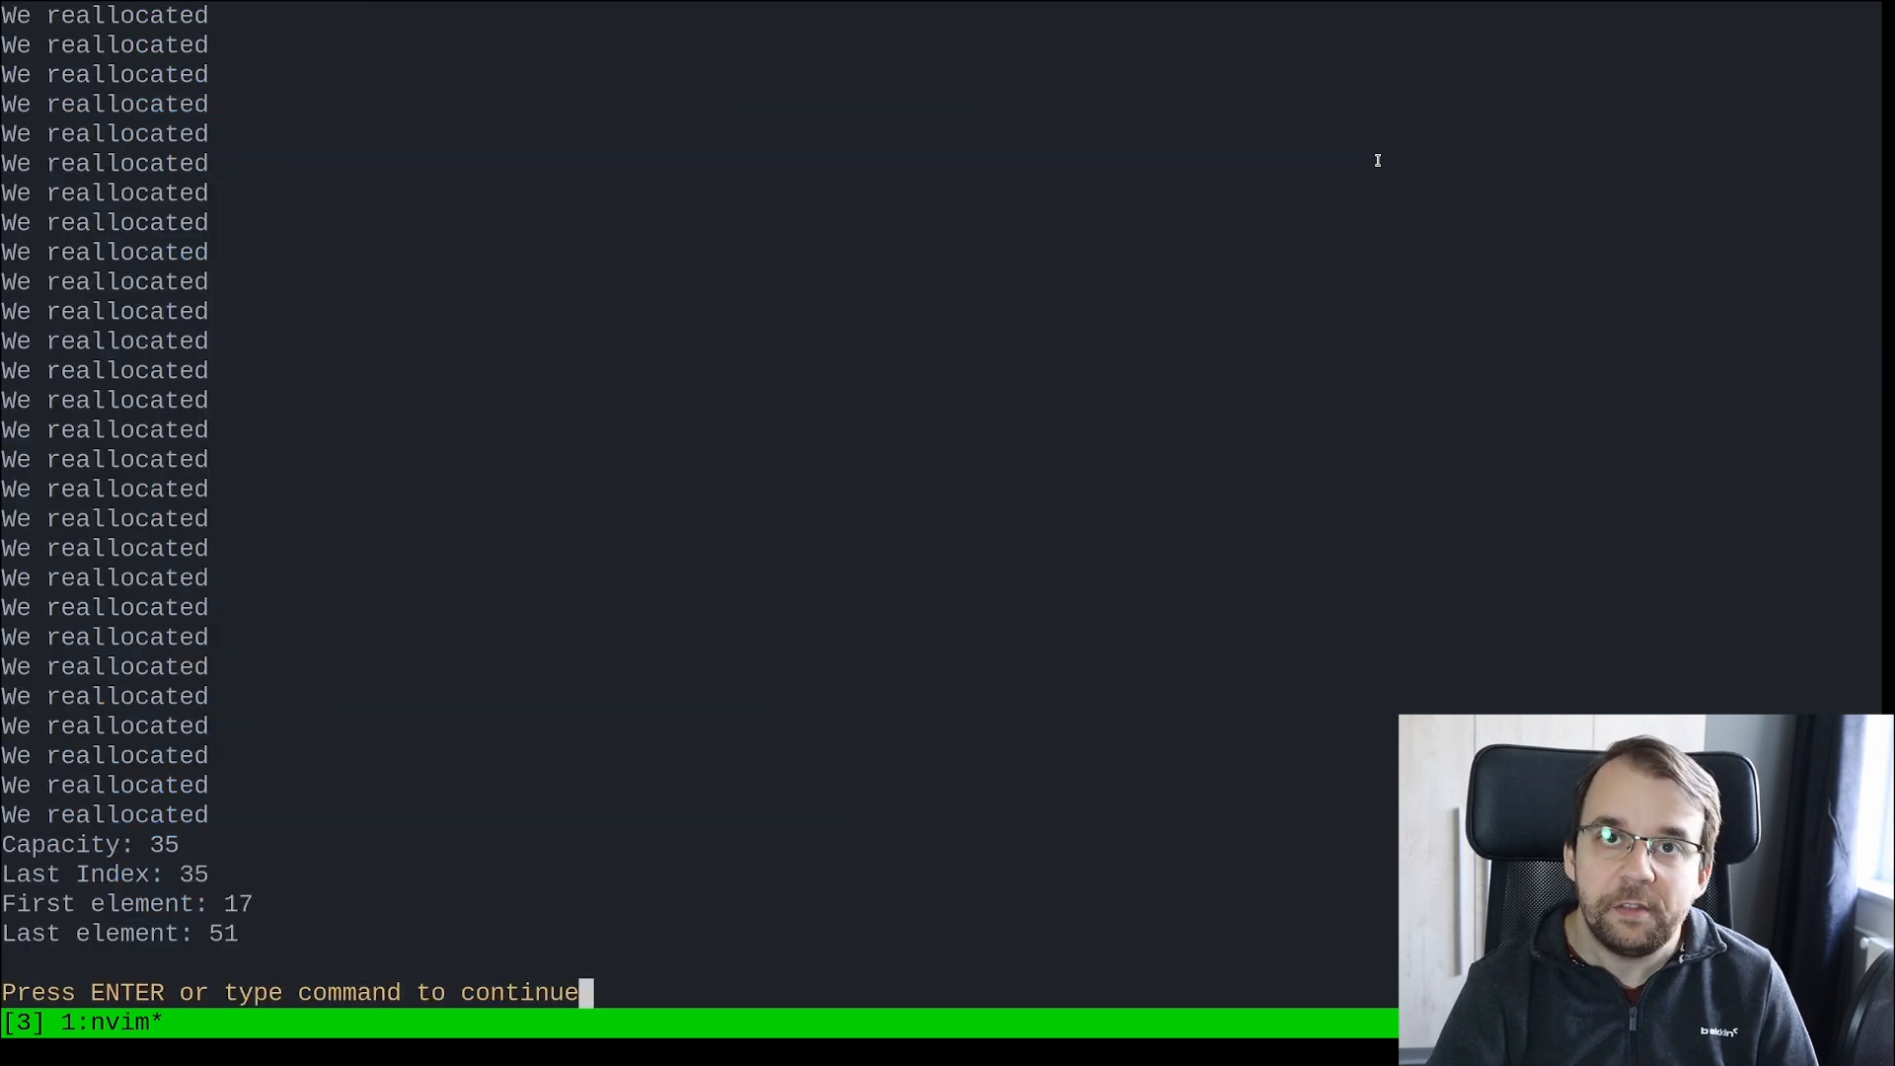
key("Return")
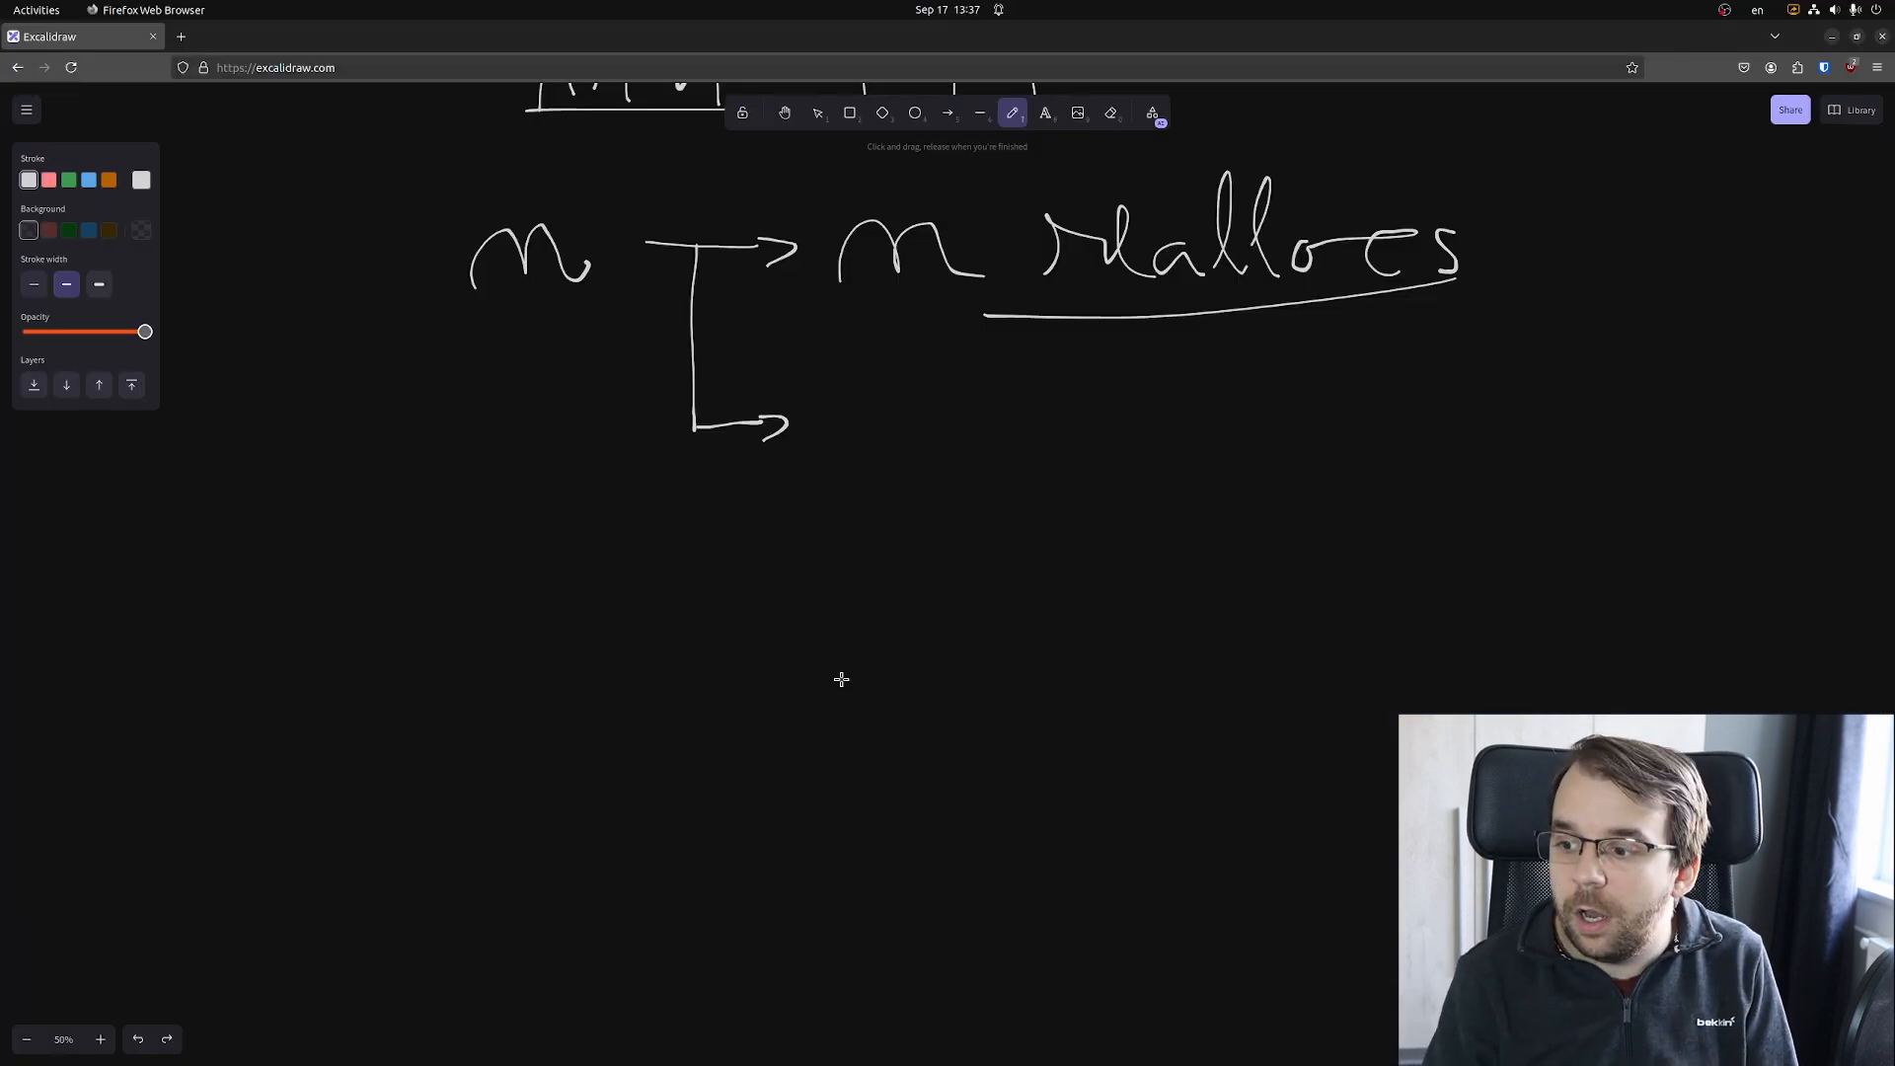
mouse_move(883, 467)
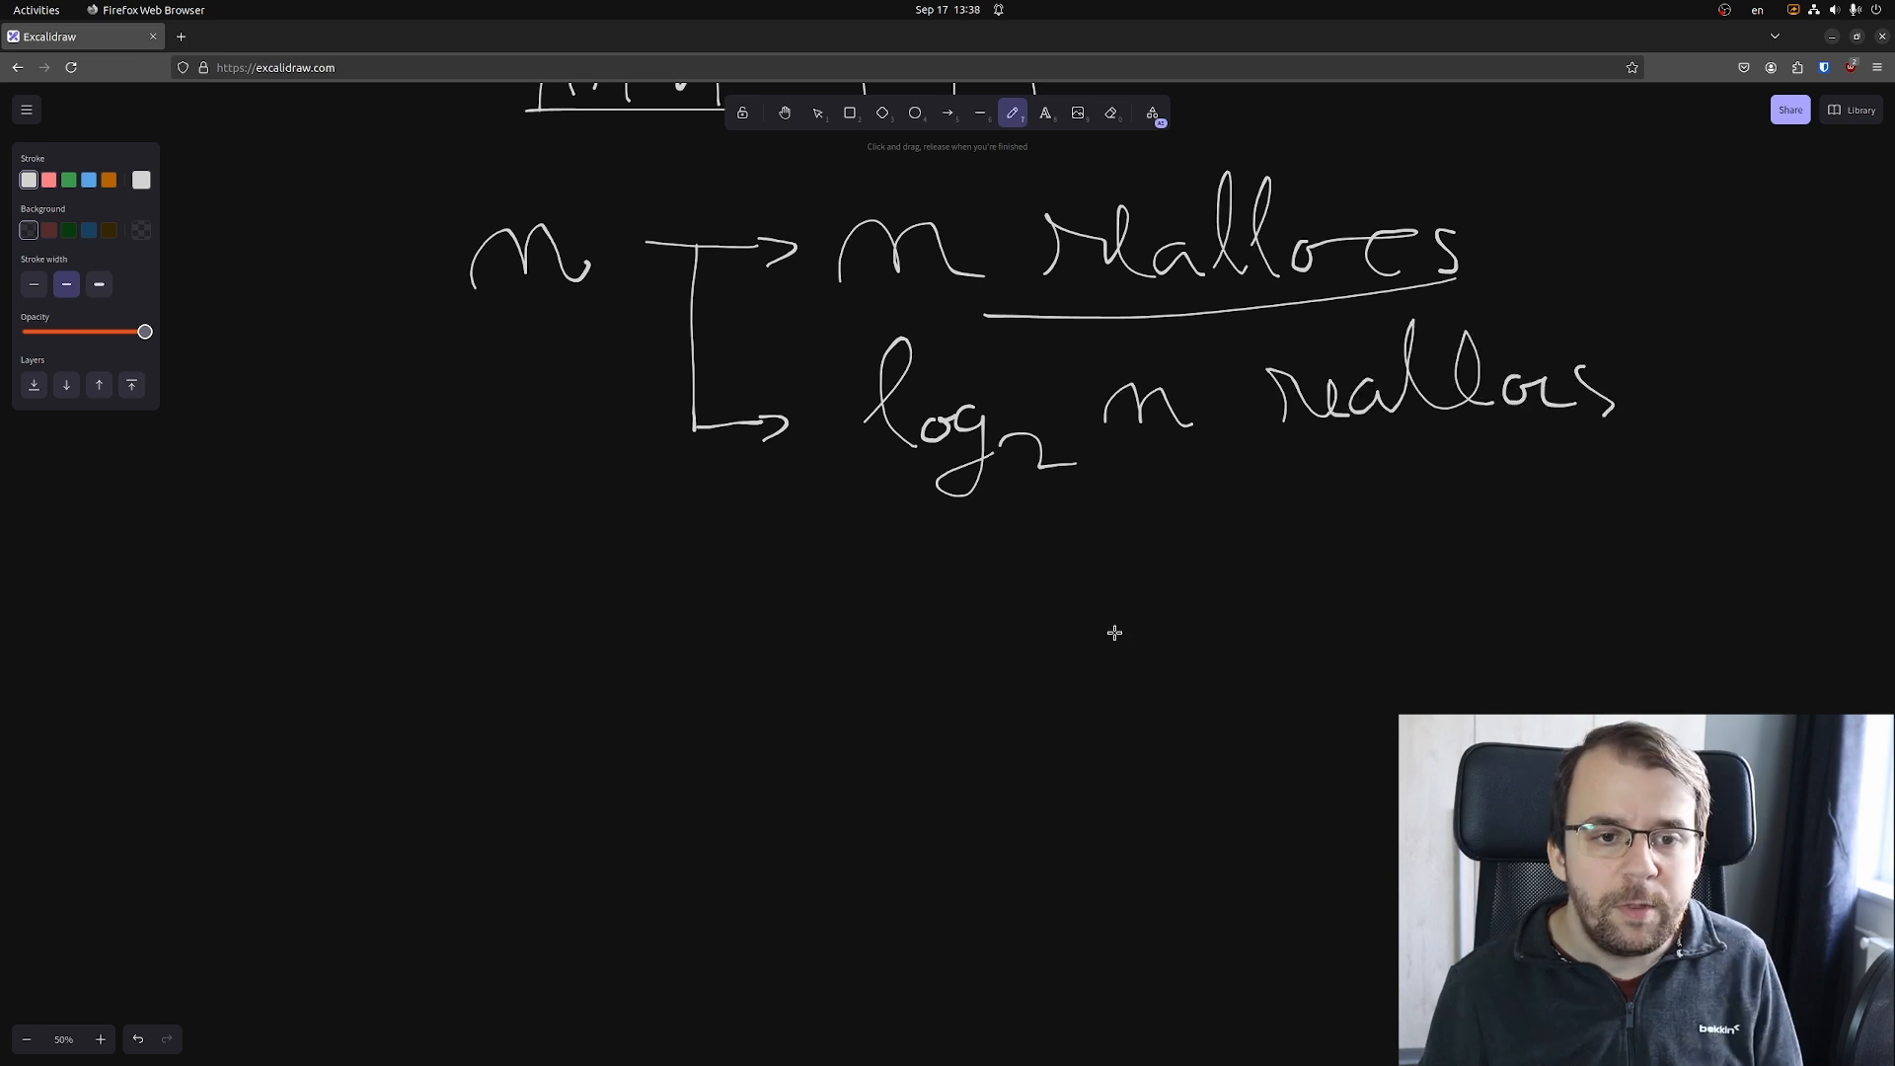
scroll("down", 3)
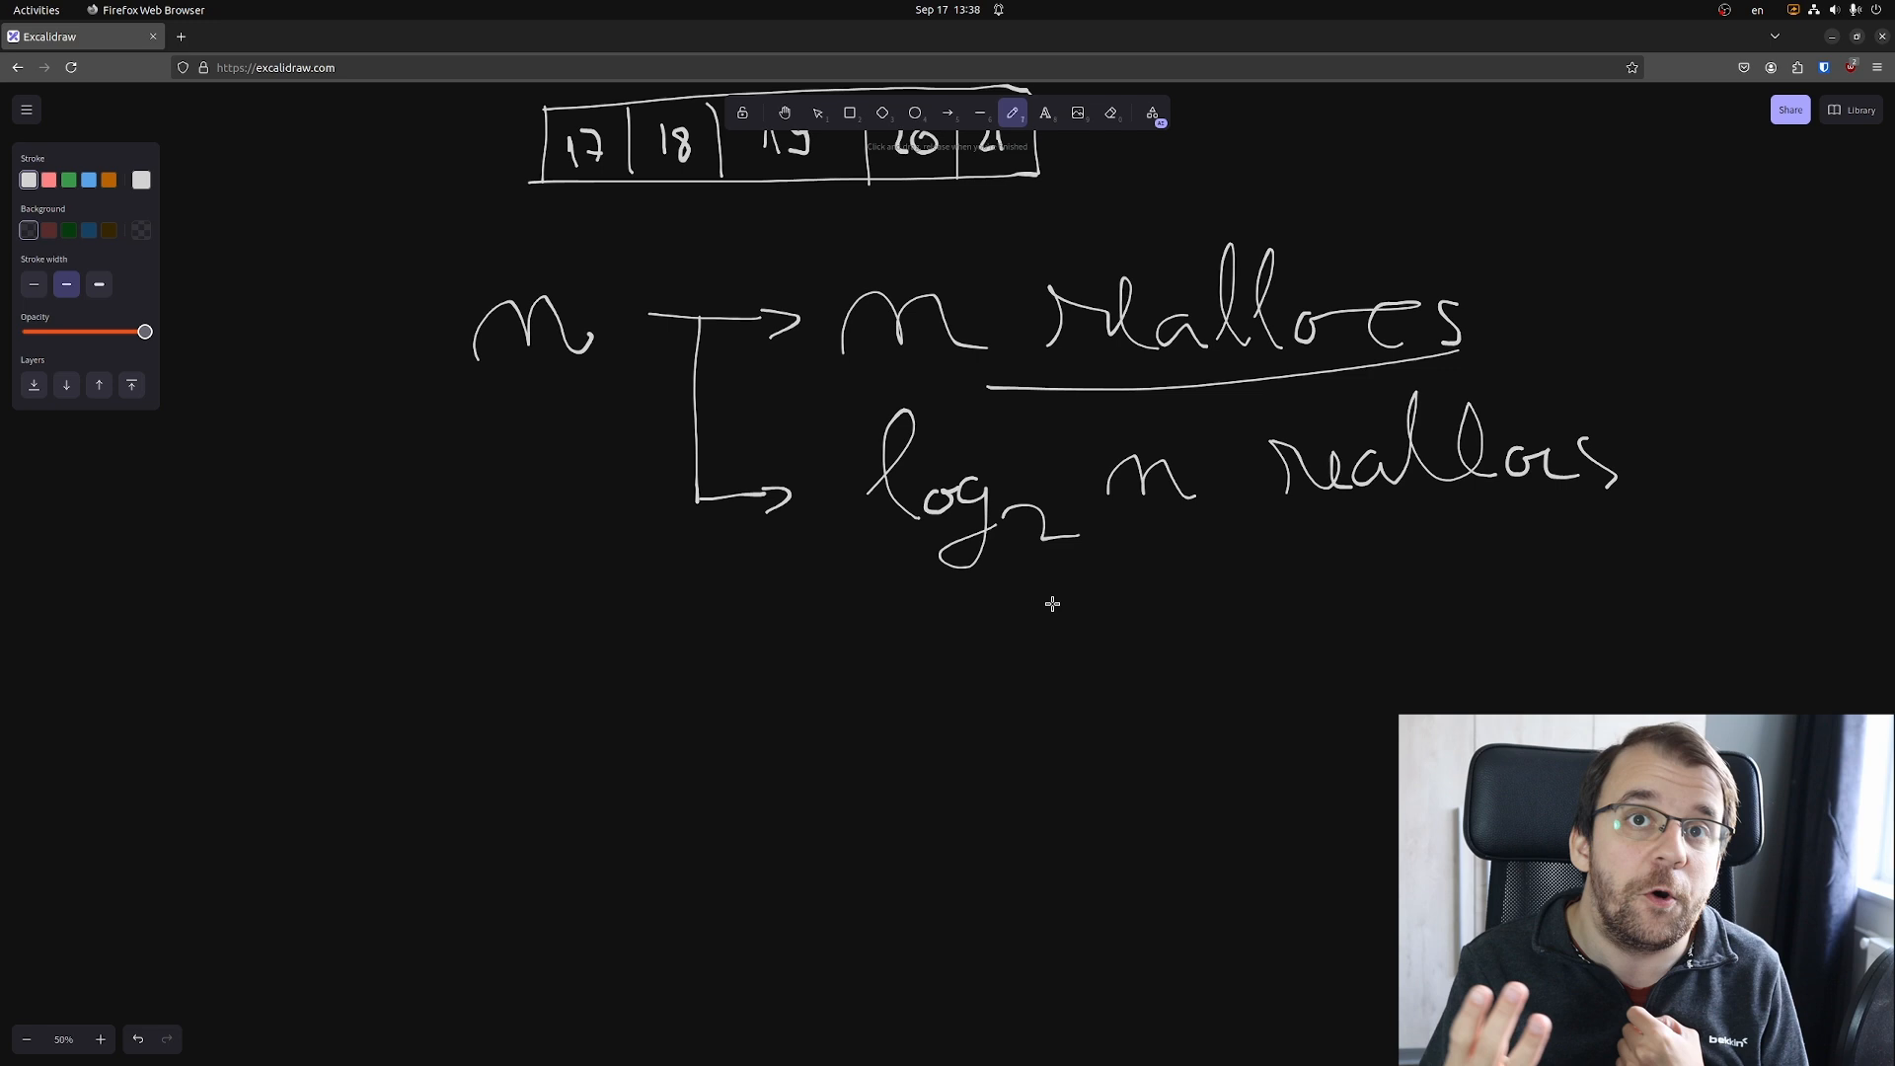
mouse_move(1009, 543)
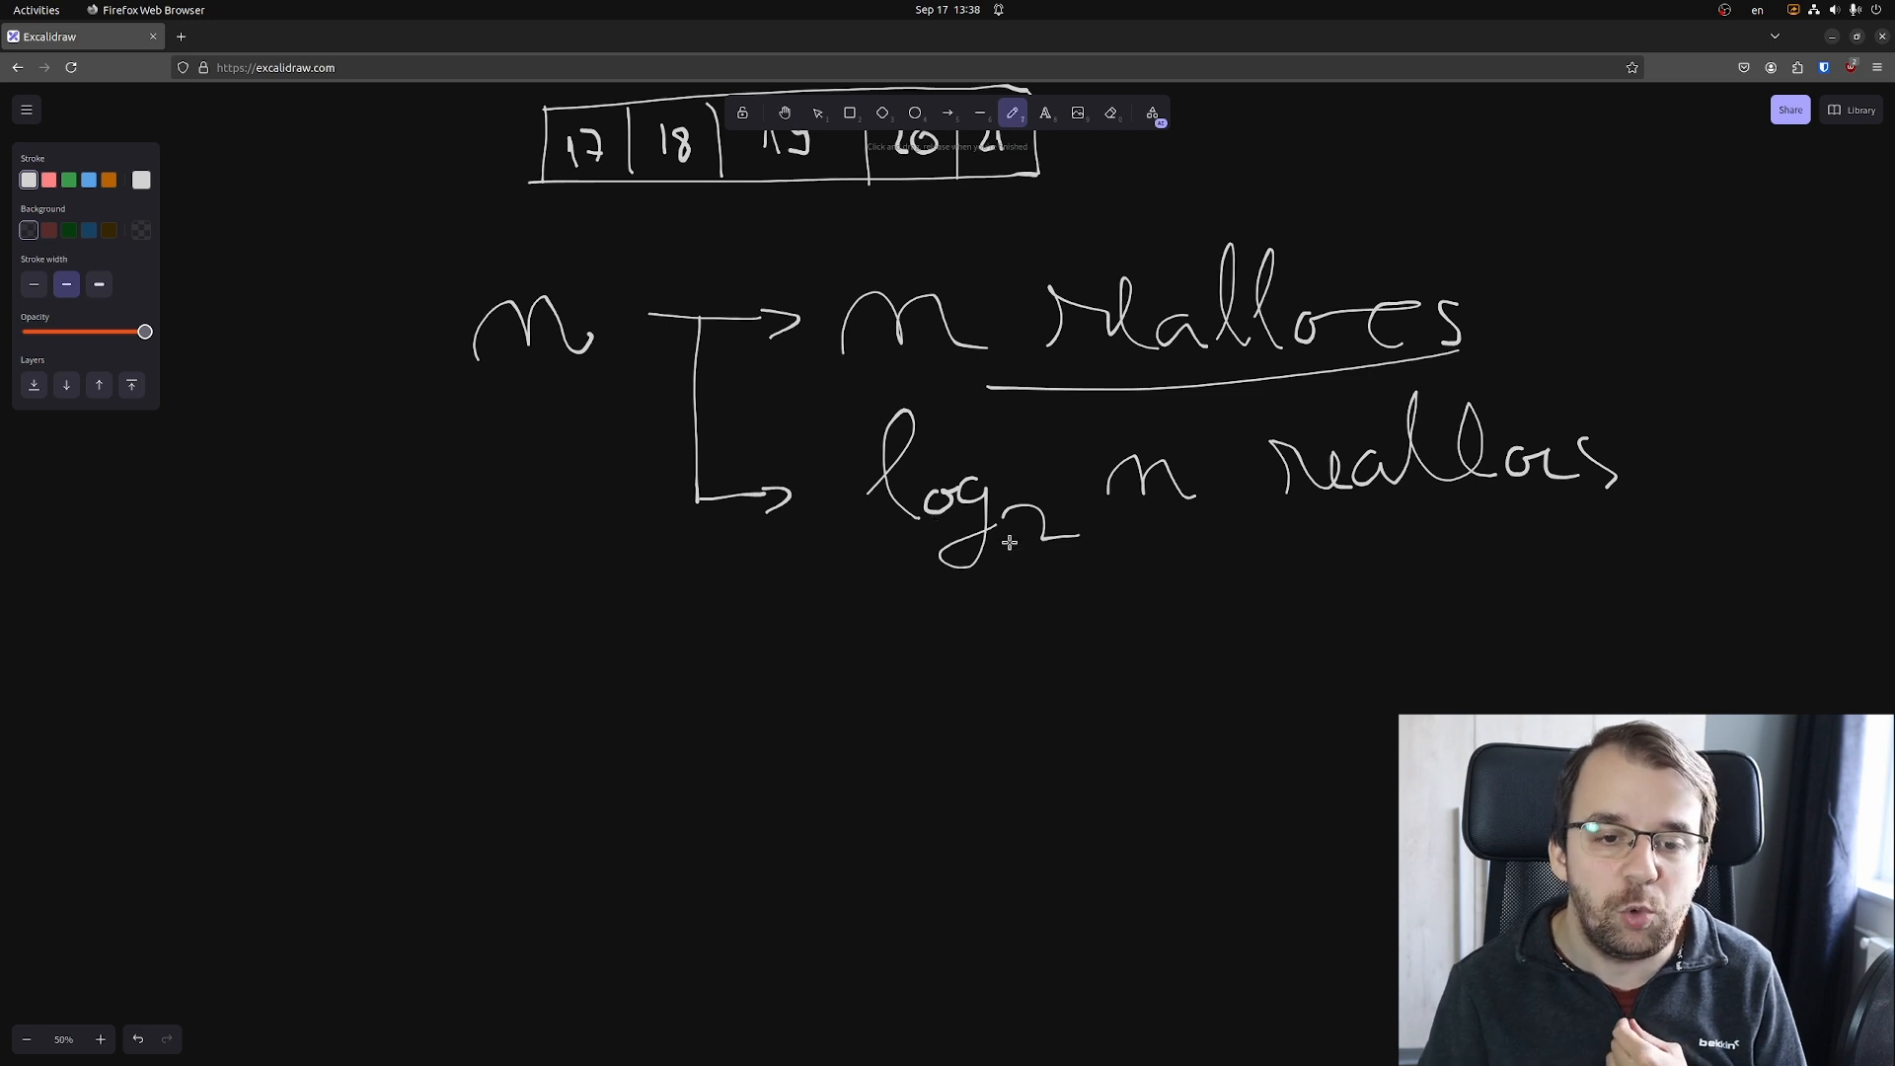
mouse_move(580, 350)
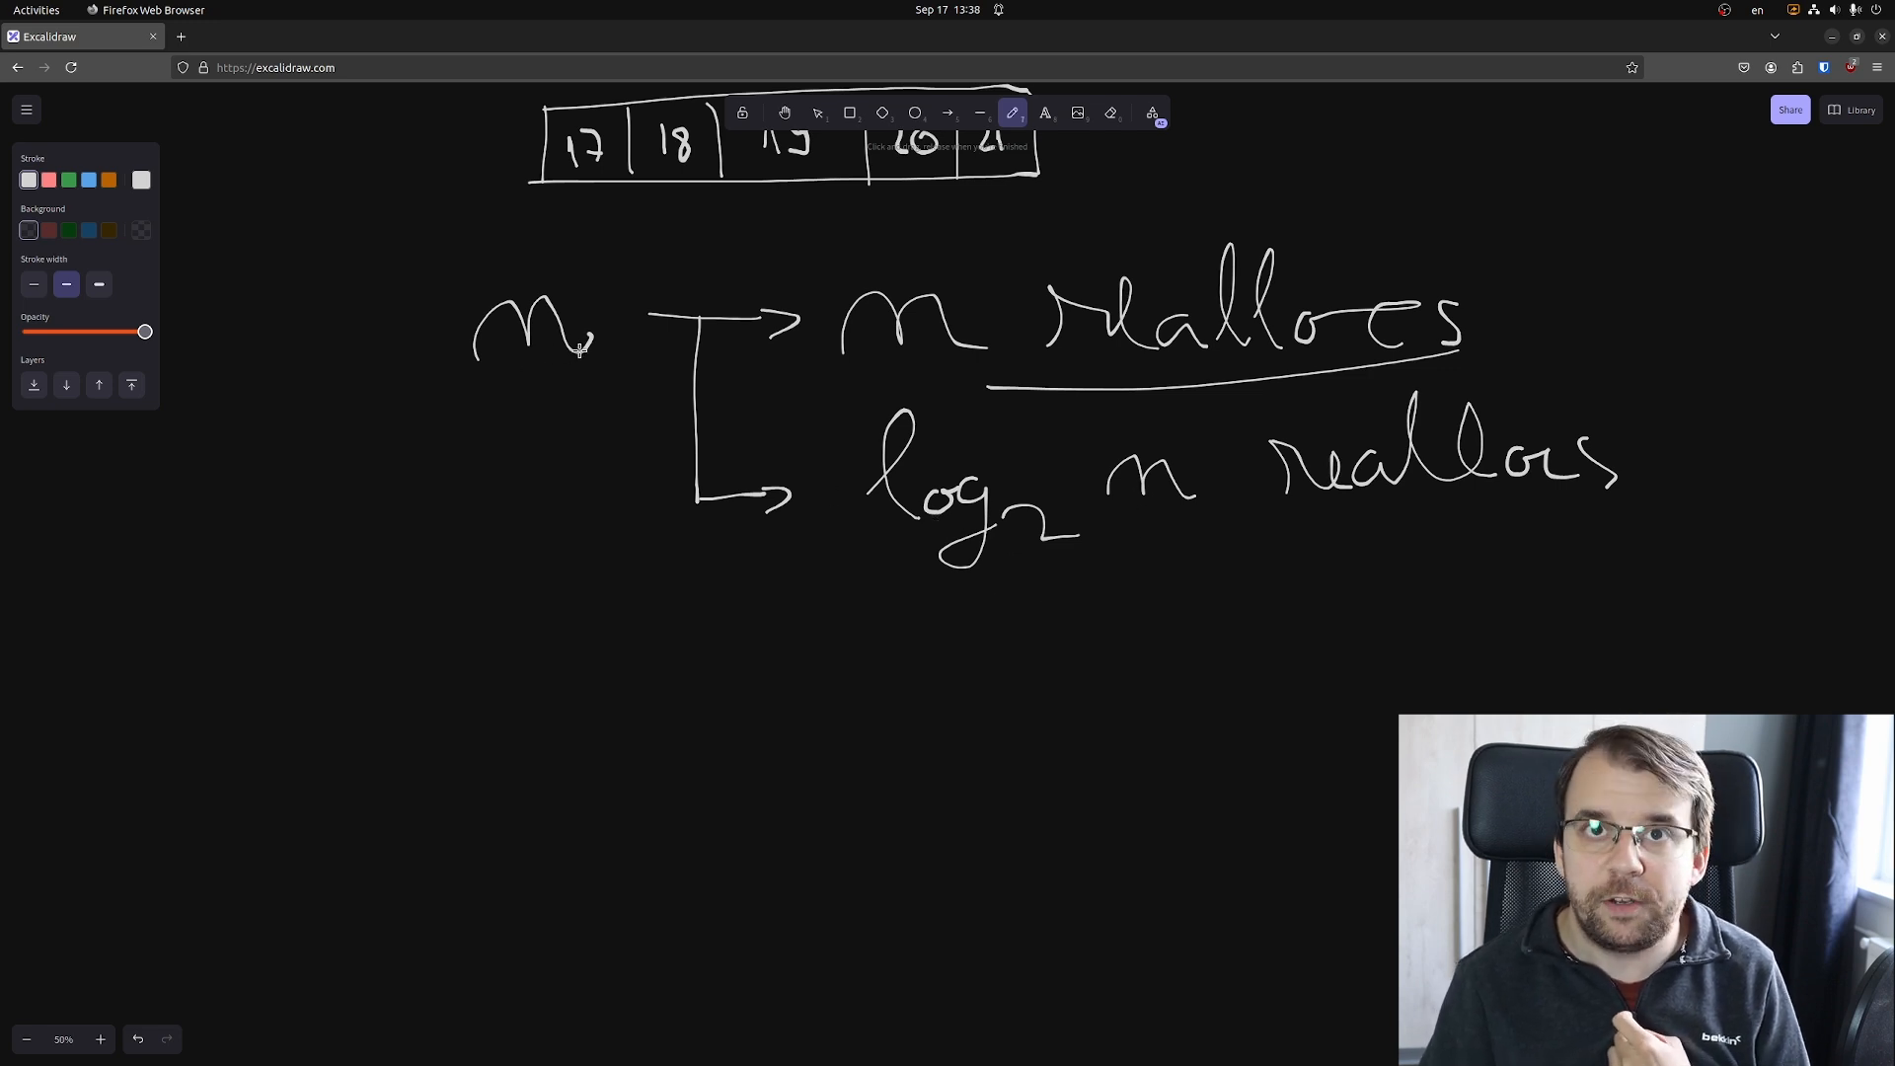
mouse_move(1143, 462)
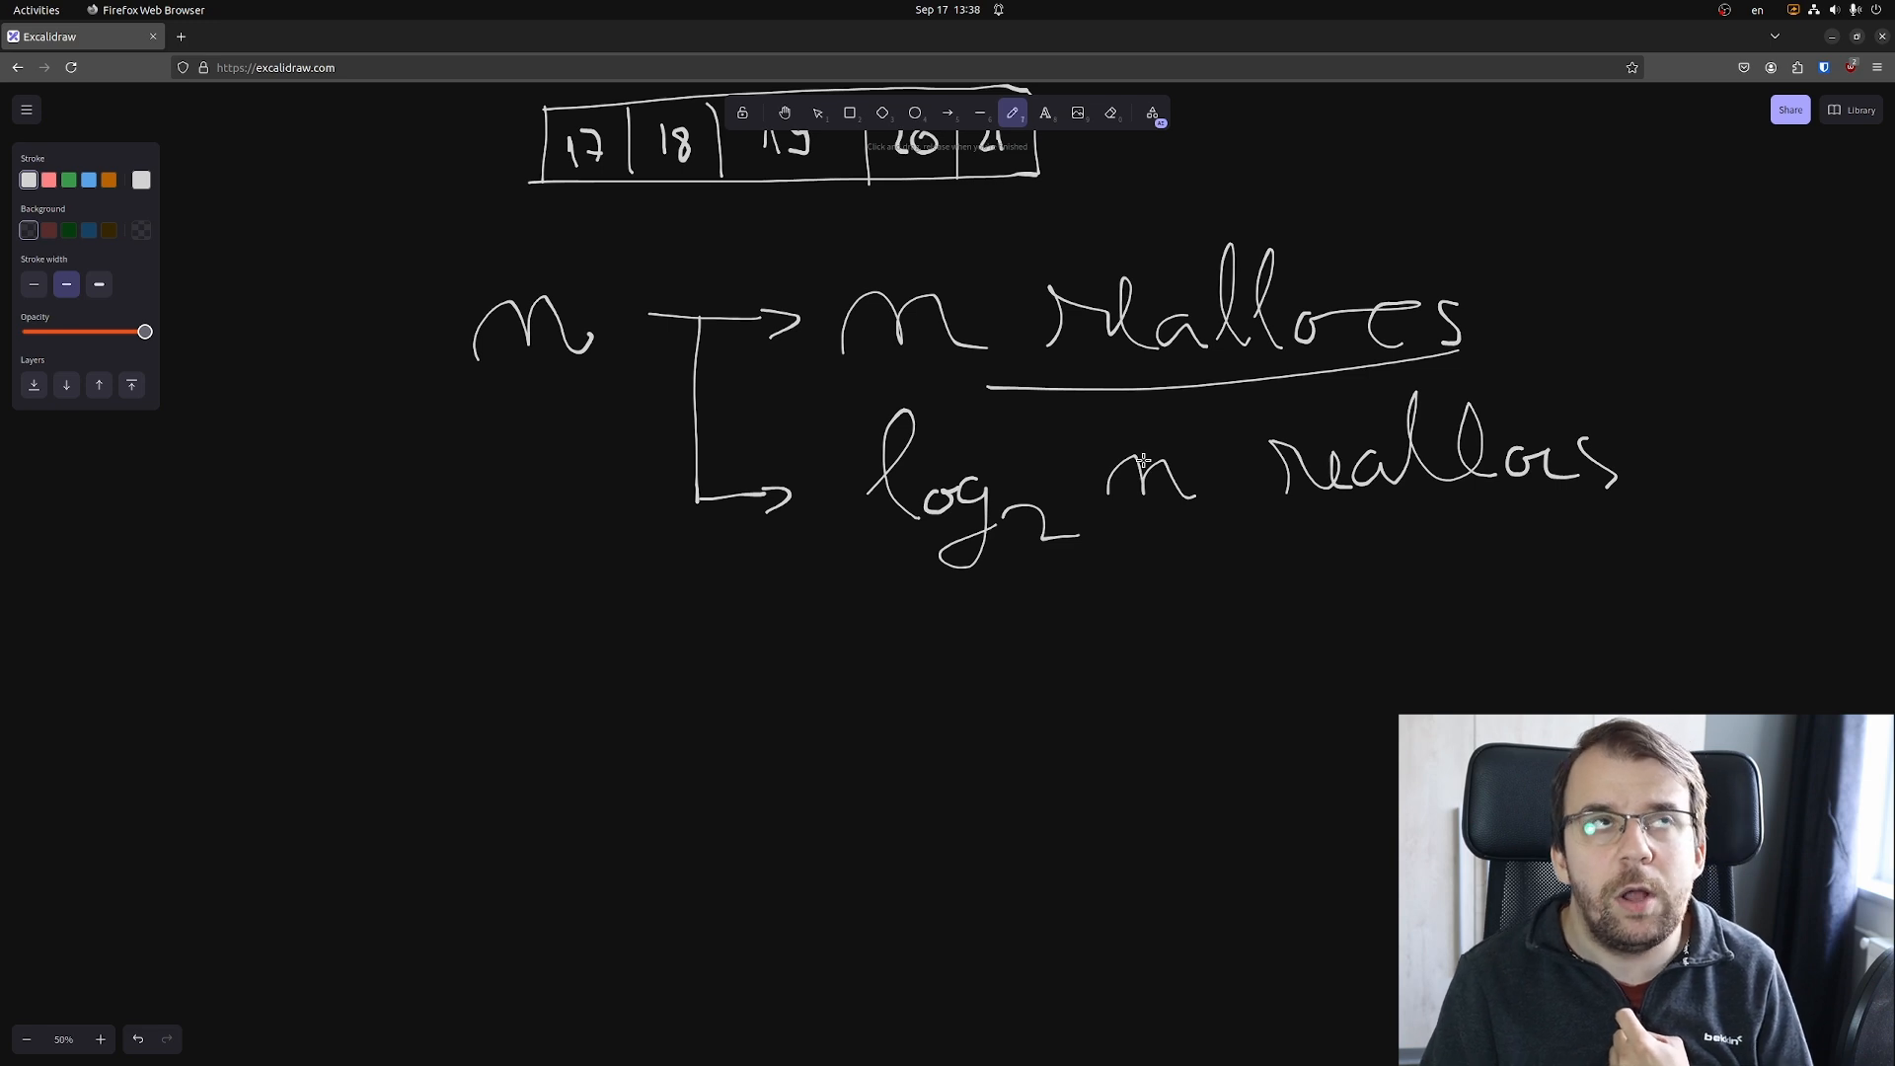
mouse_move(1116, 423)
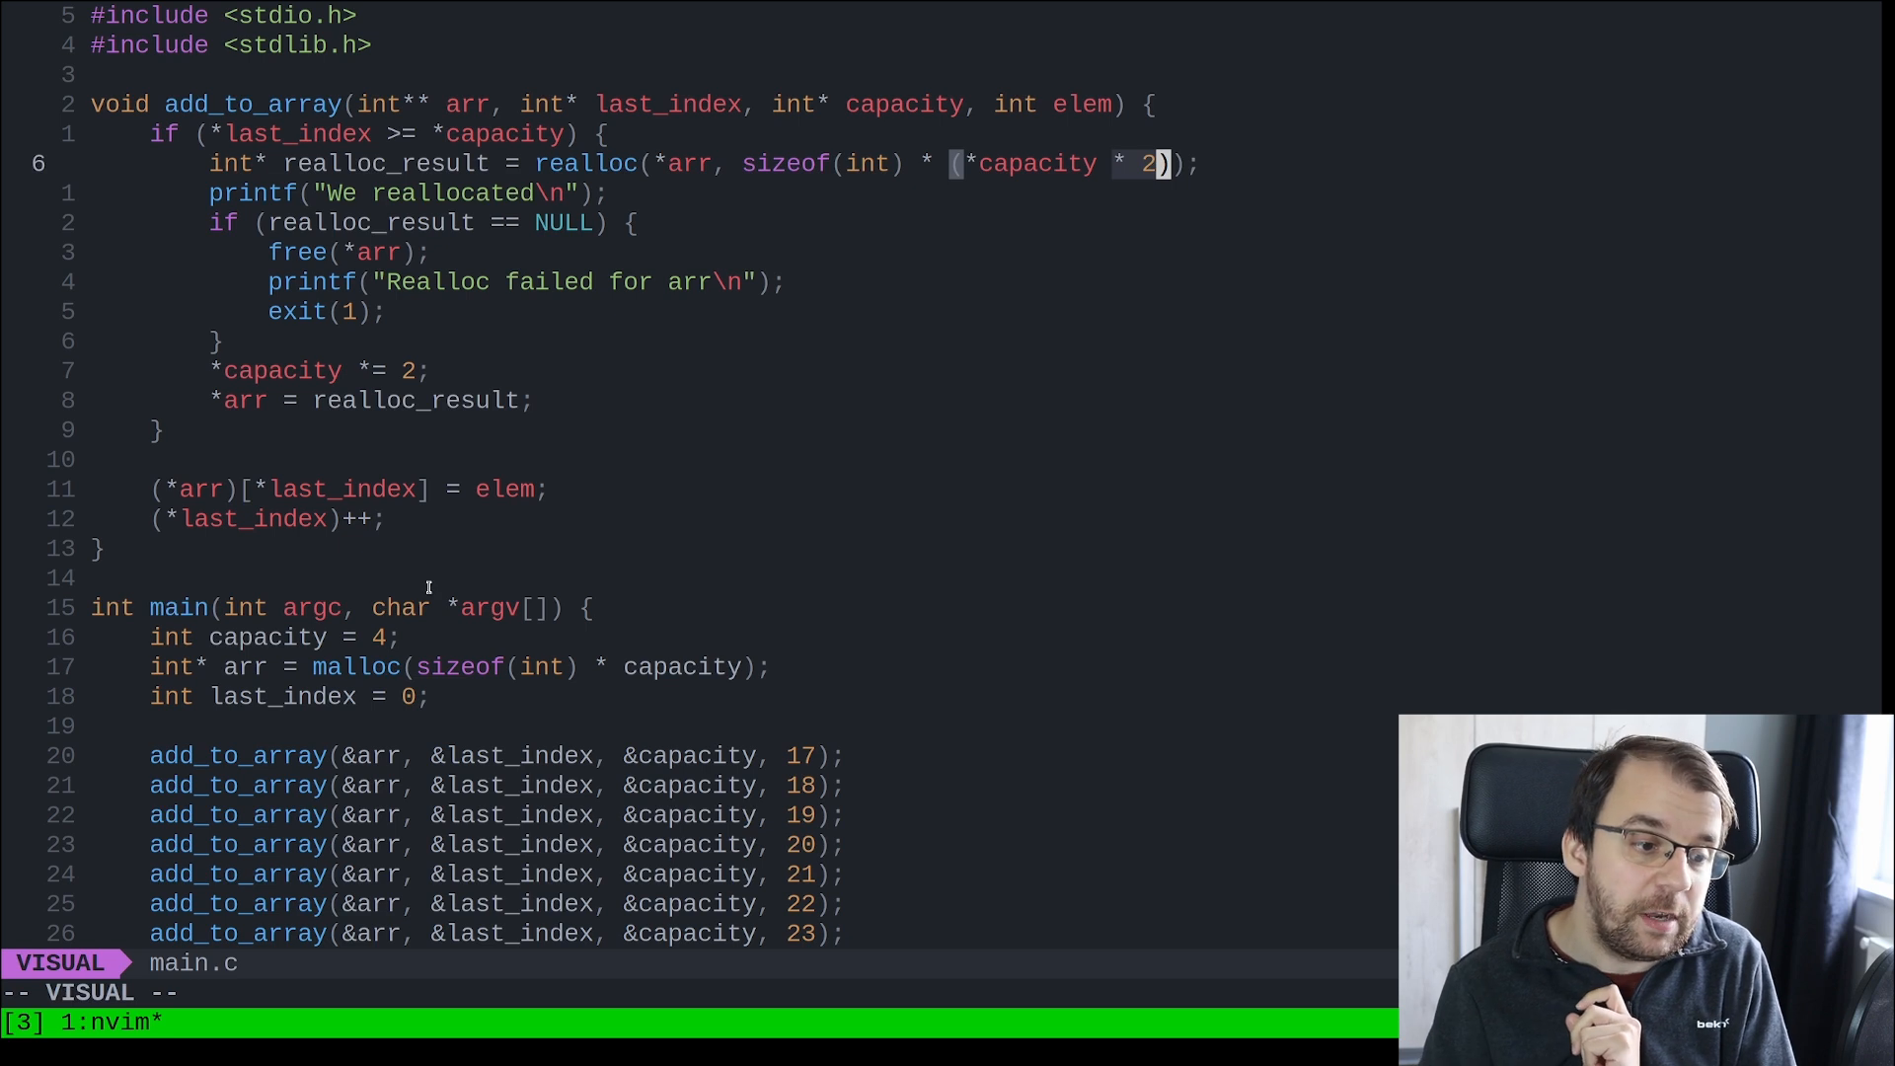
Change the array's starting capacity in main from 4 to 16.
key("Escape")
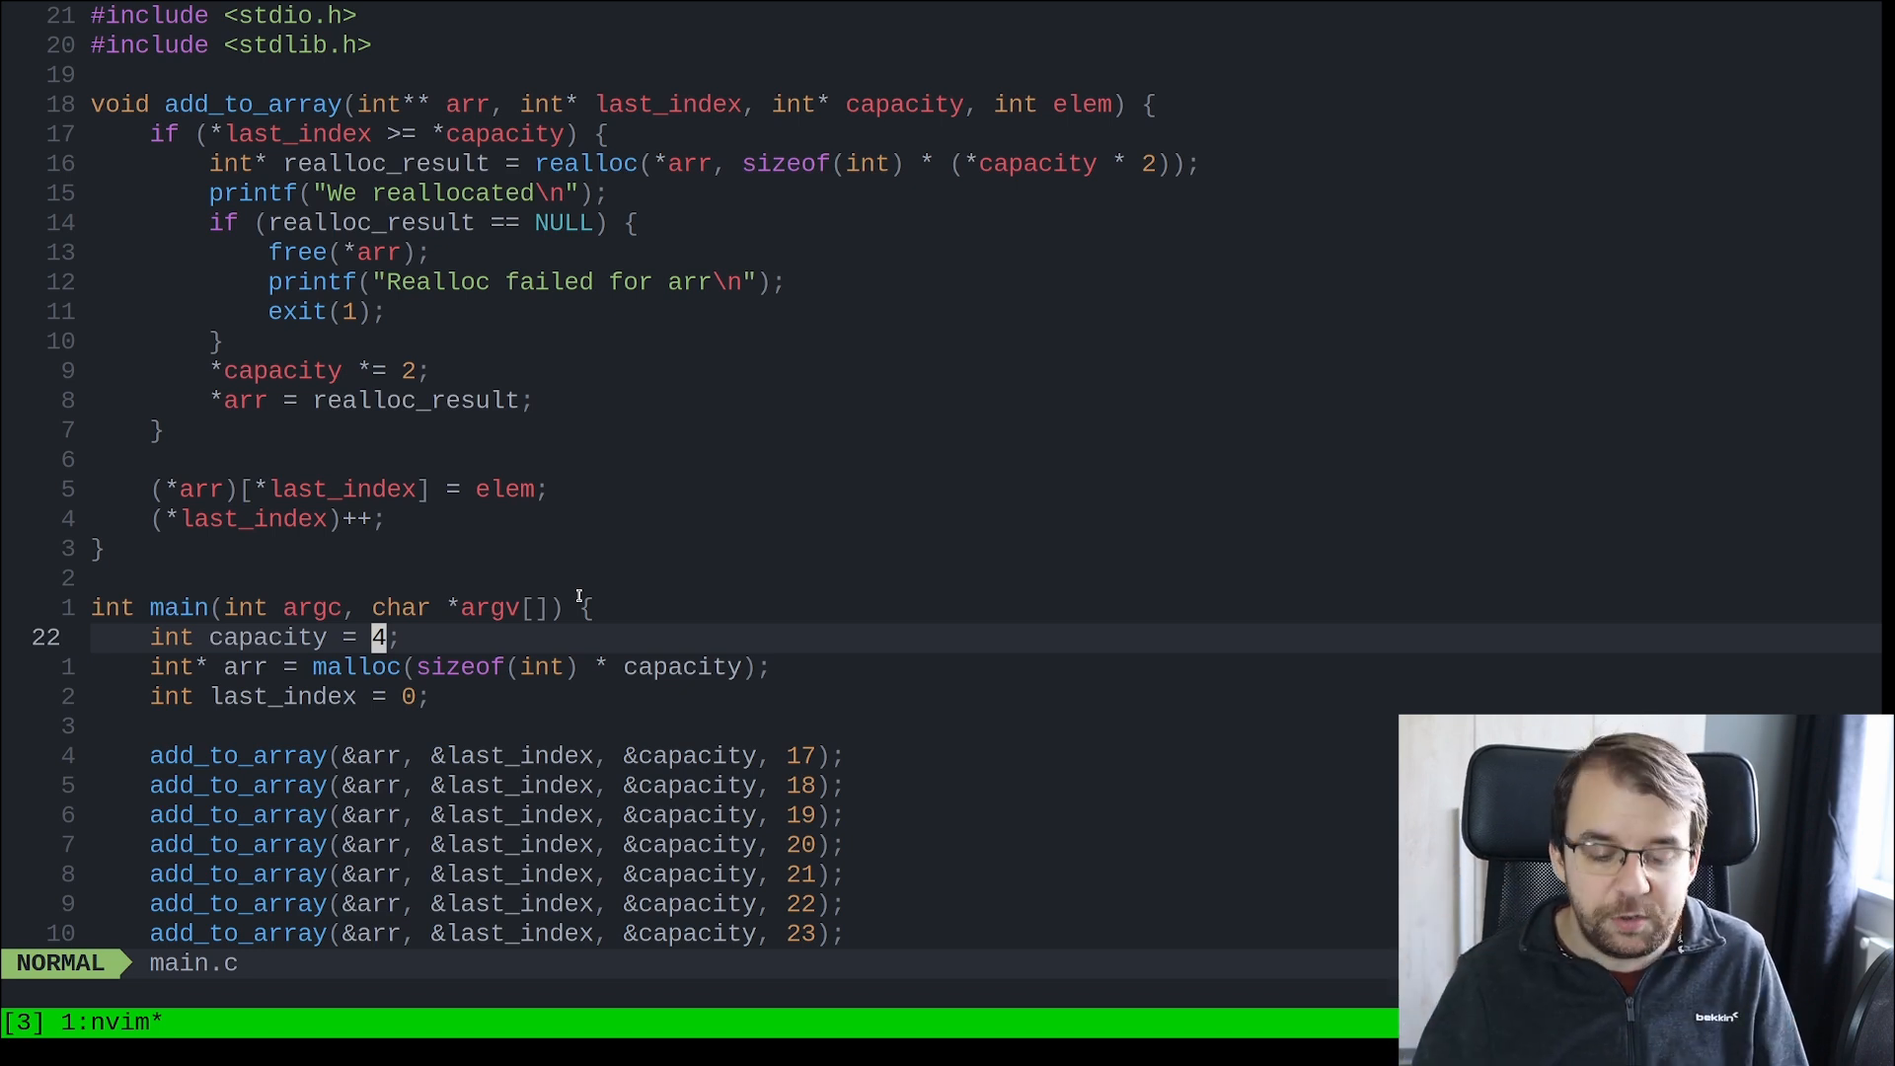
type("16")
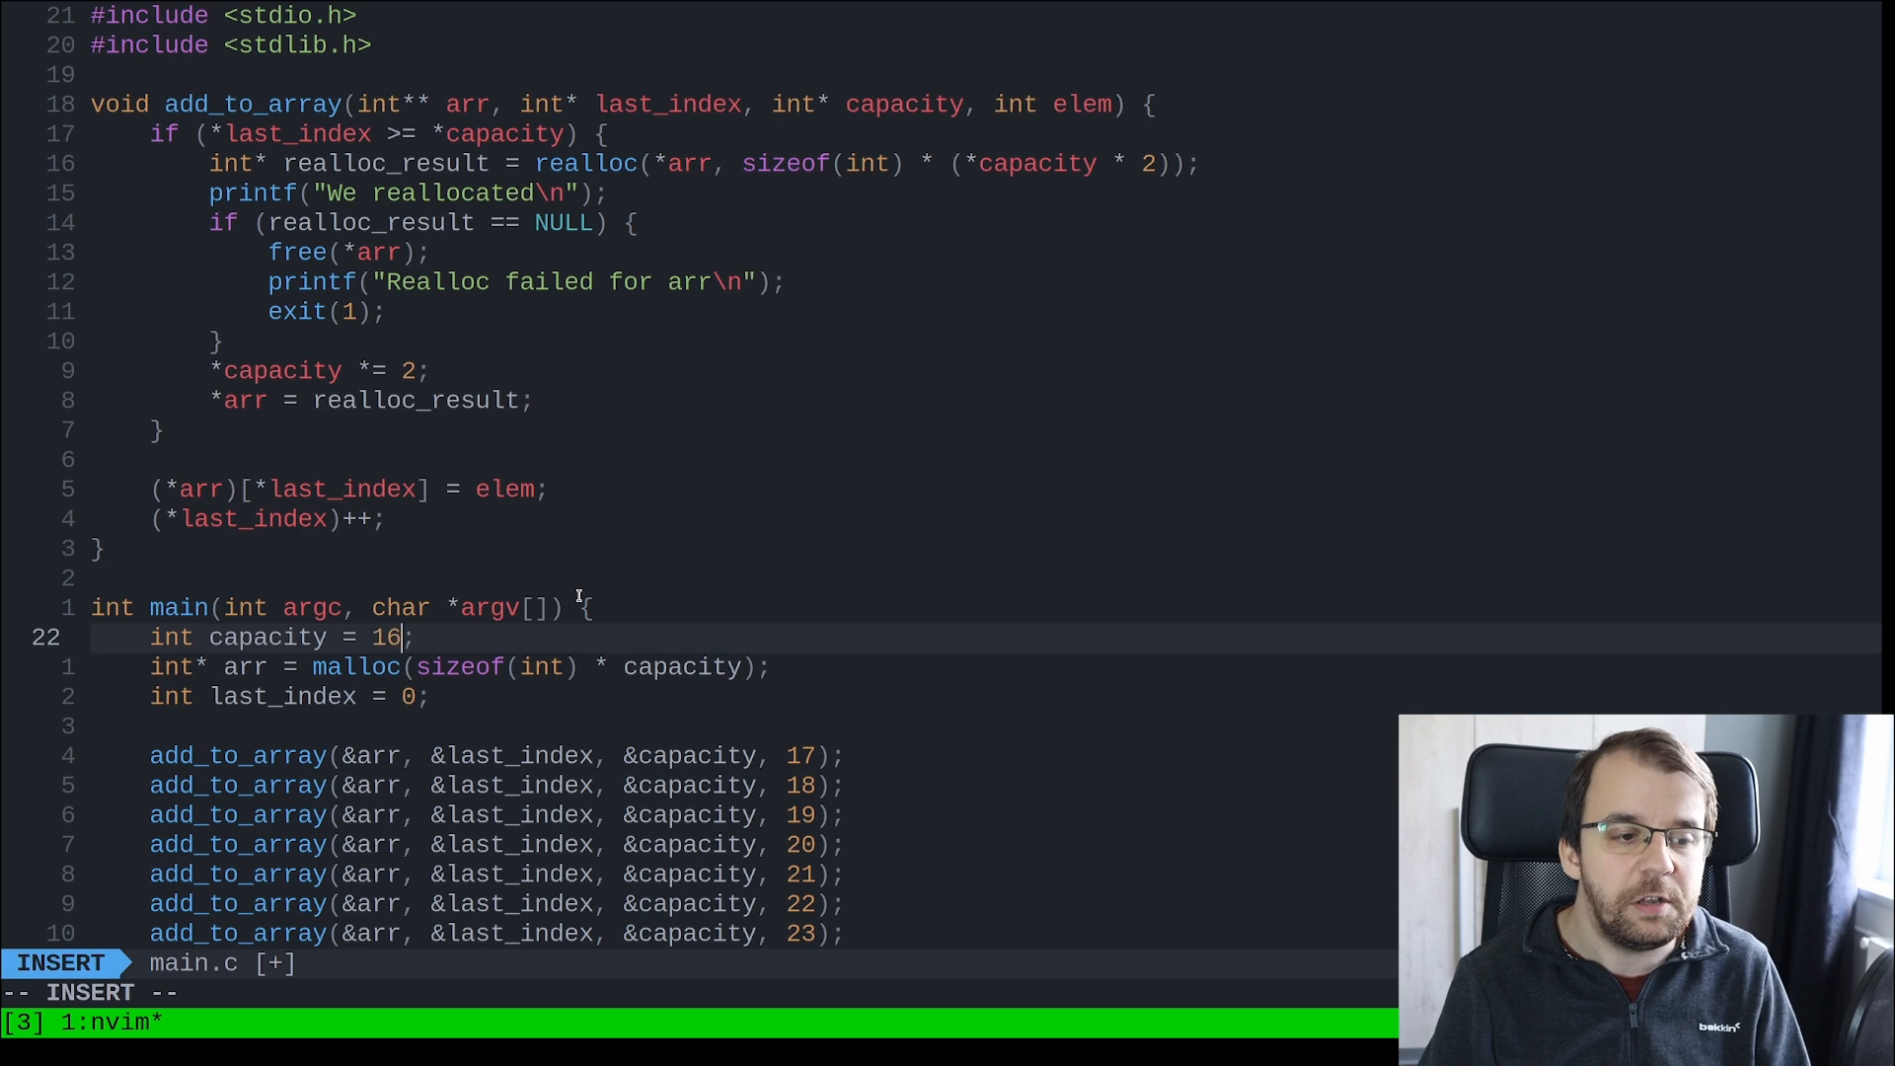
key("Escape")
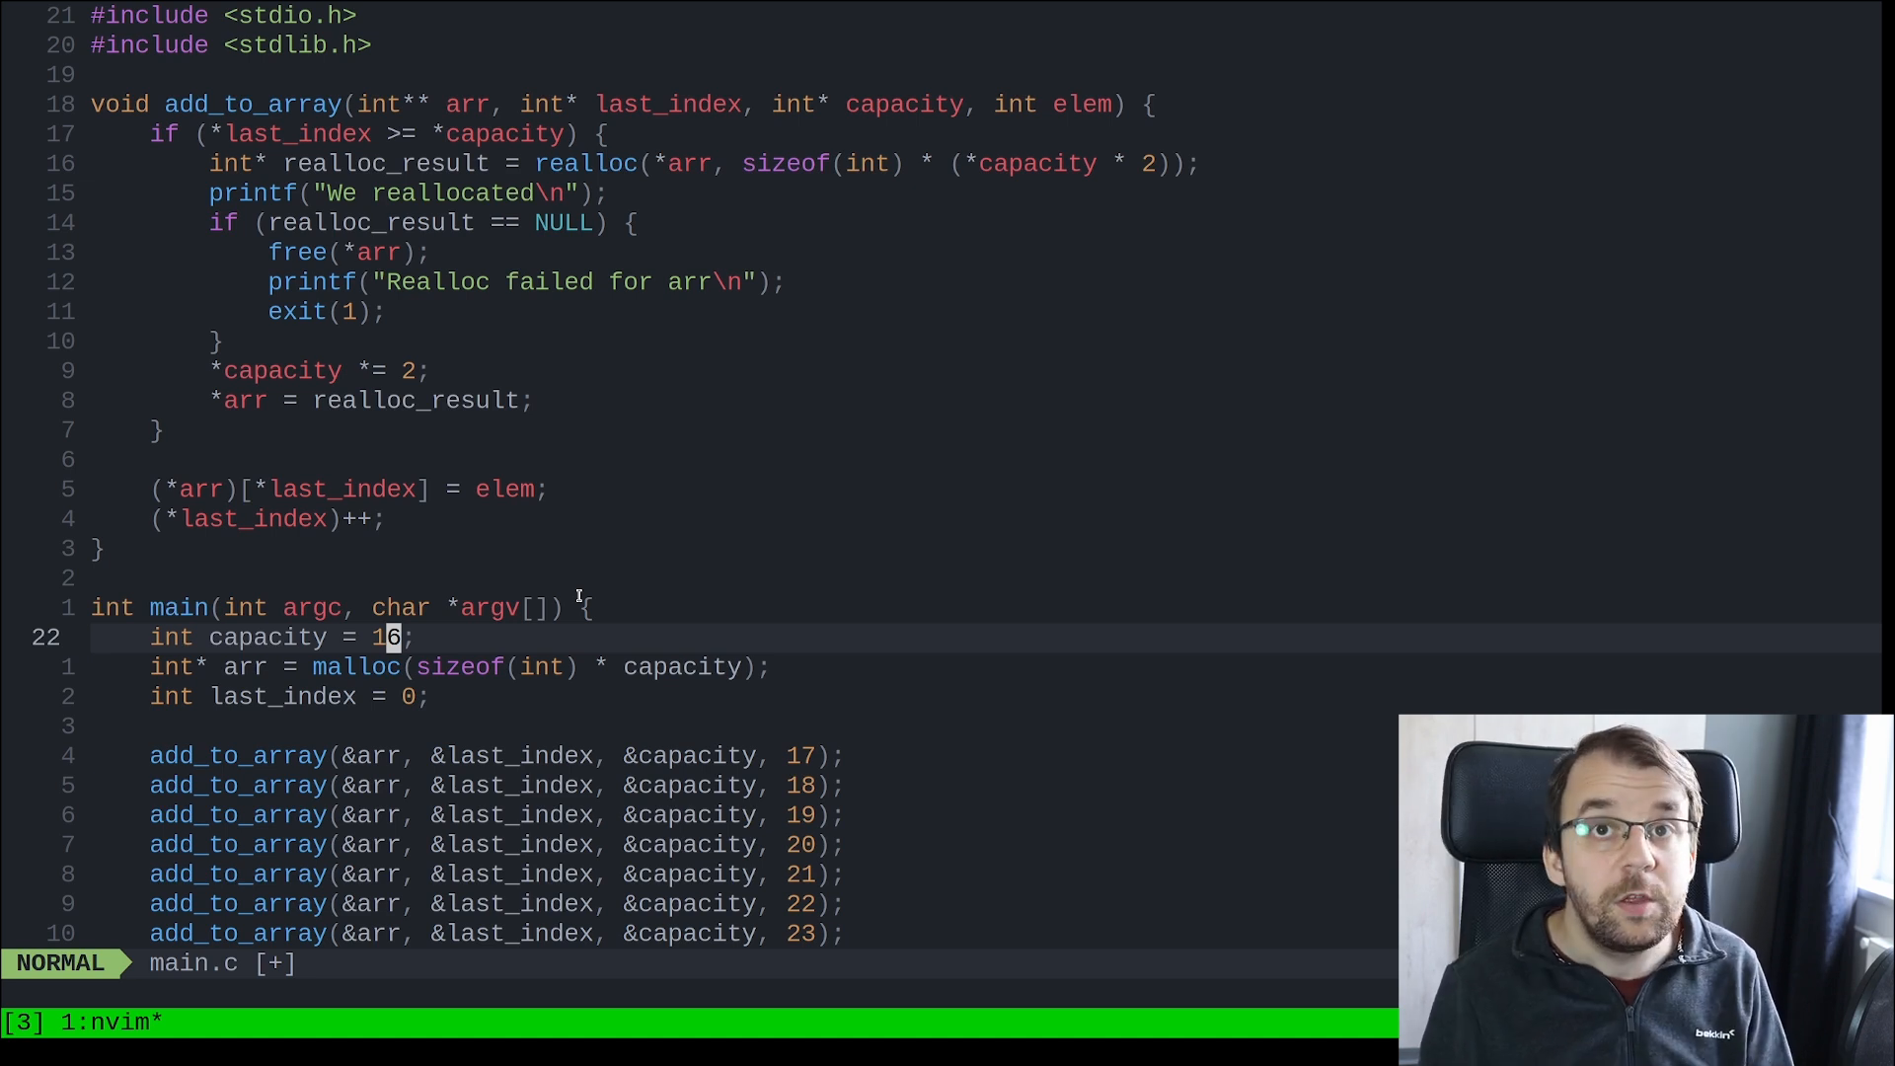
key(":")
type("!gcc -o main main.c; ./main")
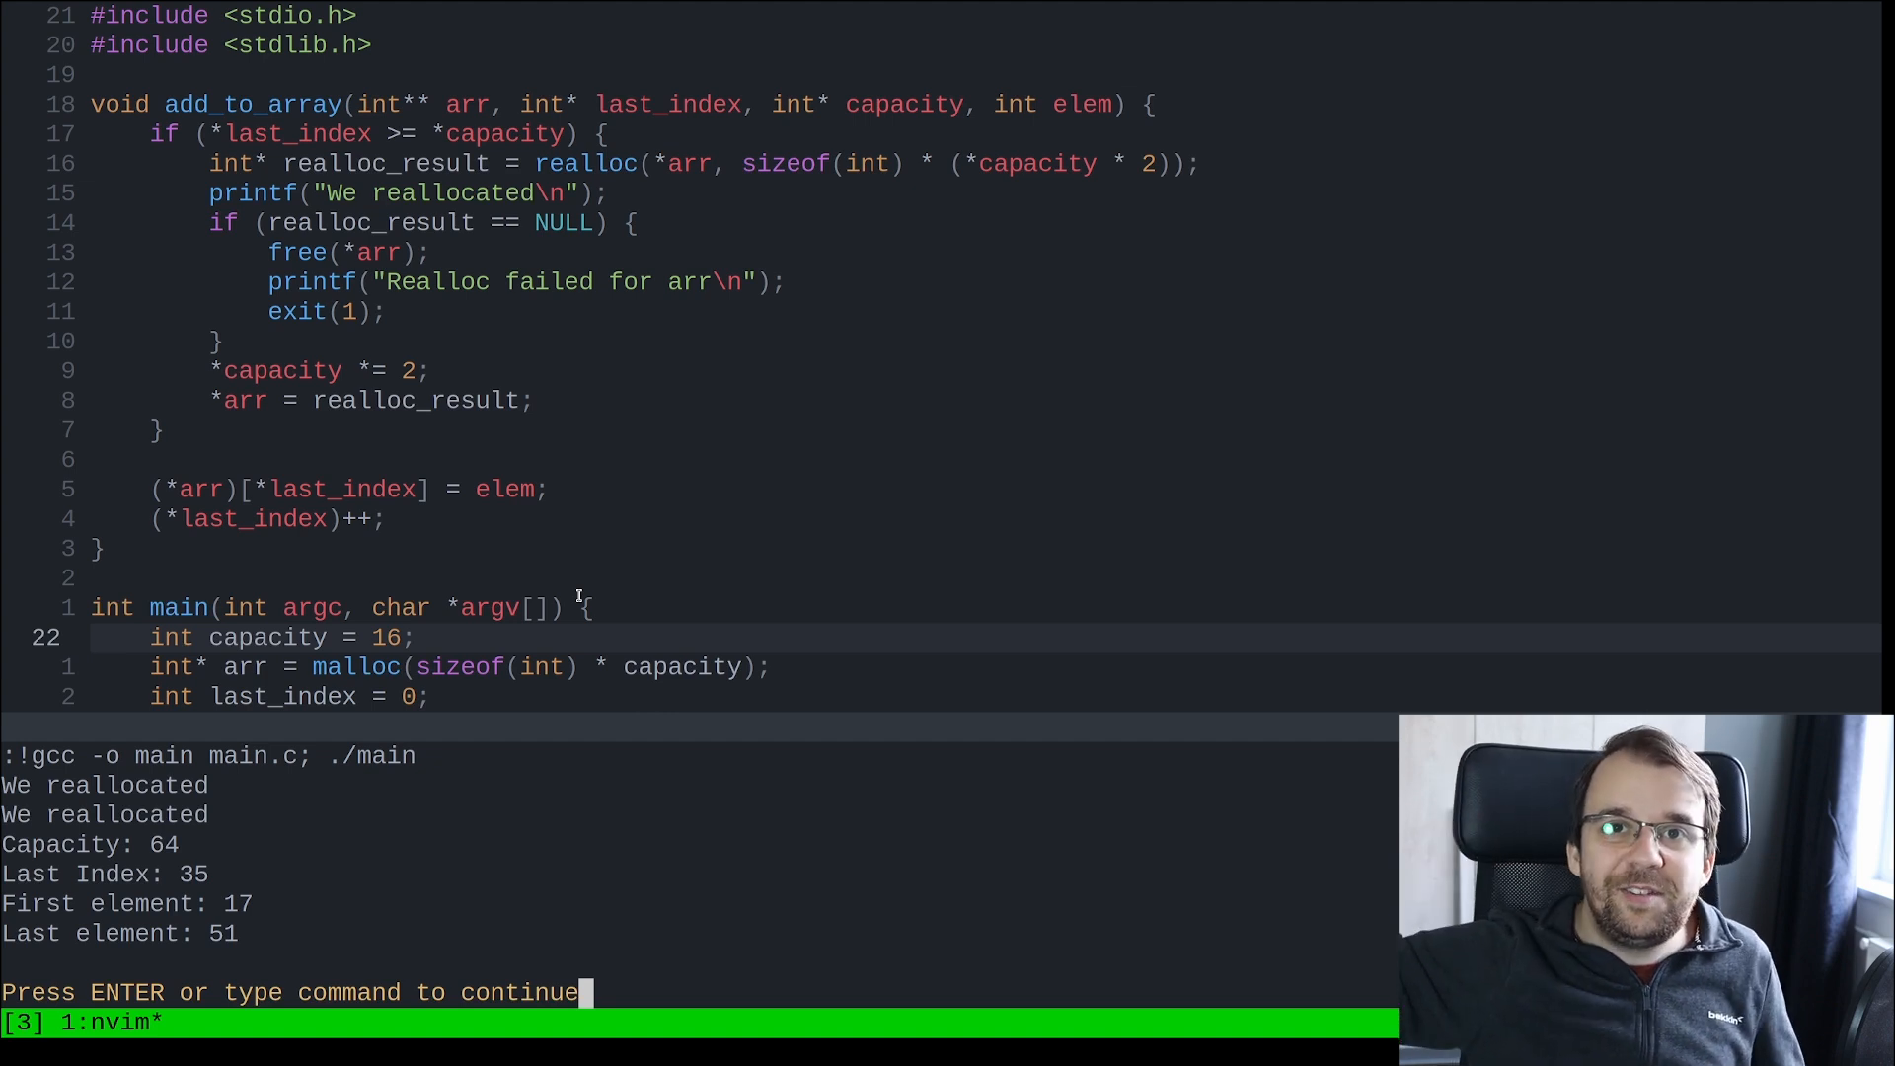
Dismiss the rebuilt program's output showing two reallocations and capacity 64.
key("Return")
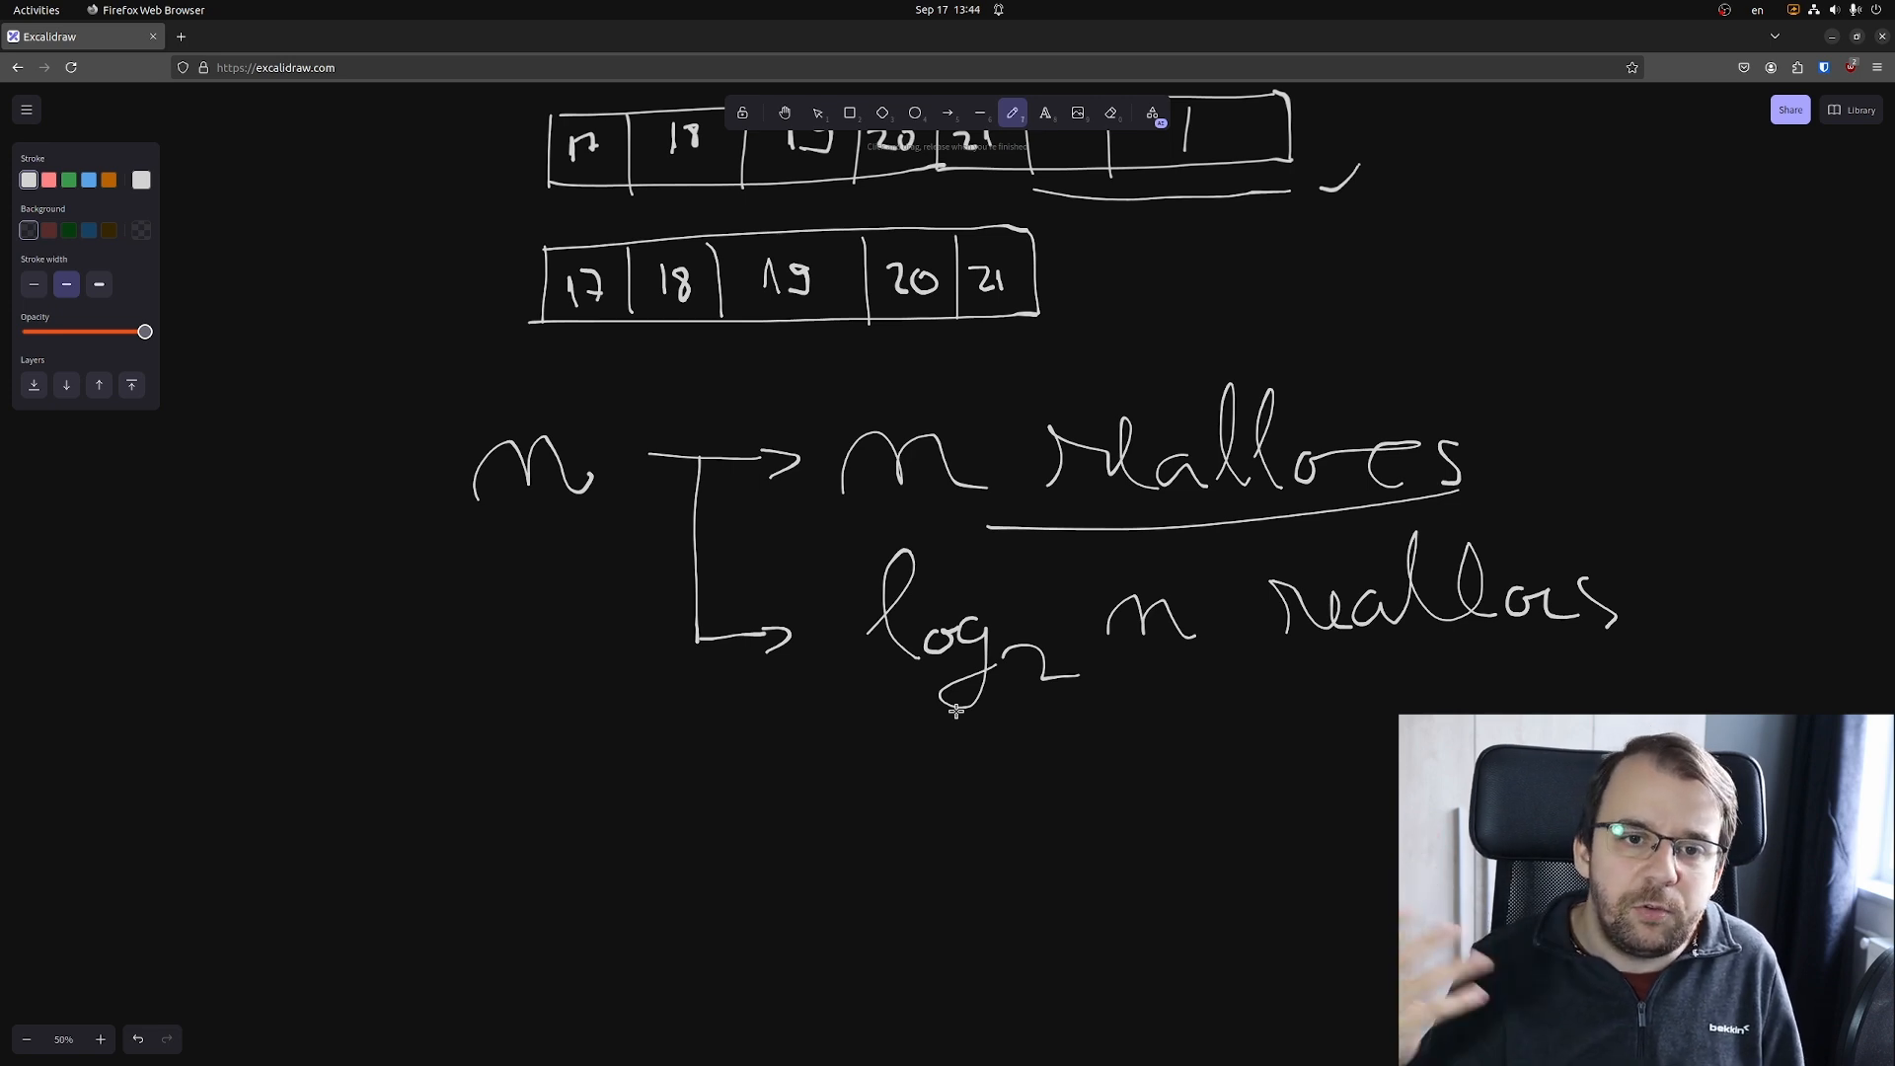
scroll("down", 3)
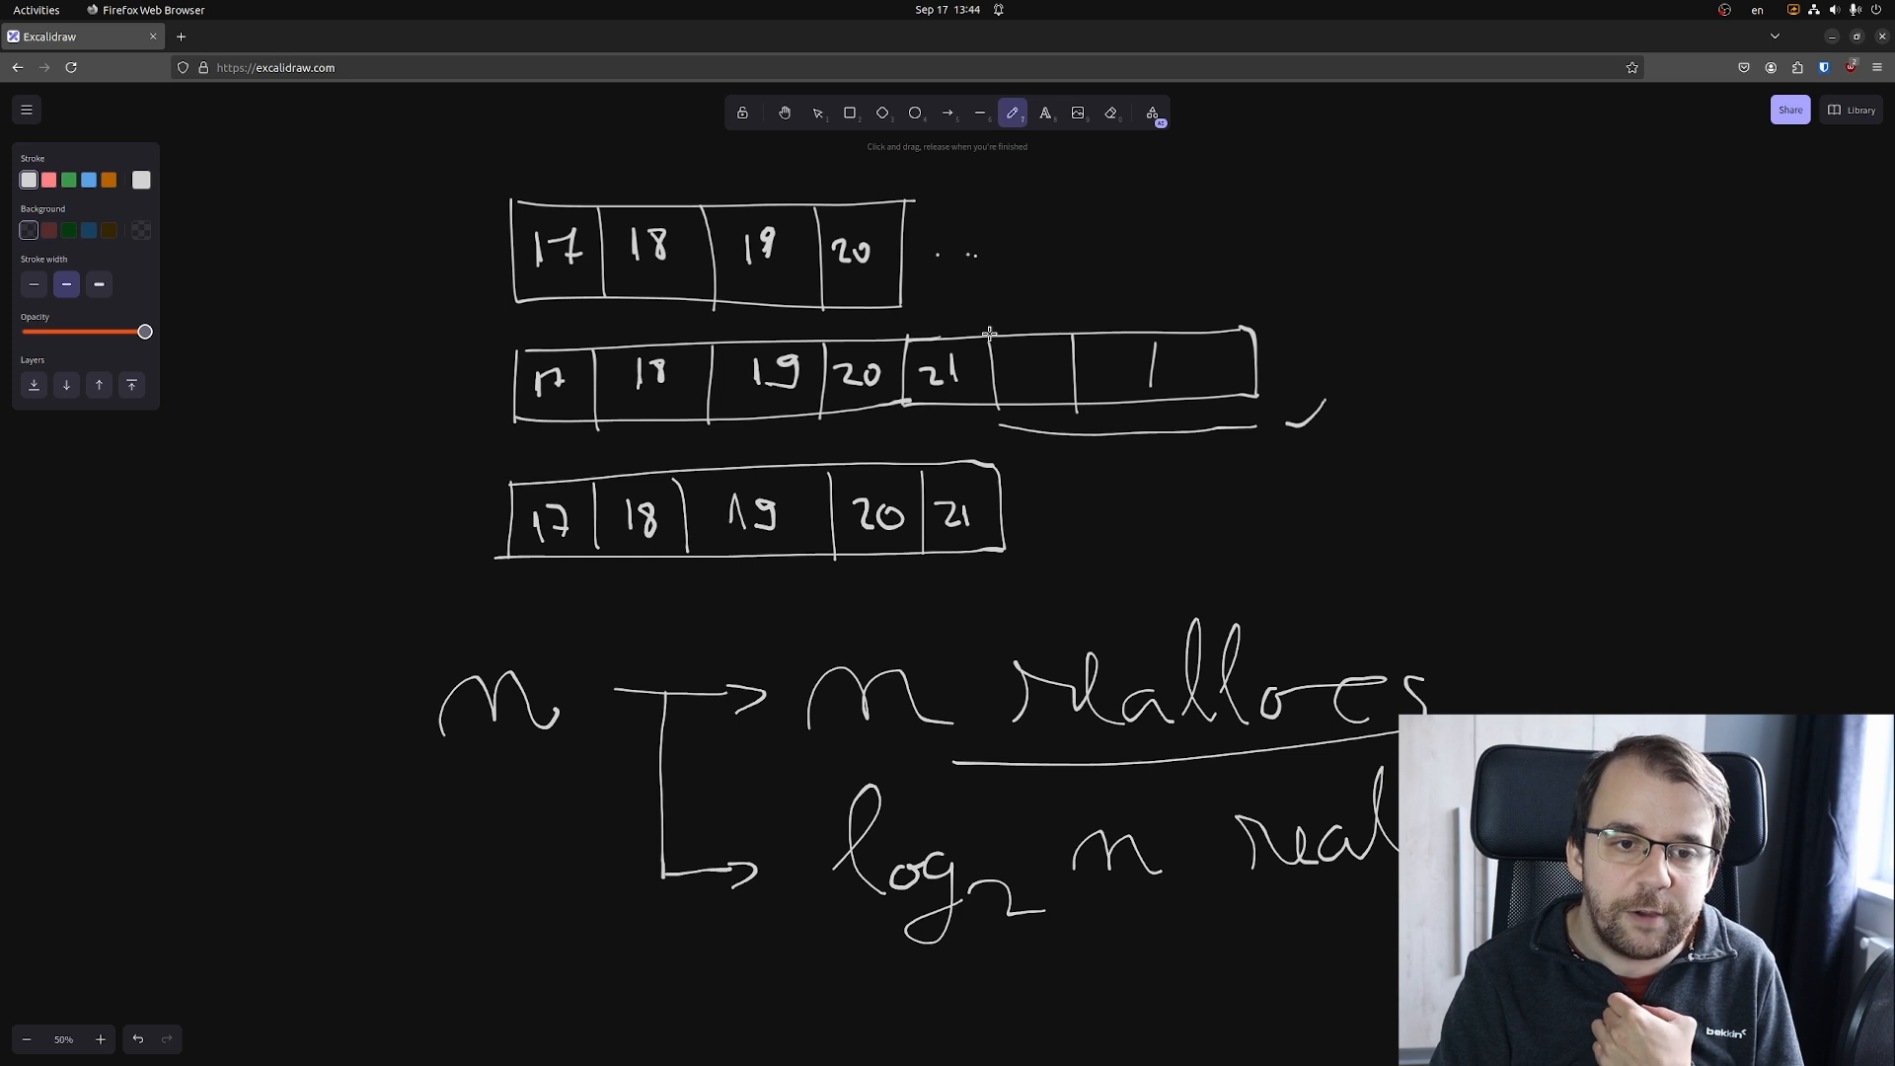
mouse_move(986, 327)
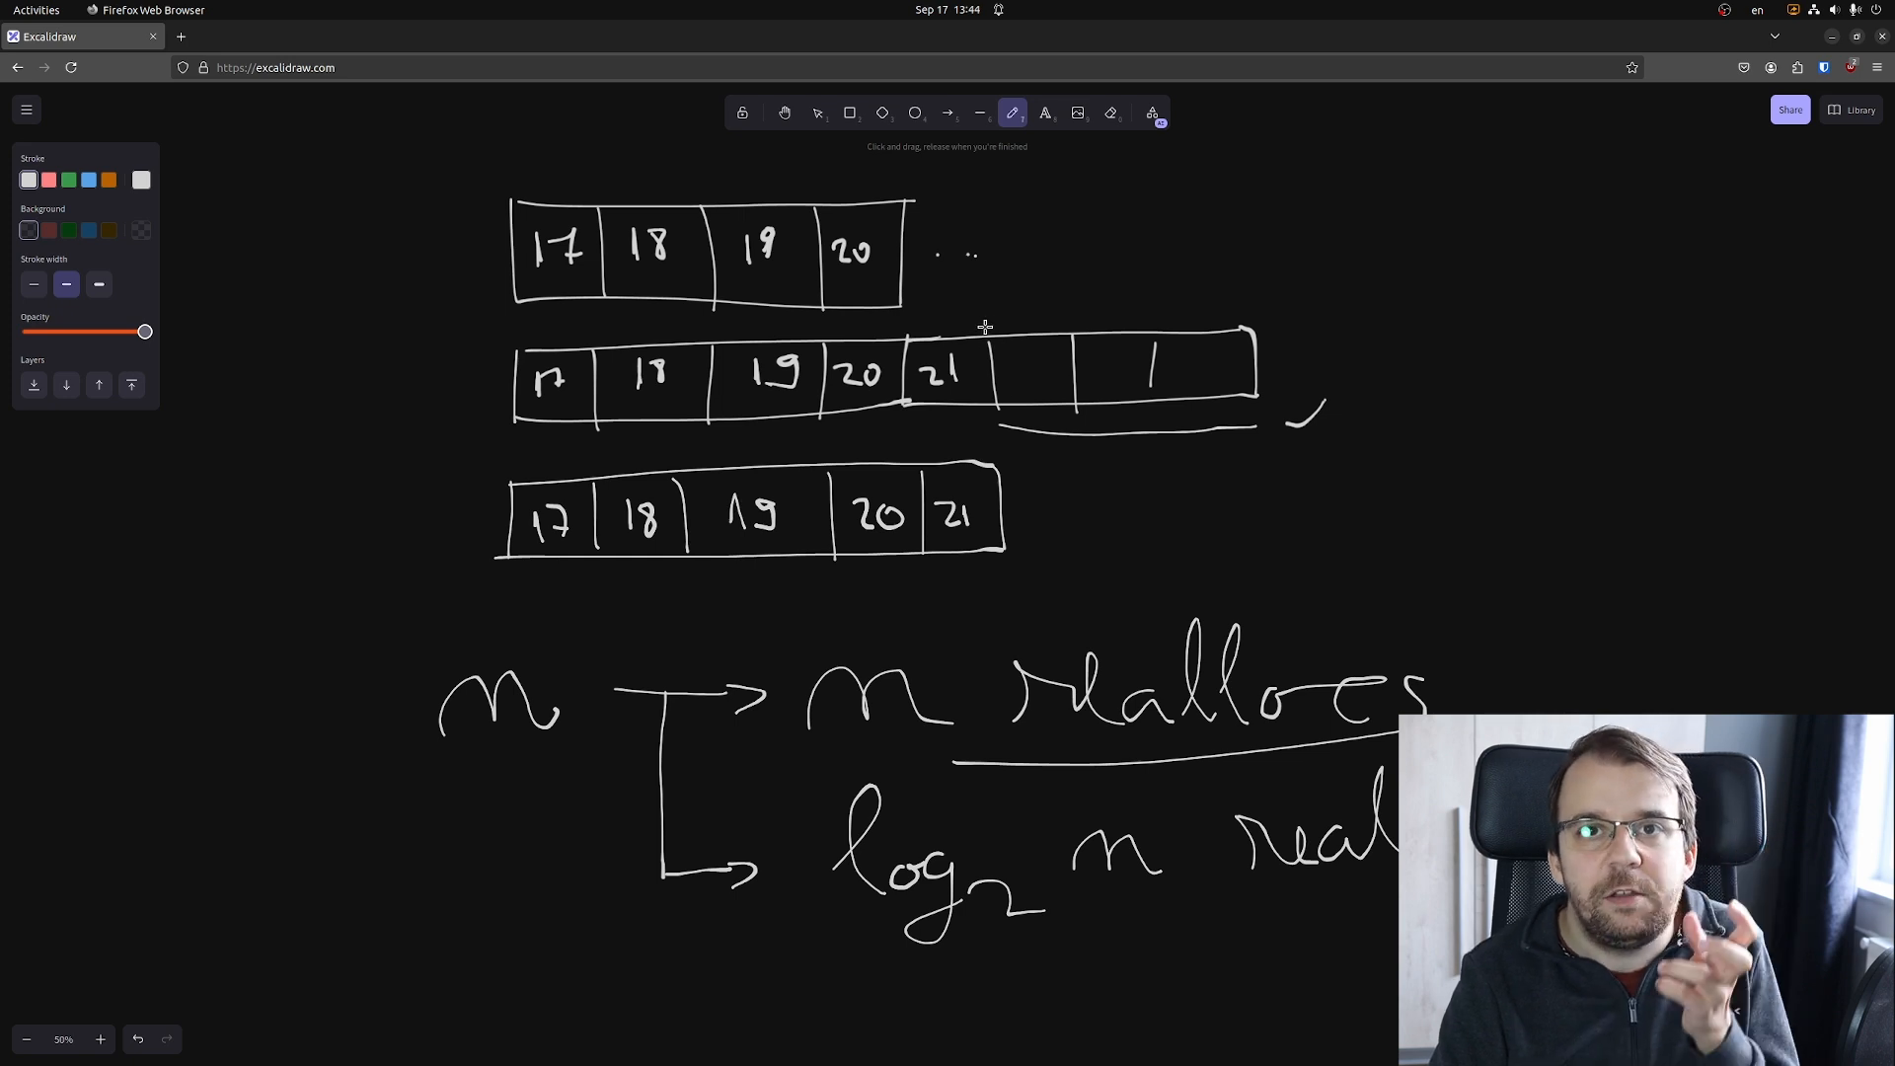
mouse_move(989, 372)
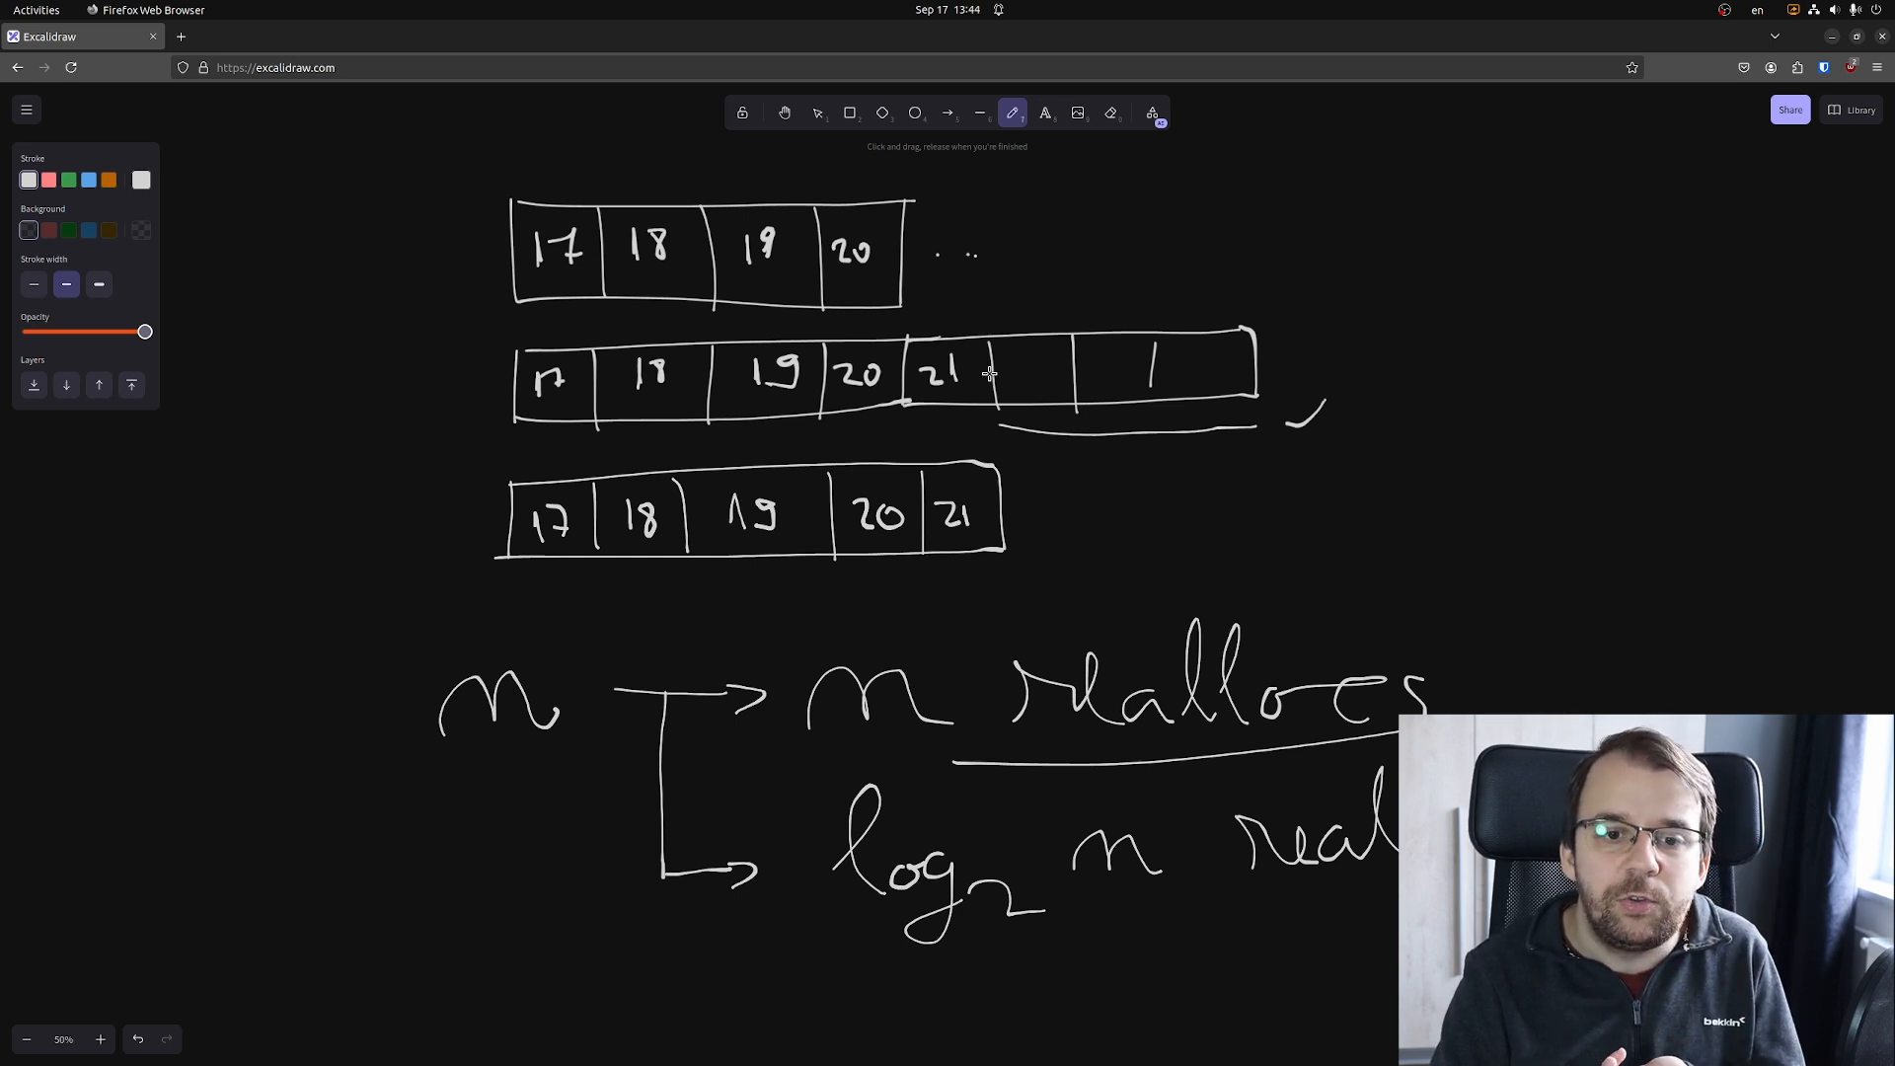
mouse_move(1003, 456)
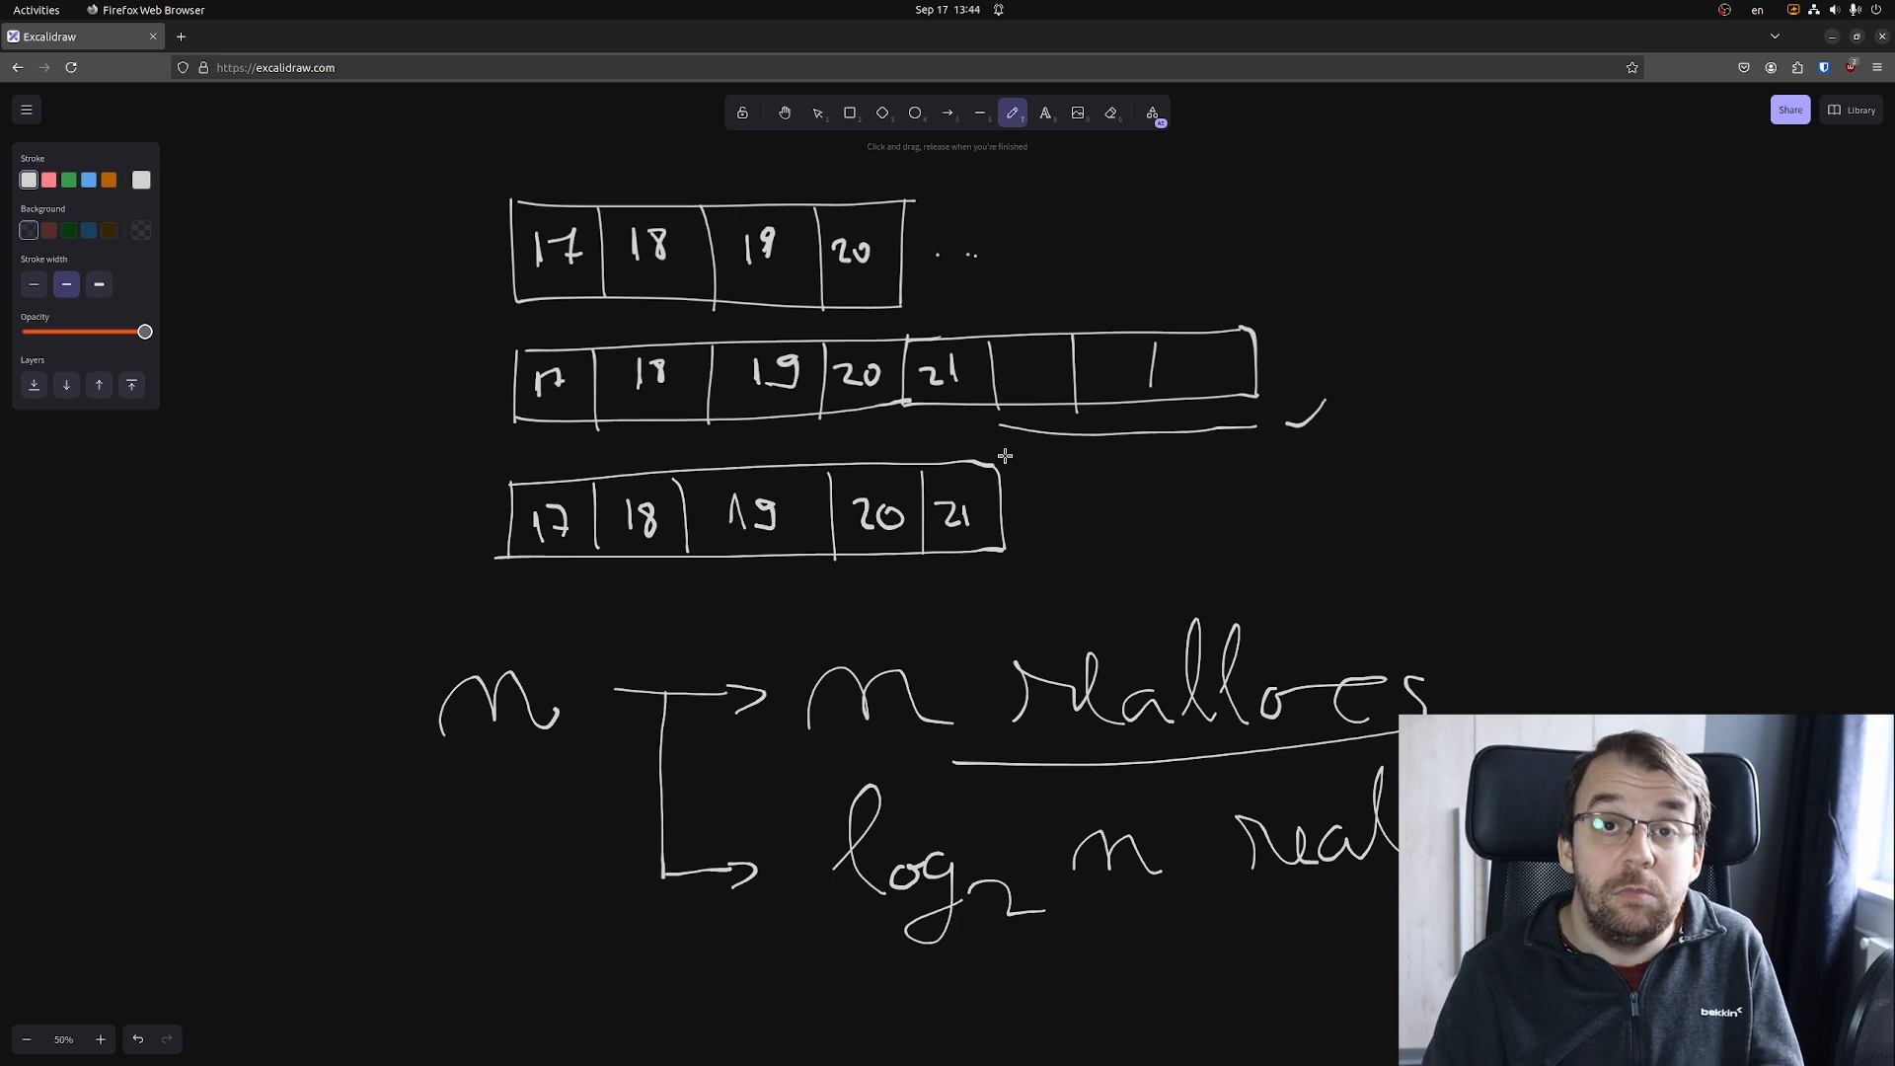
mouse_move(1006, 448)
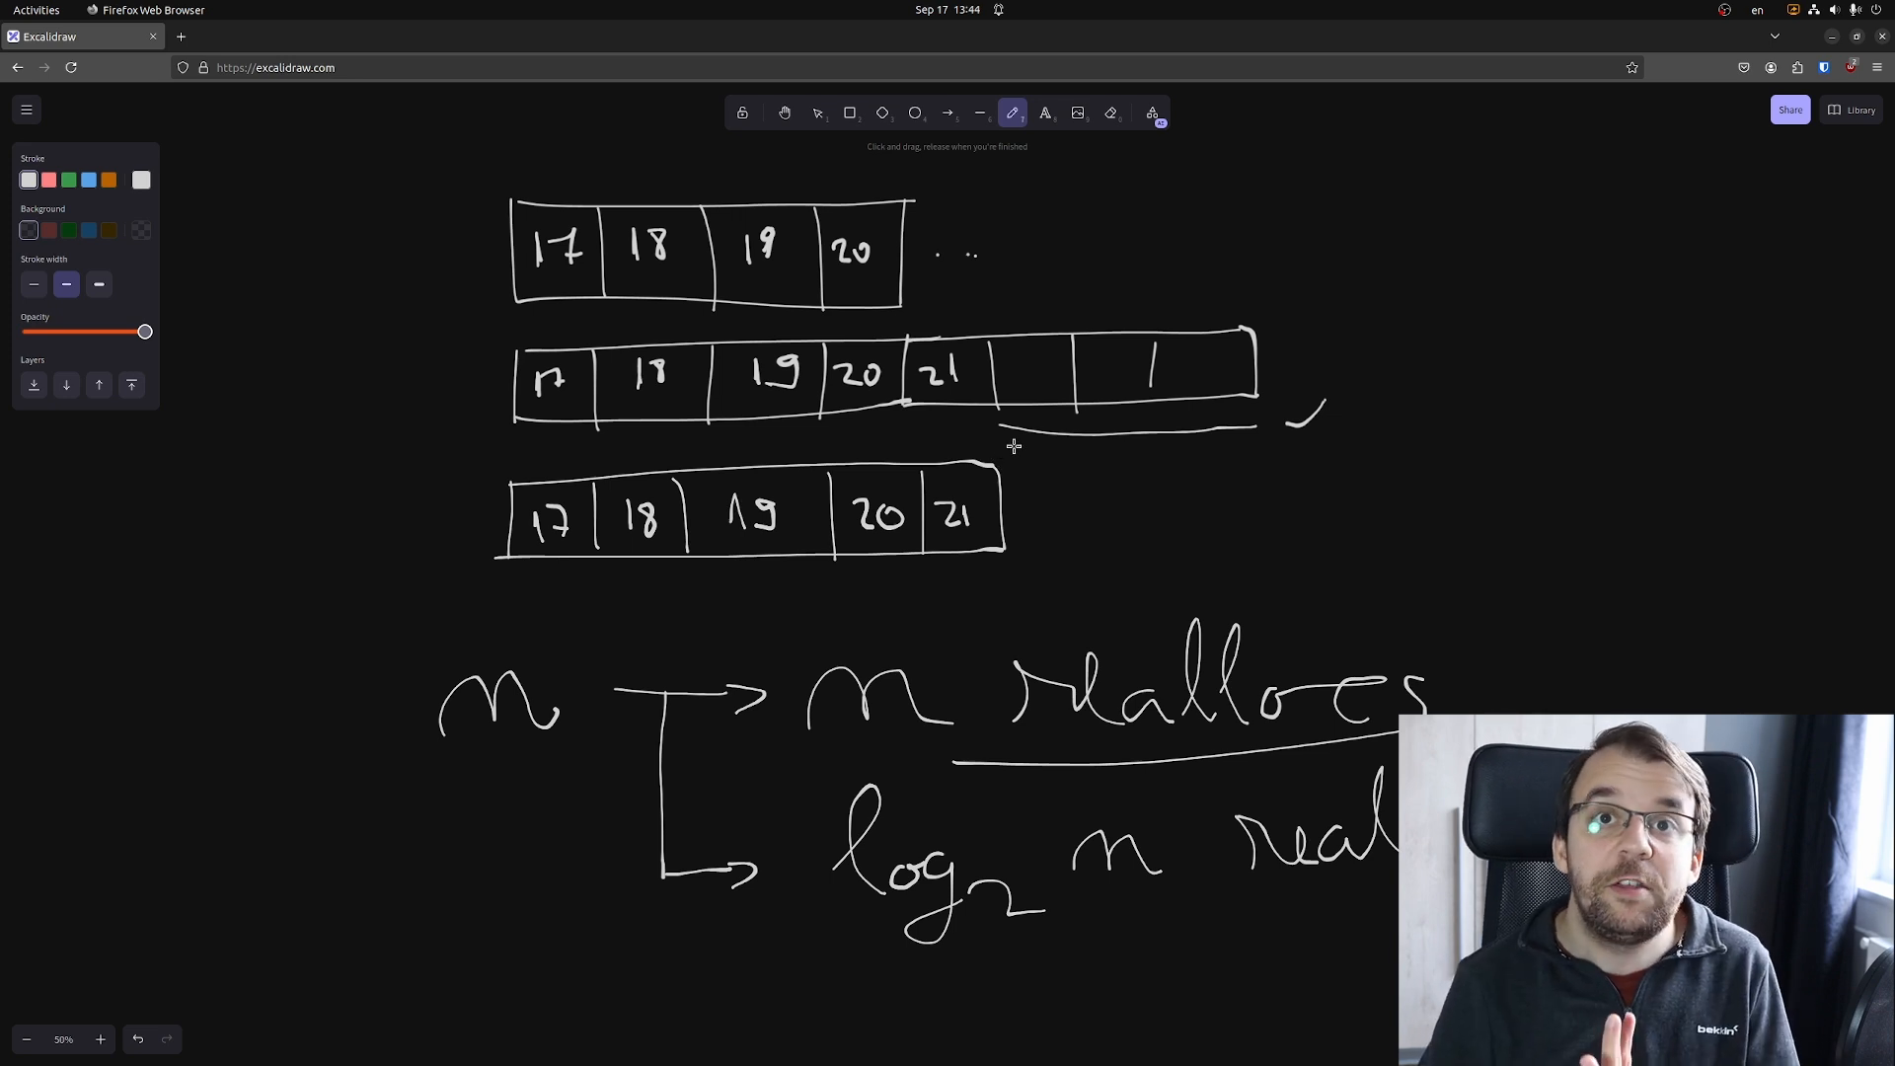